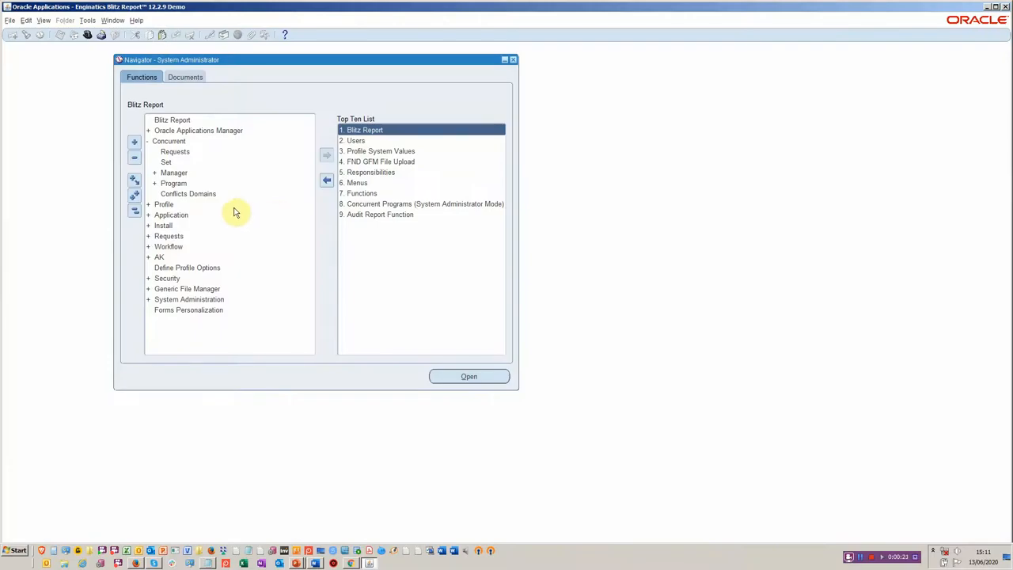
pyautogui.moveTo(246, 204)
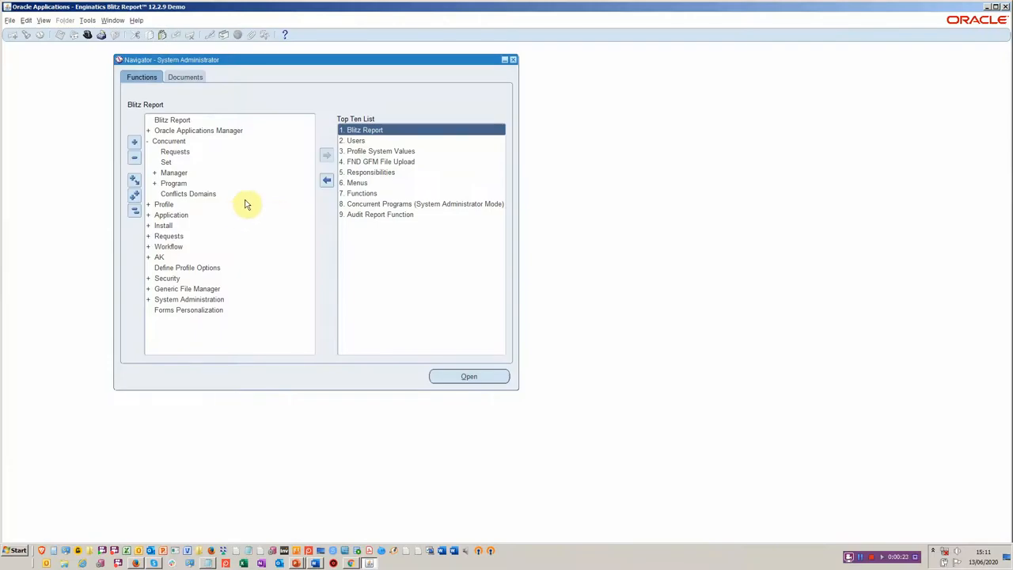
pyautogui.moveTo(209, 177)
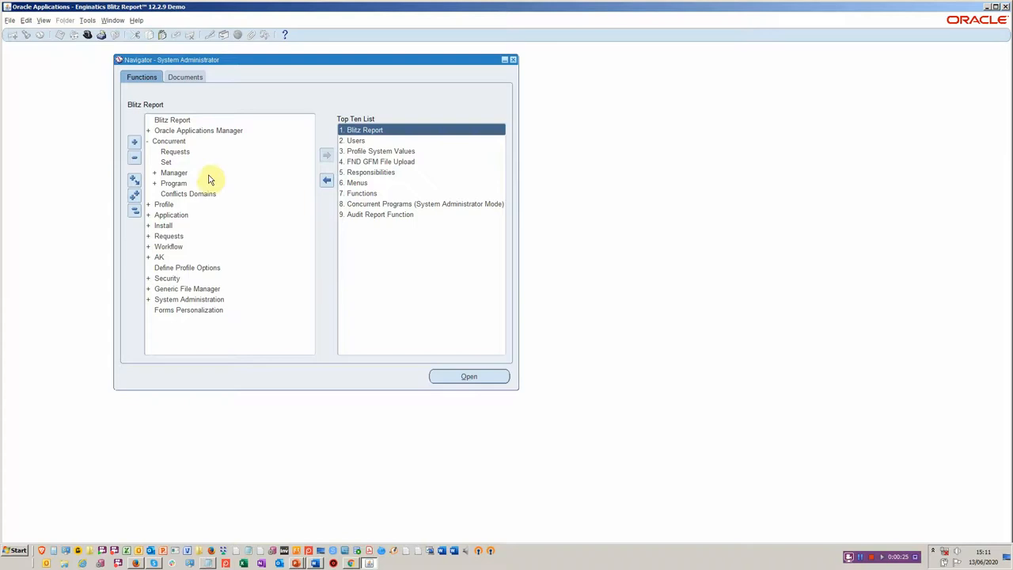
pyautogui.moveTo(174, 152)
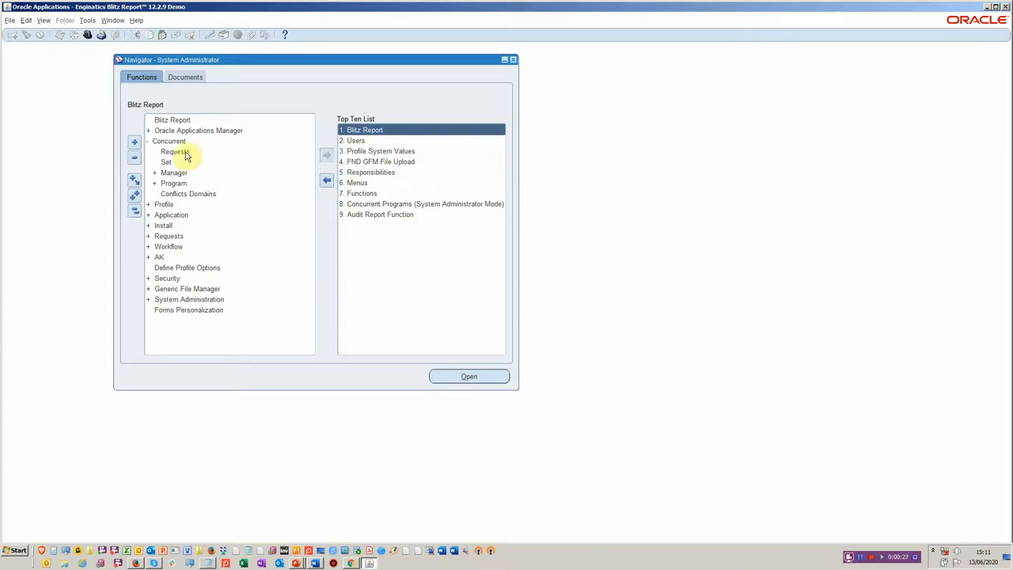
# - Configure Toolkit - CR with Phase set to Completed and Running, Requested By and Started within Days cleared
pyautogui.doubleClick(174, 152)
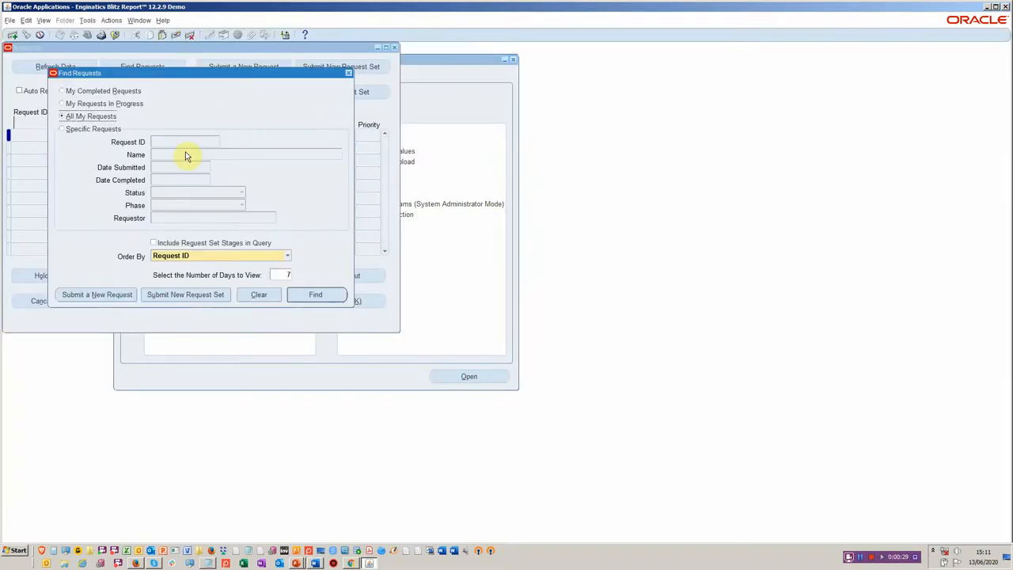
pyautogui.click(315, 294)
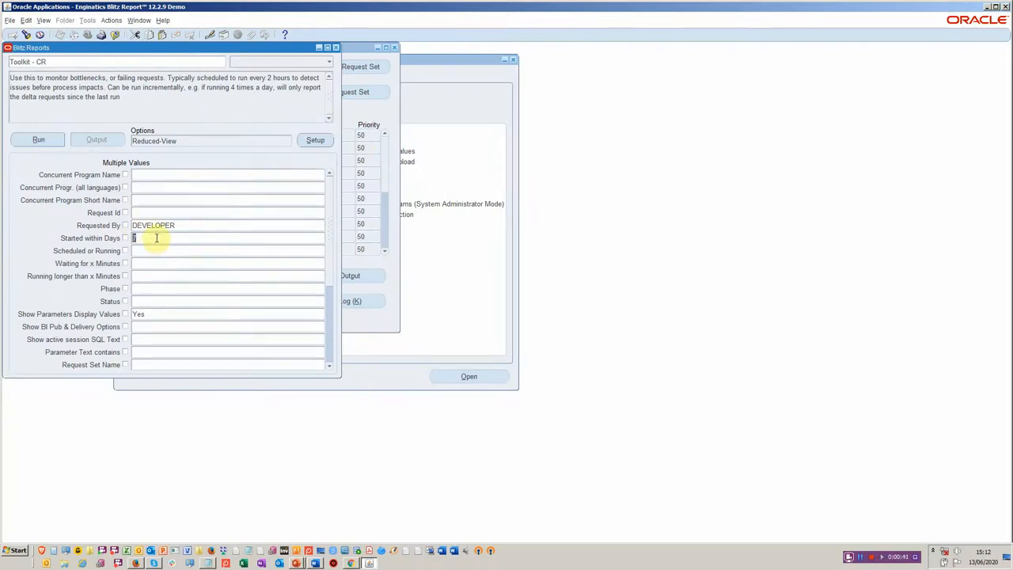
pyautogui.moveTo(174, 250)
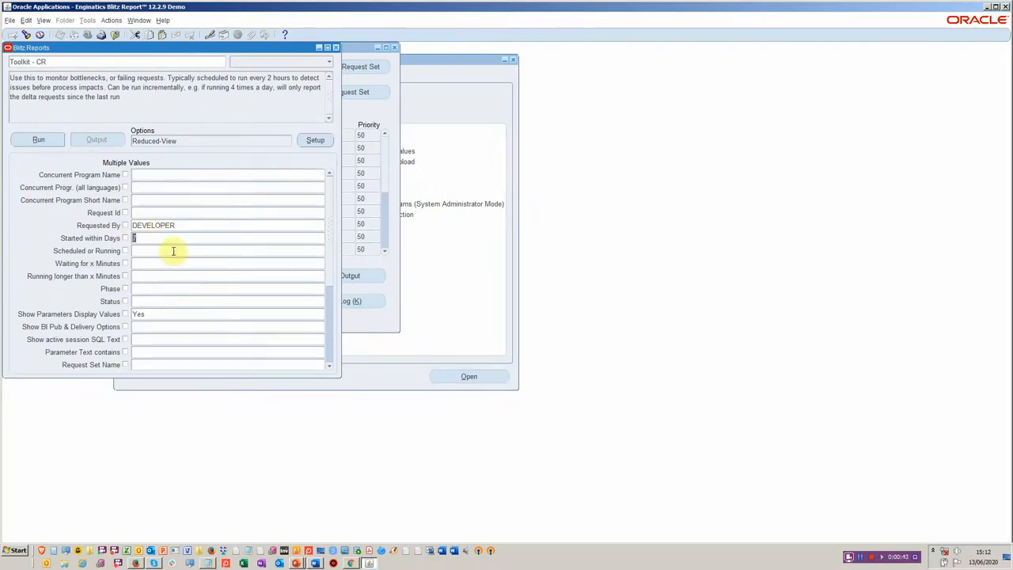
pyautogui.moveTo(411, 263)
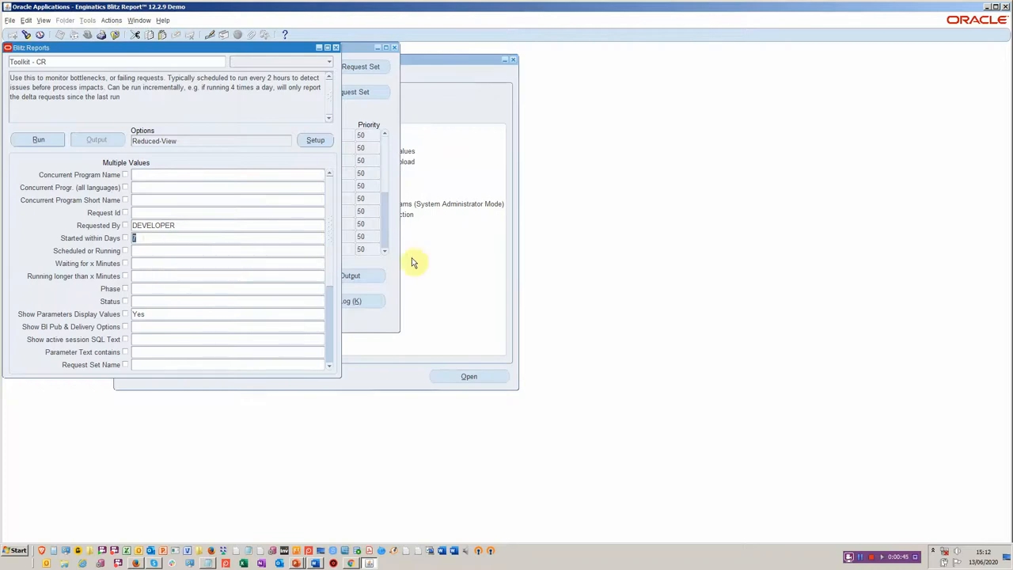
pyautogui.moveTo(322, 252)
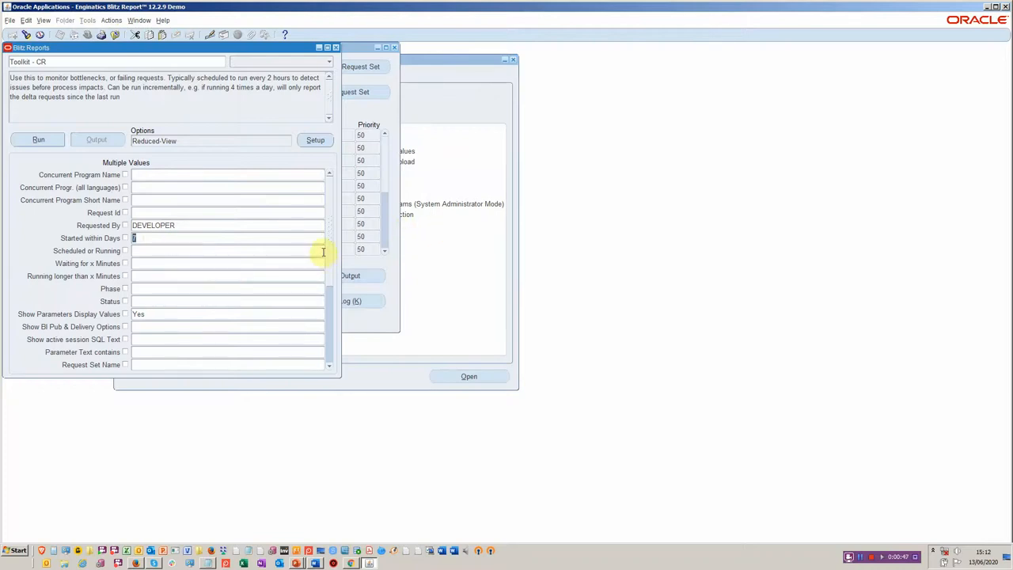
pyautogui.moveTo(231, 263)
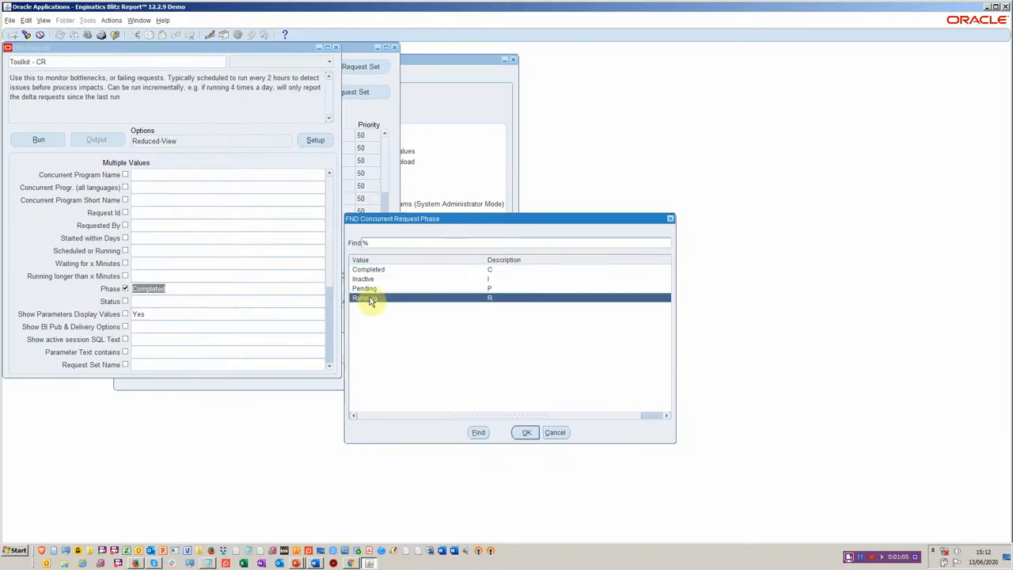
pyautogui.click(525, 432)
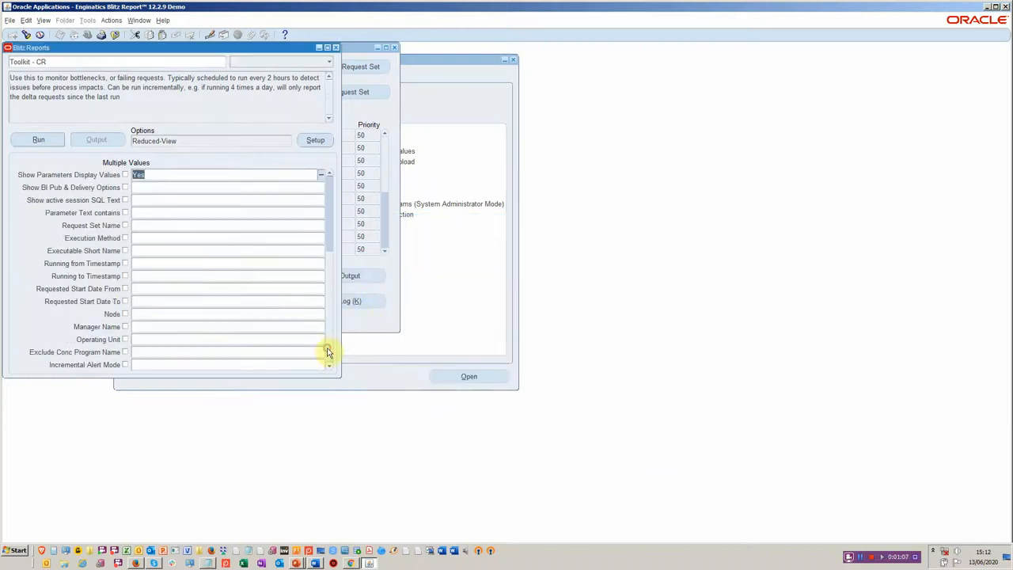
pyautogui.moveTo(339, 324)
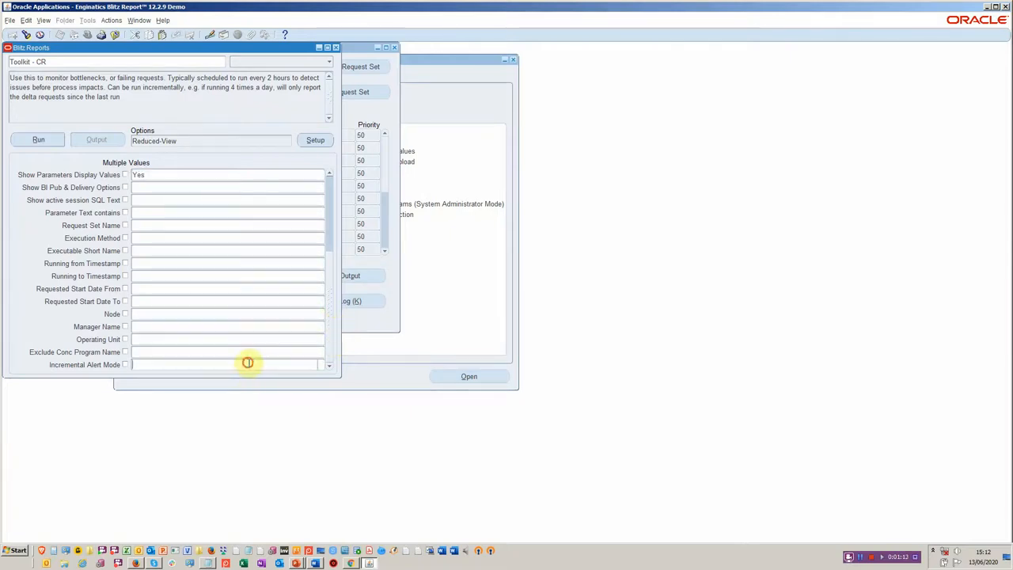
pyautogui.moveTo(248, 364)
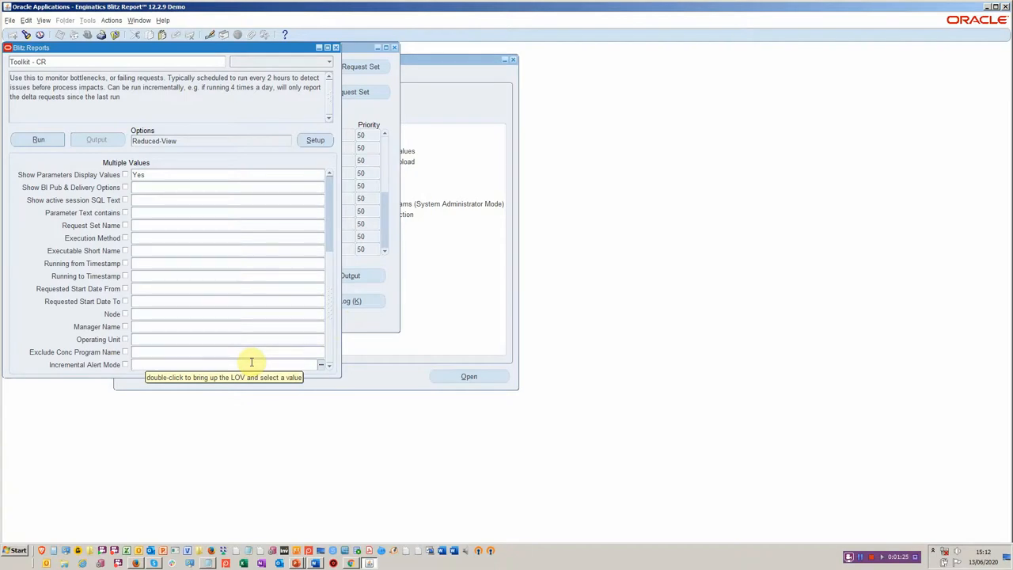
pyautogui.moveTo(516, 35)
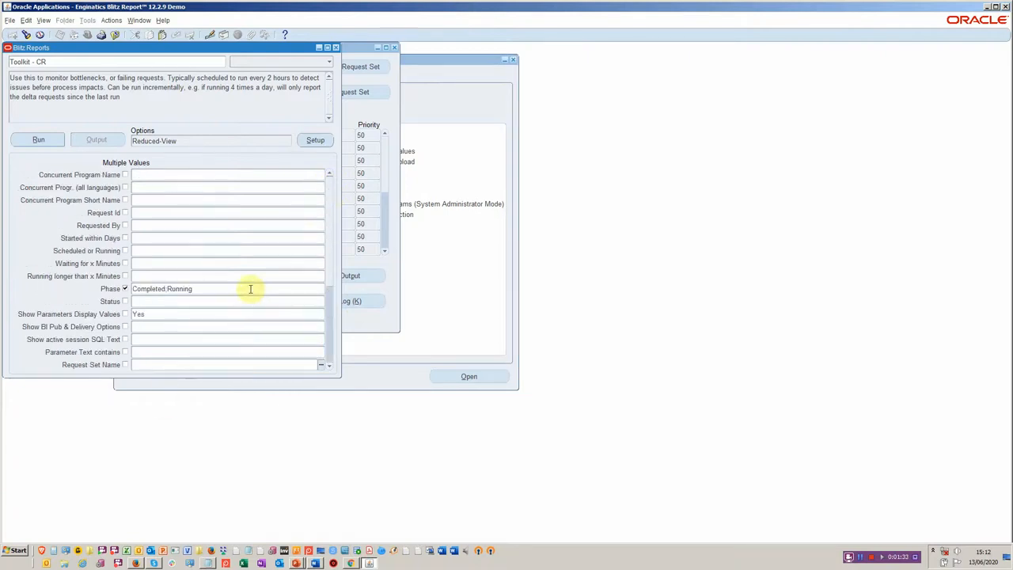
pyautogui.moveTo(110, 57)
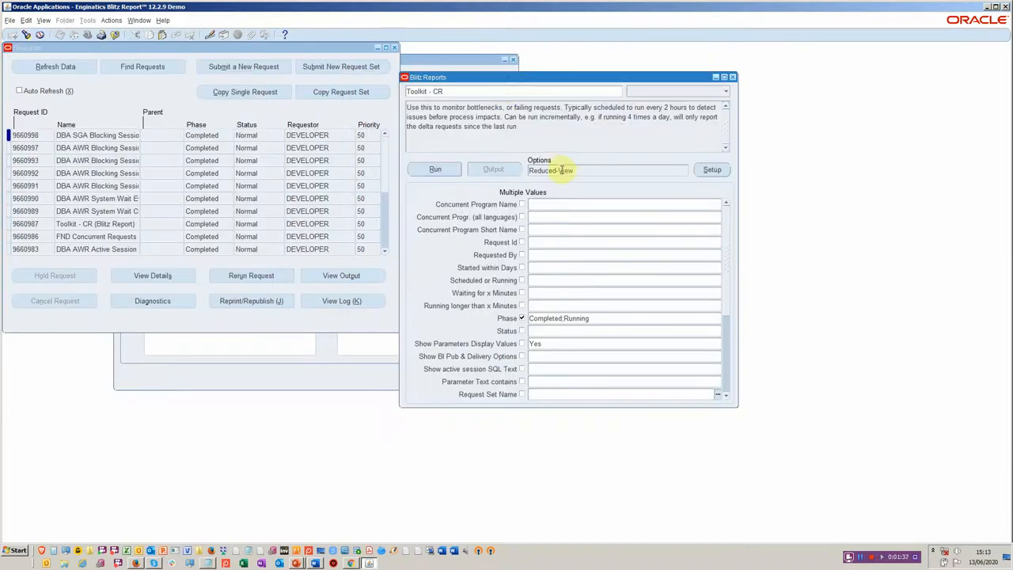
pyautogui.moveTo(607, 171)
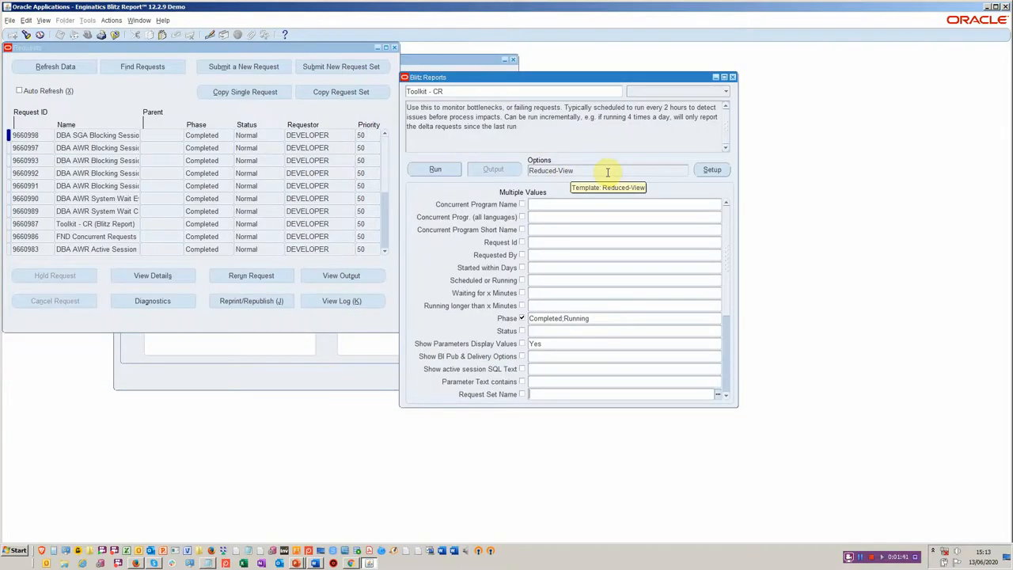
pyautogui.moveTo(645, 163)
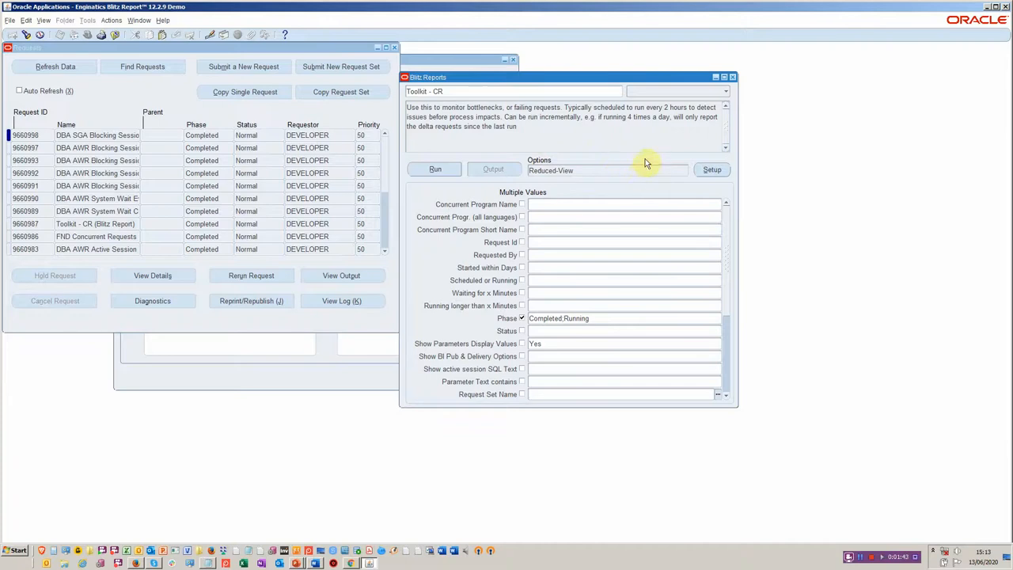
pyautogui.moveTo(726, 148)
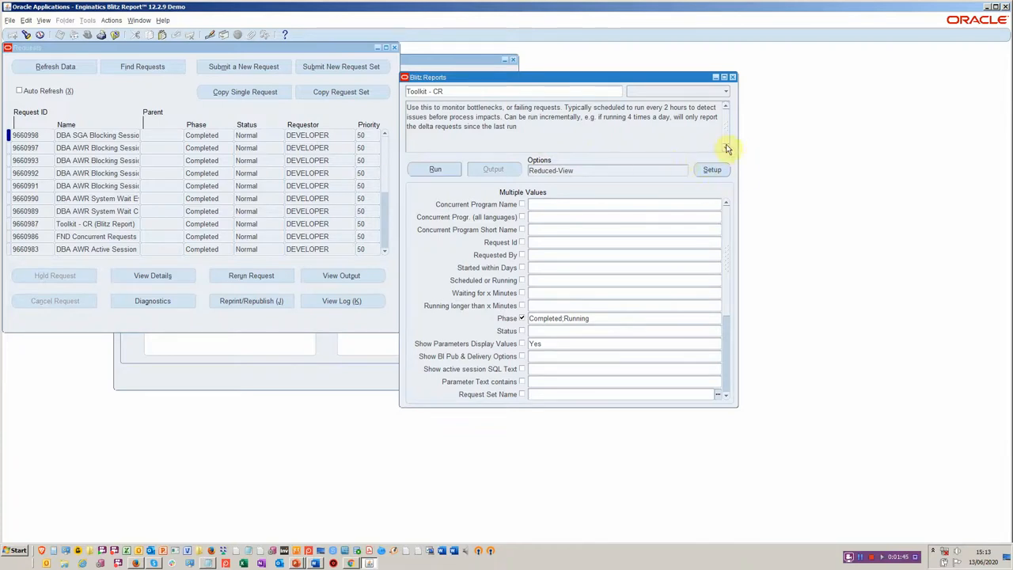
pyautogui.moveTo(706, 191)
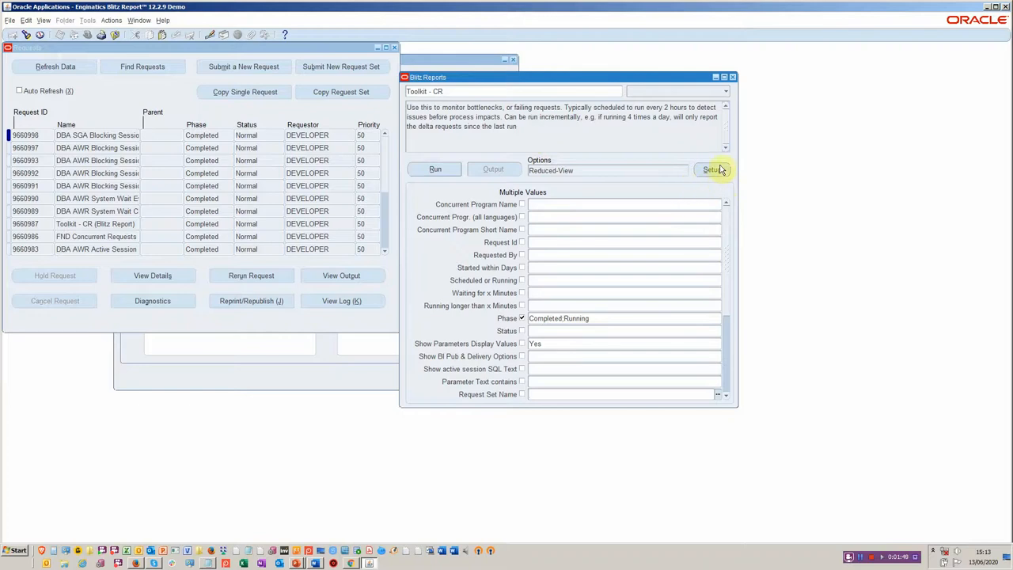
pyautogui.moveTo(649, 168)
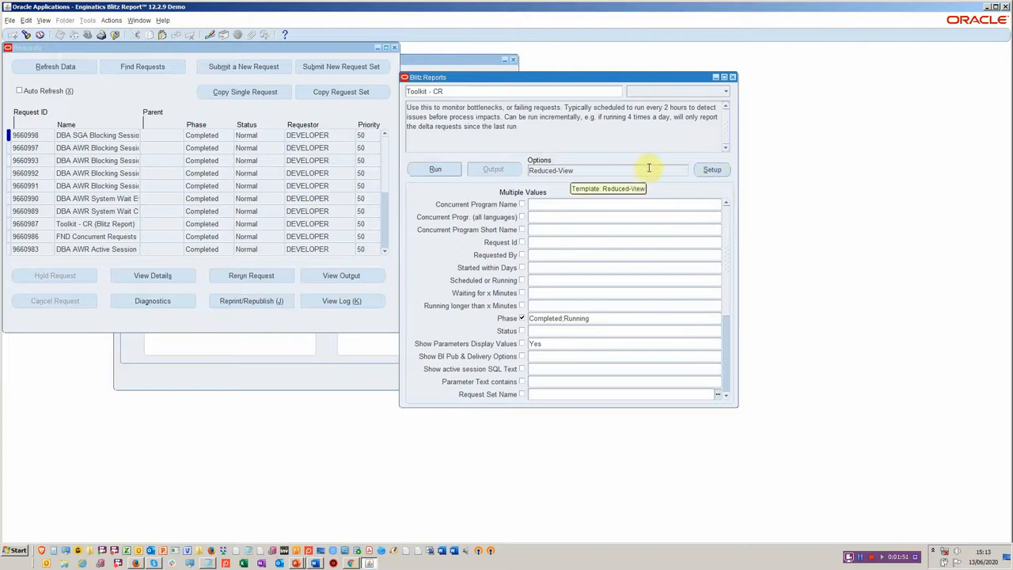
# - Reorder the Reduced-View template so Status through Time sit above Phase, then return to parameters
pyautogui.click(711, 169)
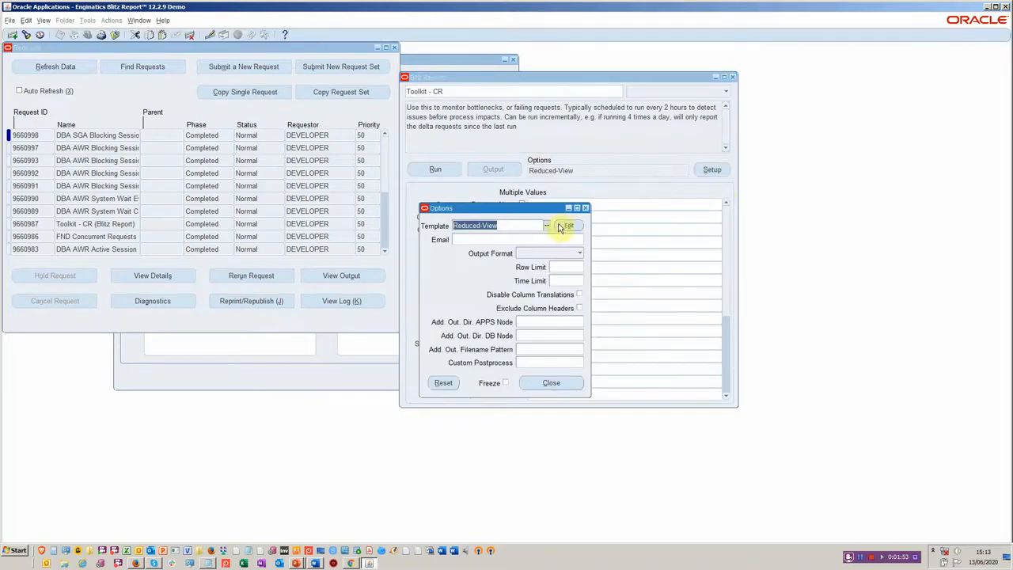
pyautogui.click(567, 225)
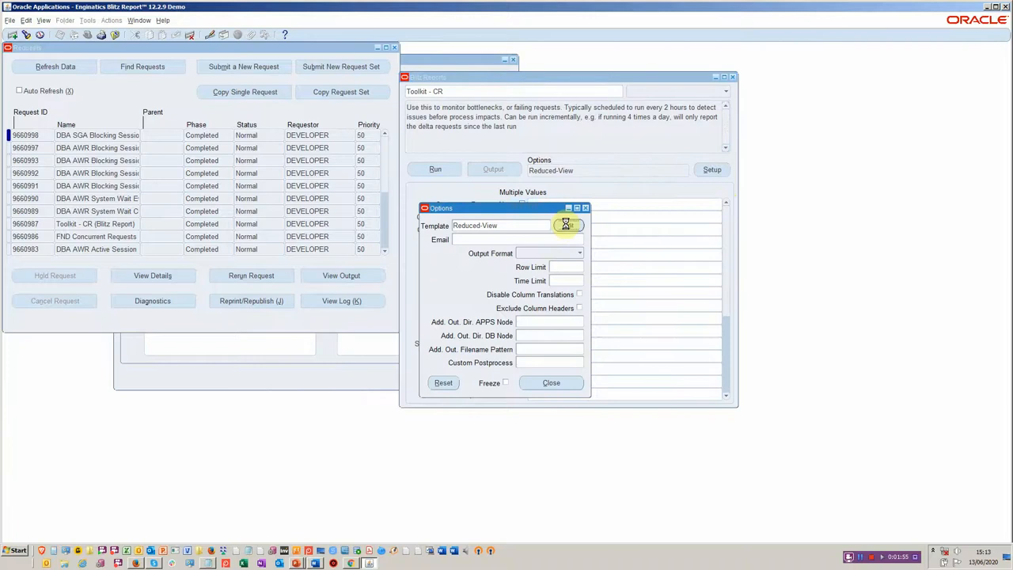
pyautogui.click(566, 225)
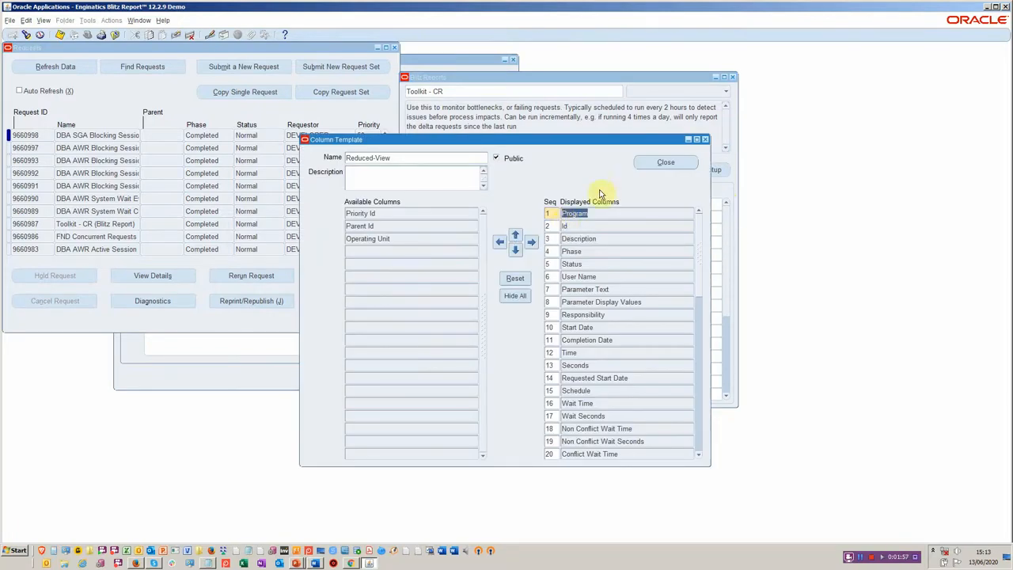
pyautogui.moveTo(607, 226)
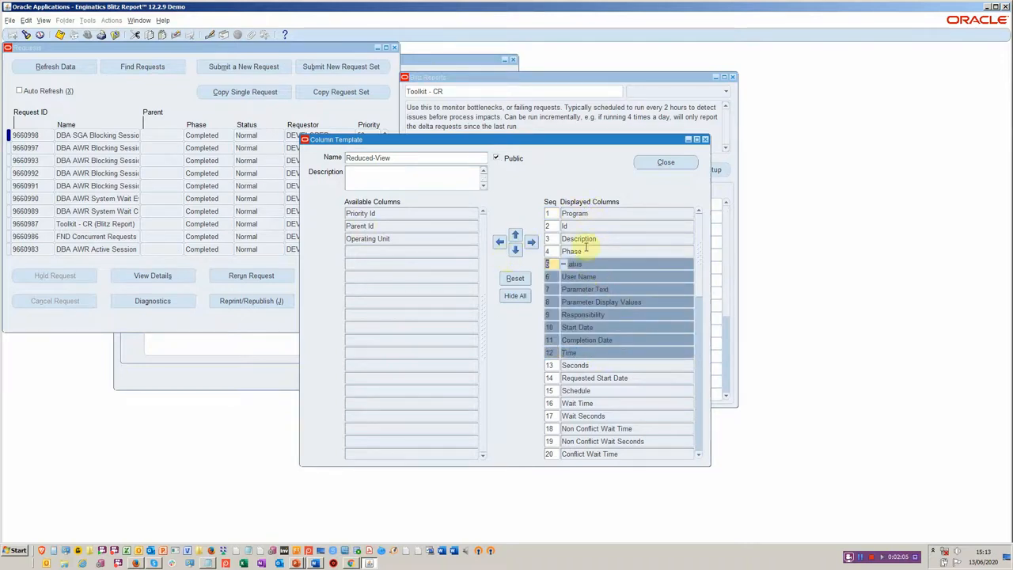
pyautogui.click(516, 250)
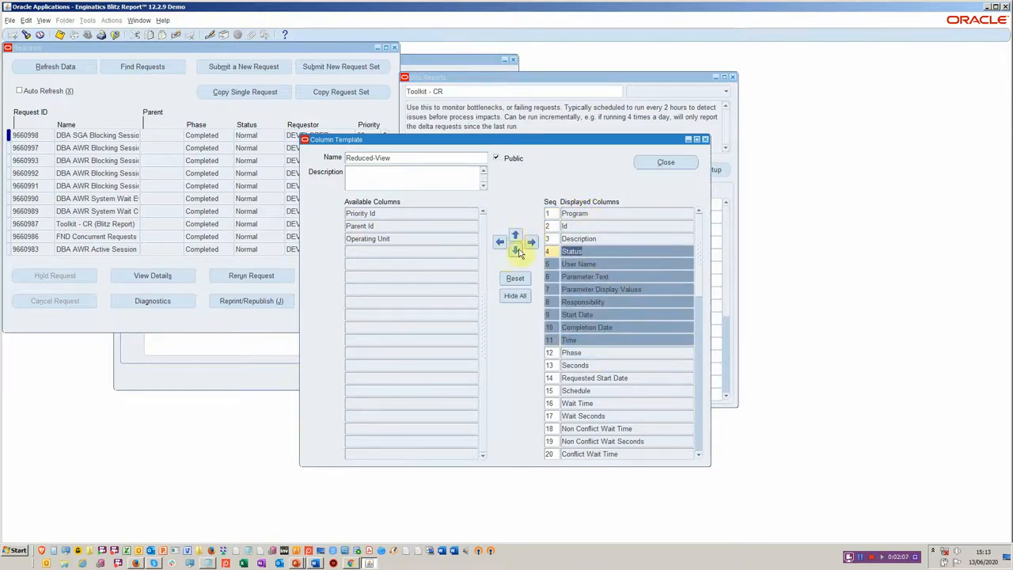
pyautogui.click(665, 162)
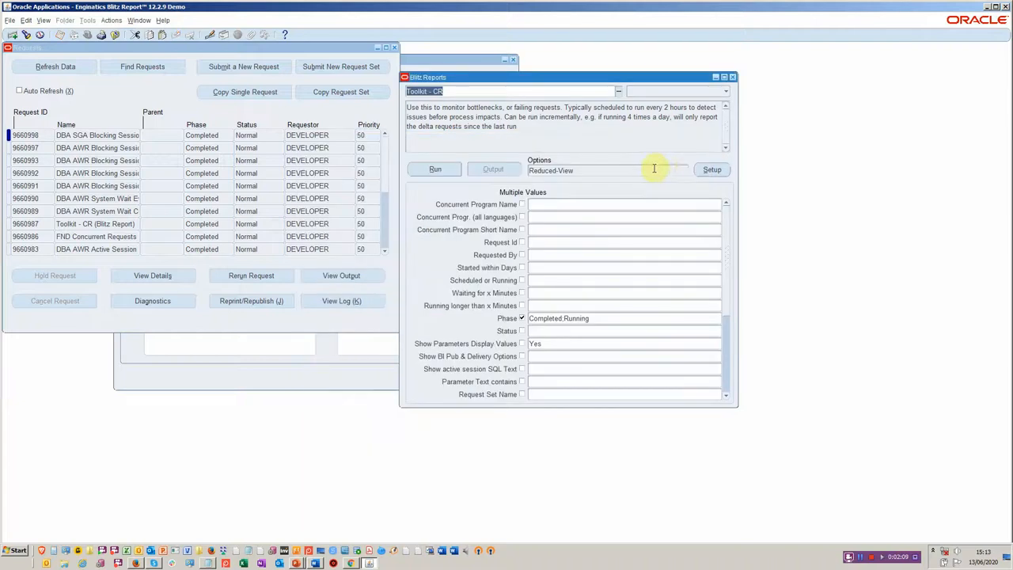
# - Submit the Toolkit - CR report run with the Reduced-View template
pyautogui.click(434, 169)
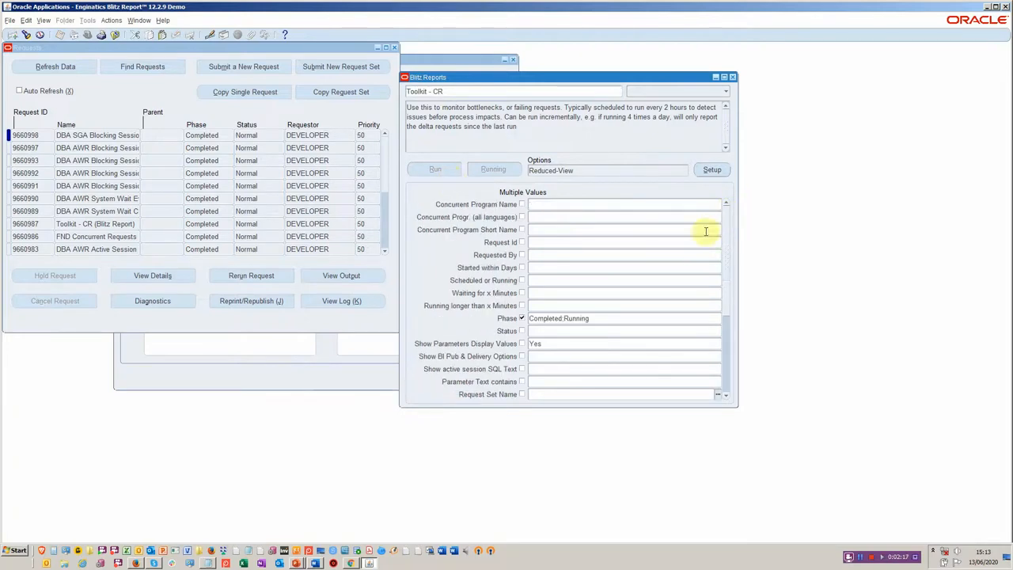
pyautogui.moveTo(731, 347)
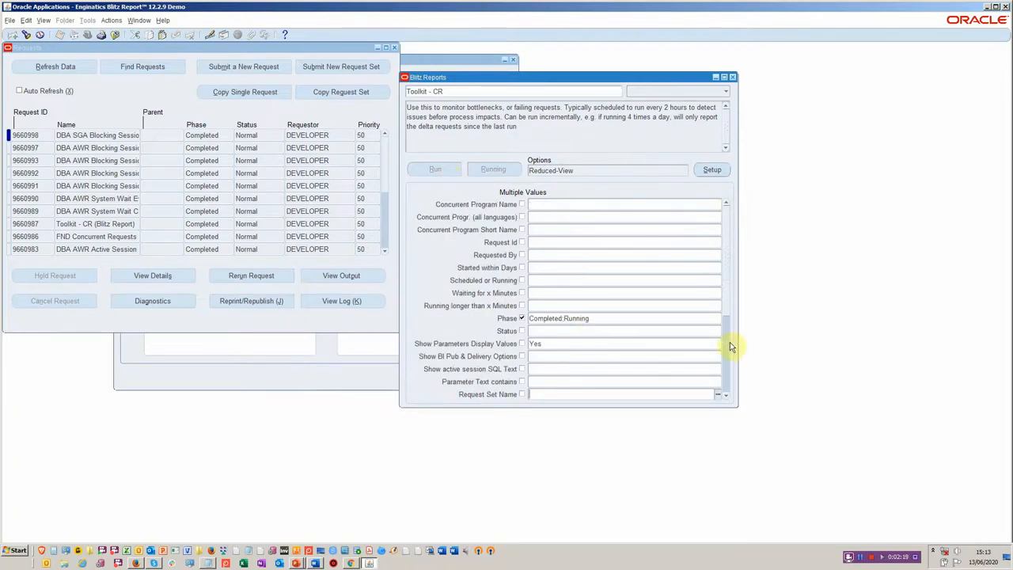
pyautogui.moveTo(731, 350)
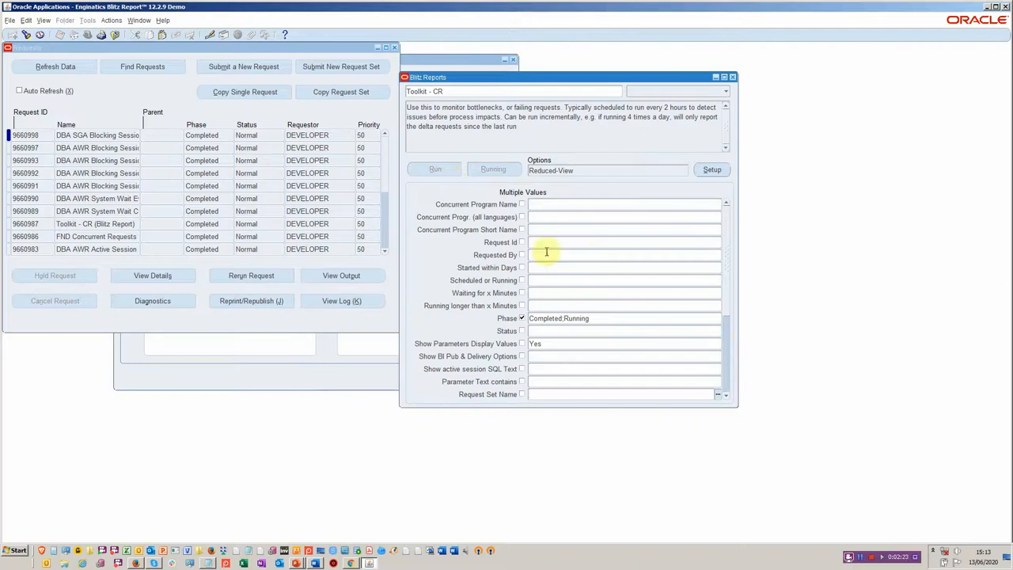
pyautogui.moveTo(535, 269)
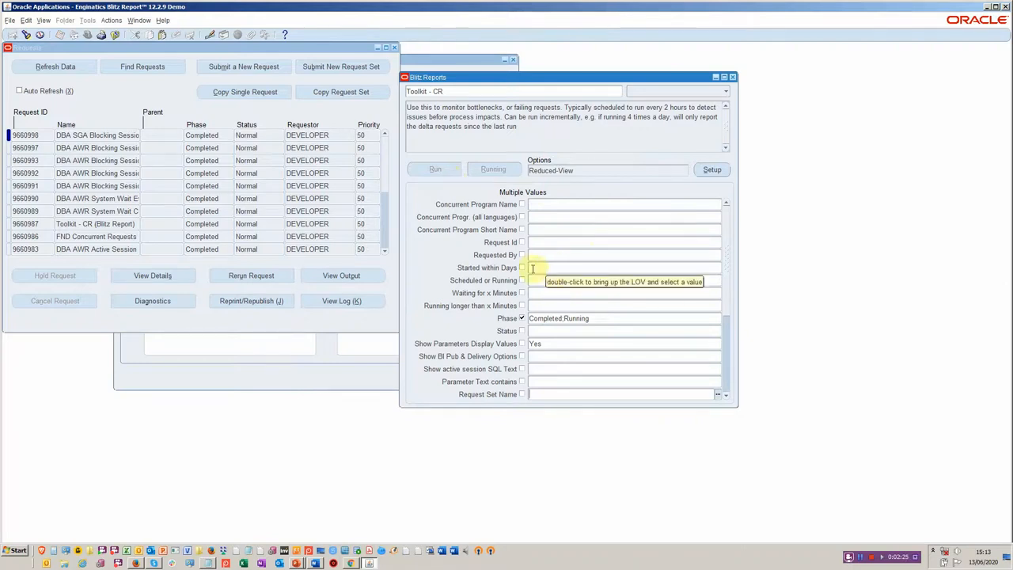
pyautogui.moveTo(557, 256)
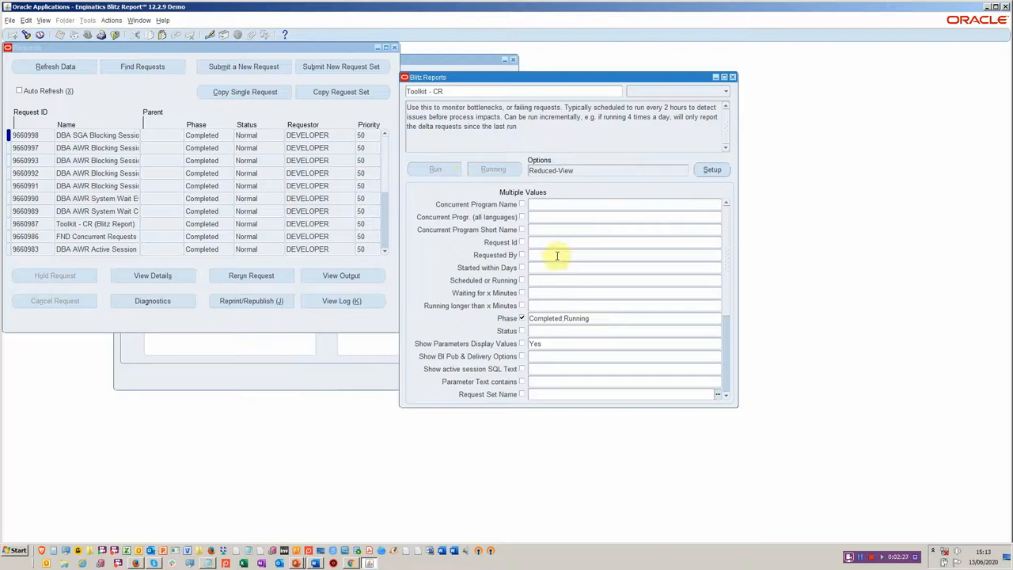
pyautogui.moveTo(554, 254)
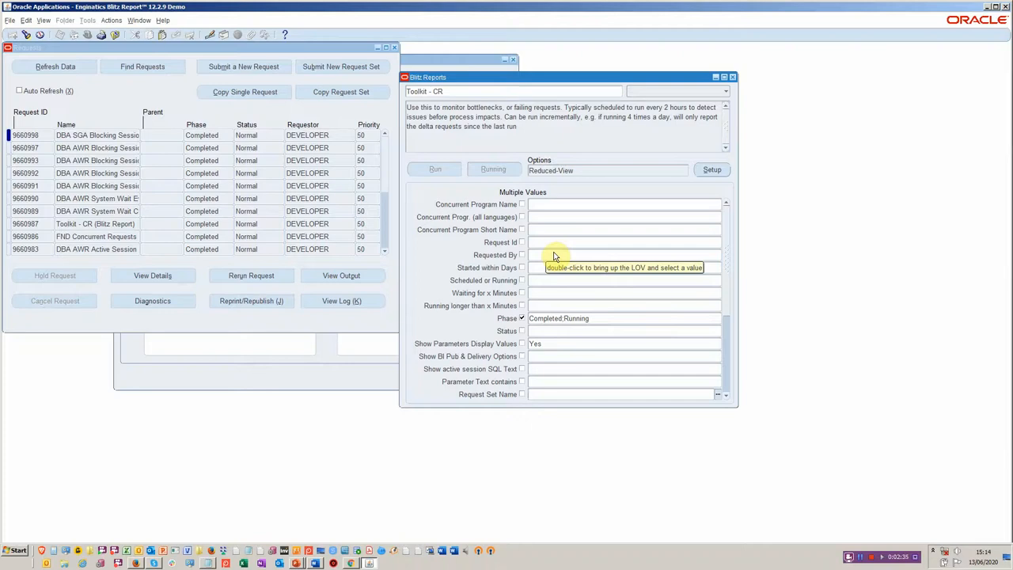
pyautogui.moveTo(140, 102)
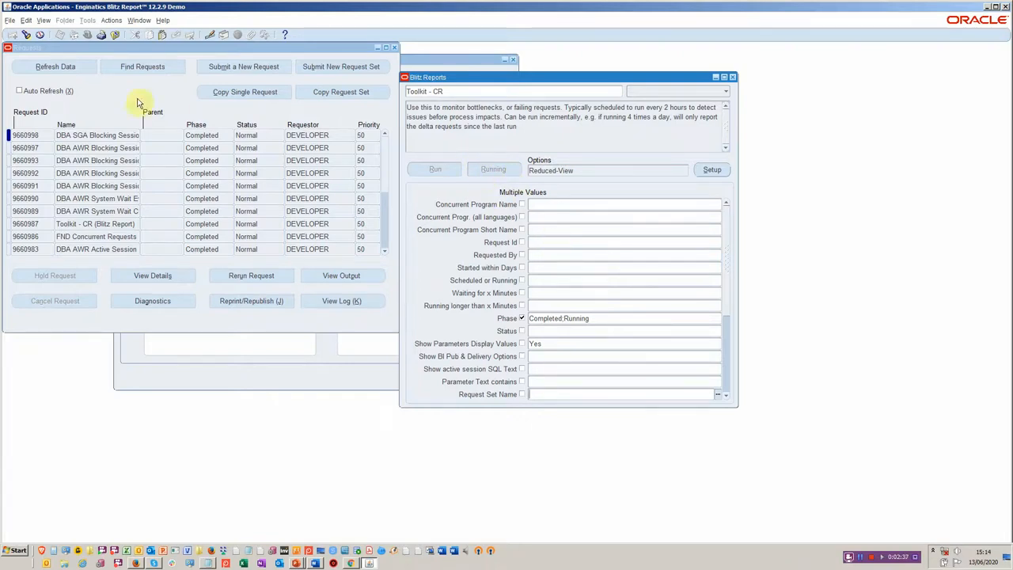
pyautogui.moveTo(28, 60)
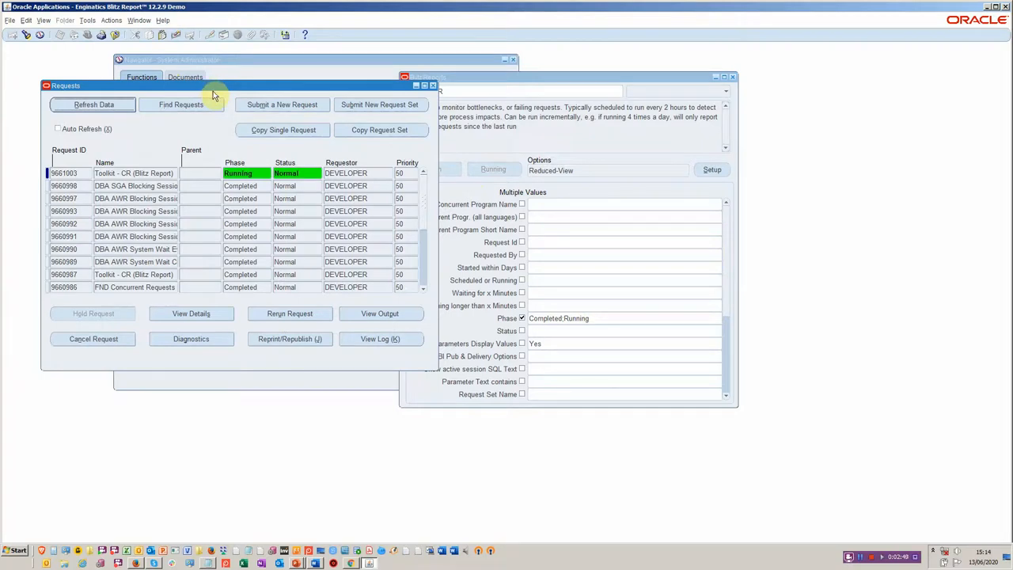
pyautogui.moveTo(286, 156)
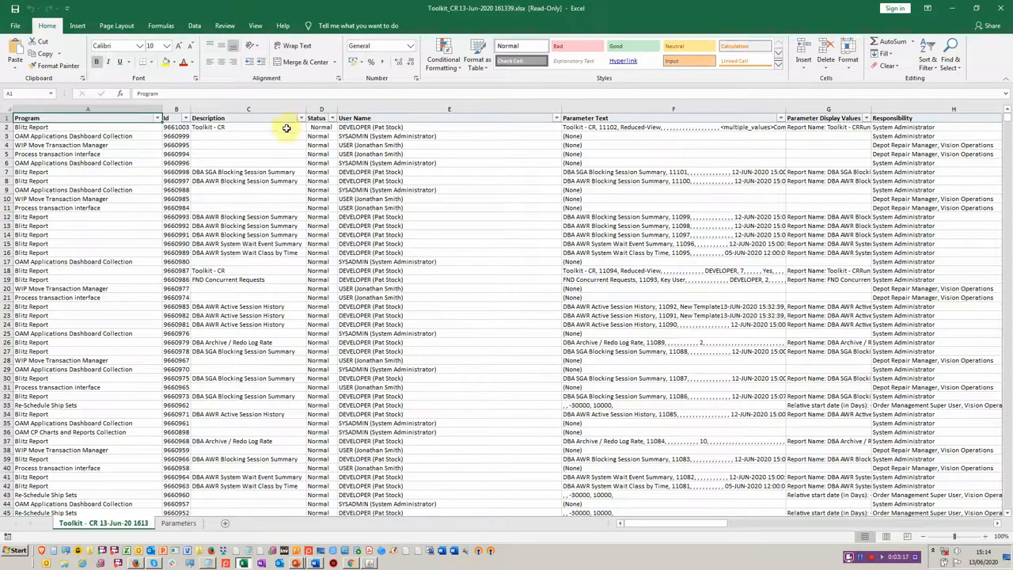
pyautogui.moveTo(149, 145)
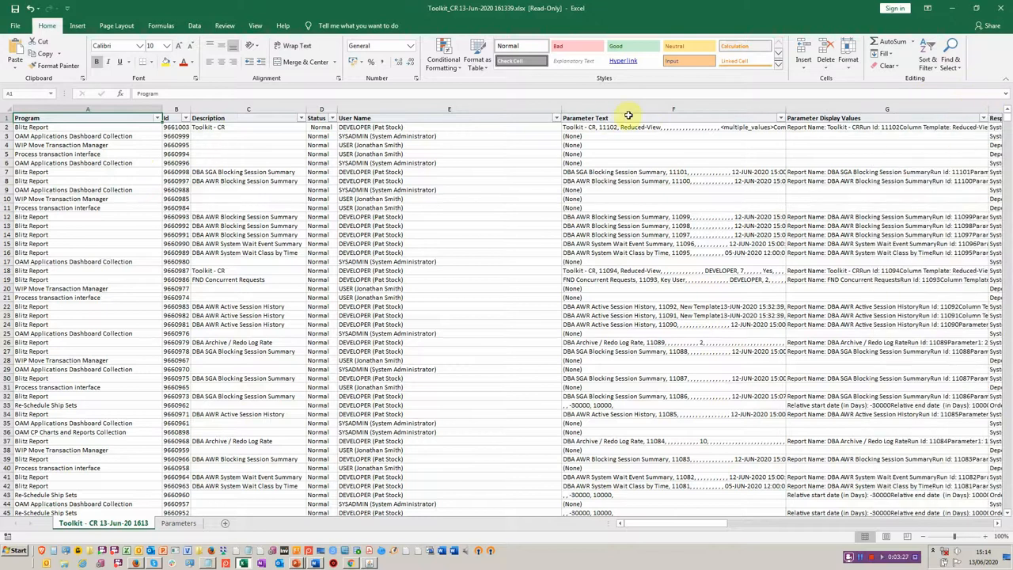
# - Review the Toolkit - CR output: parameter values, timings, wait times and programs across the worksheet
pyautogui.click(673, 117)
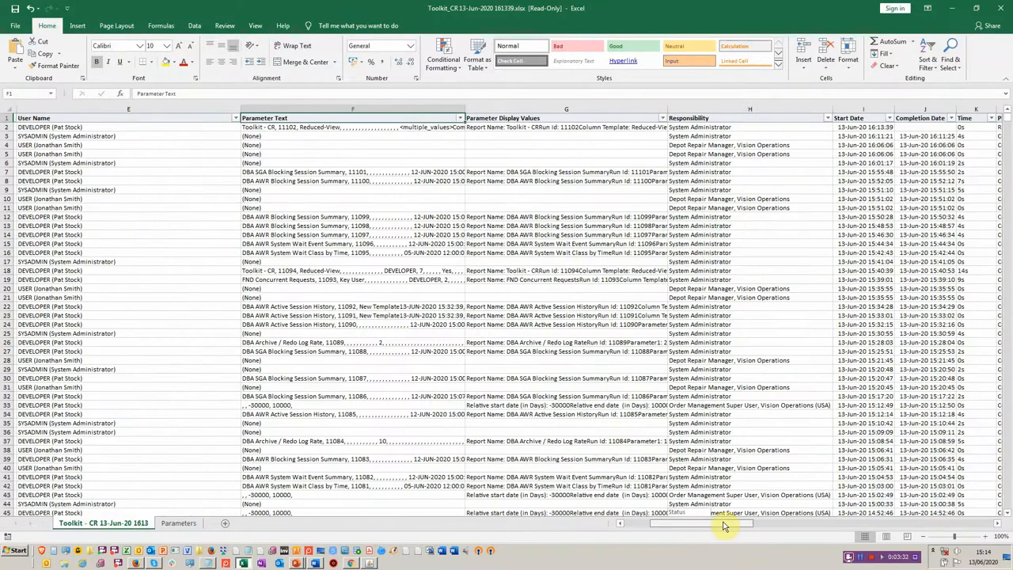
pyautogui.hscroll(-3)
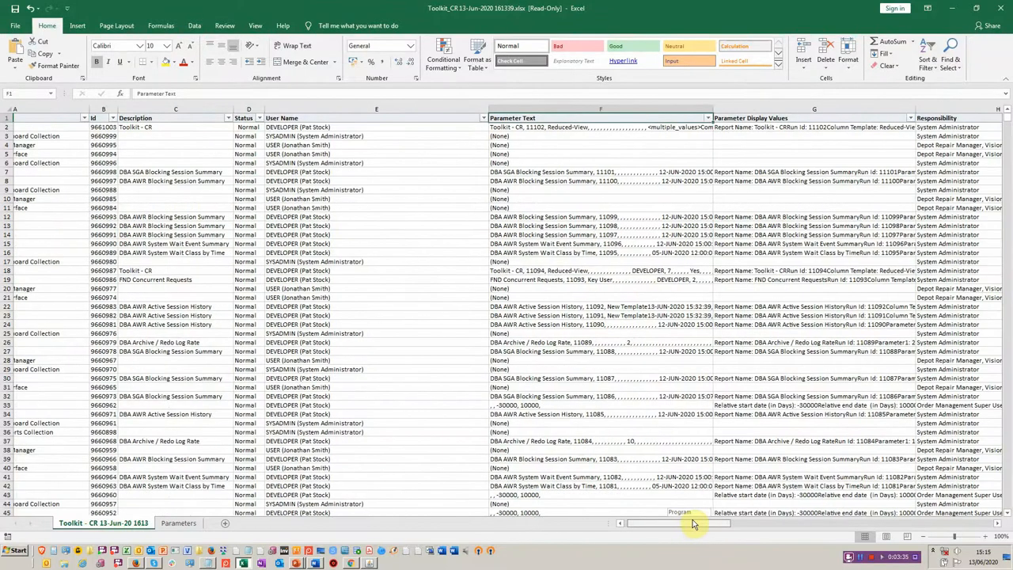
pyautogui.hscroll(3)
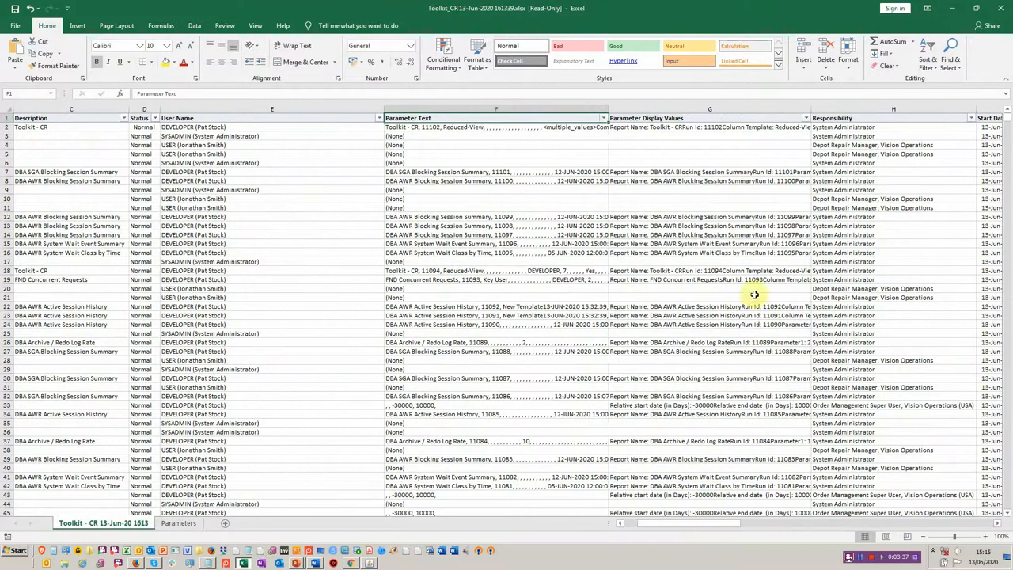
pyautogui.scroll(-3)
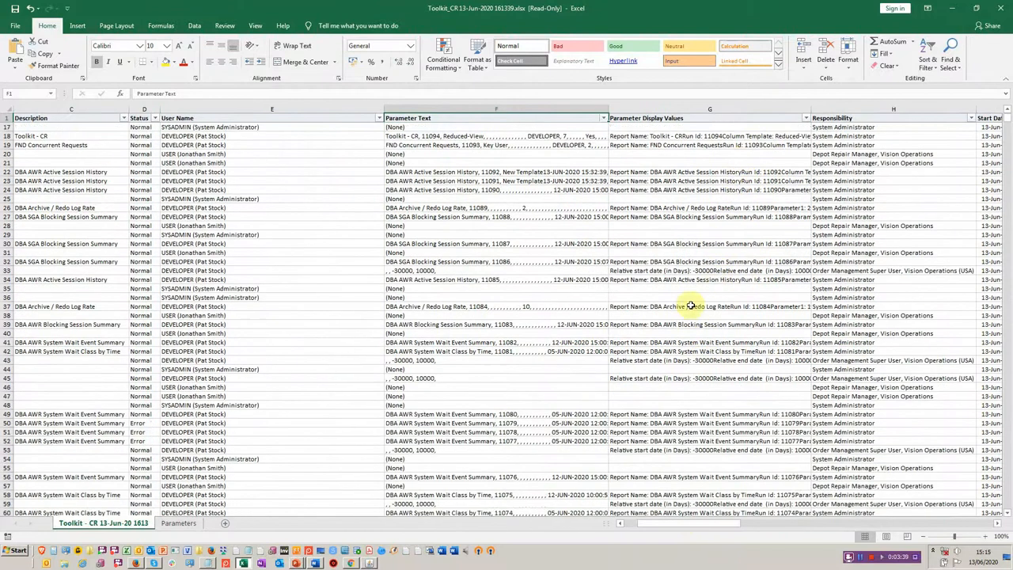
pyautogui.scroll(-3)
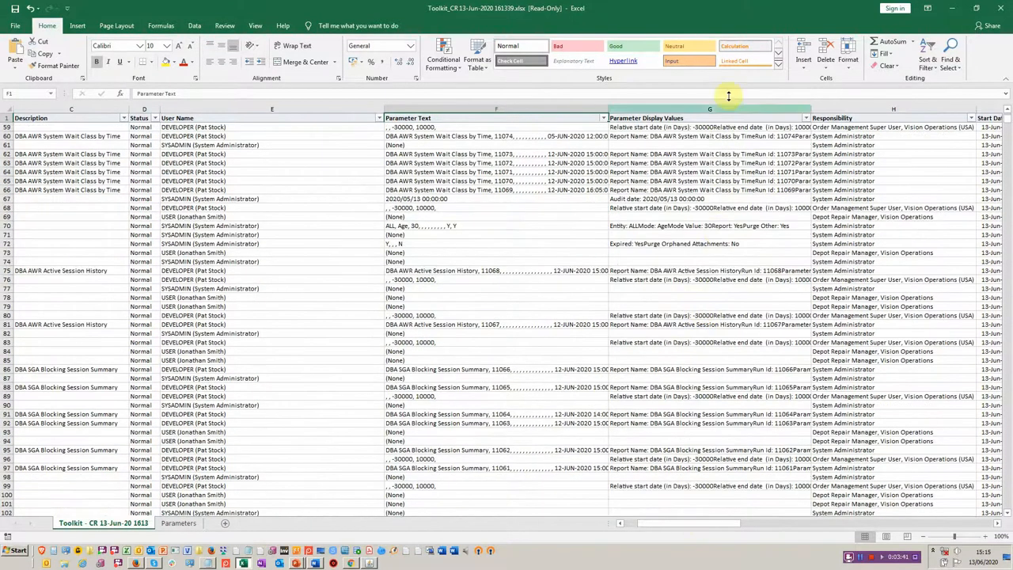
pyautogui.scroll(-3)
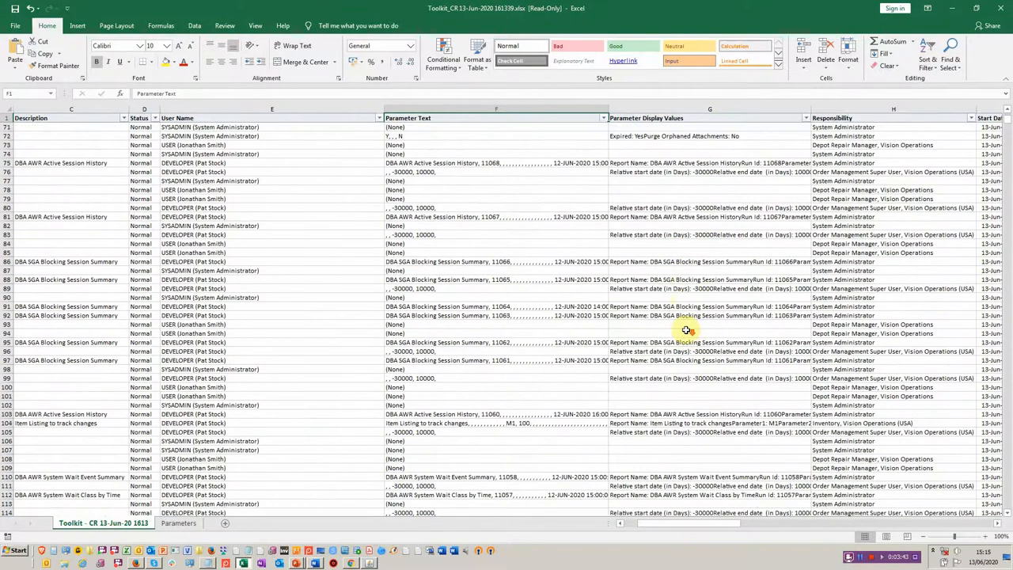
pyautogui.scroll(-3)
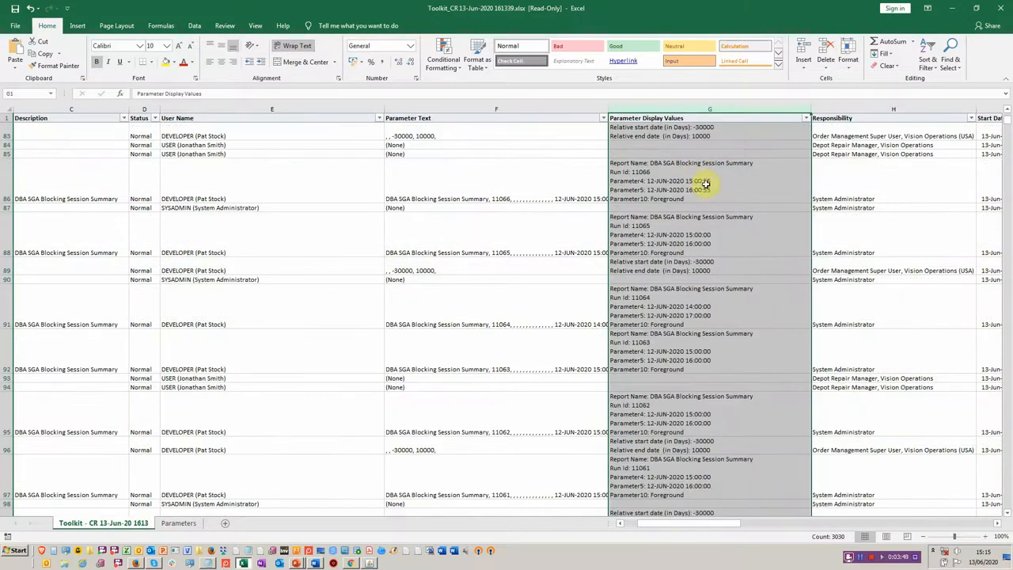
pyautogui.moveTo(551, 196)
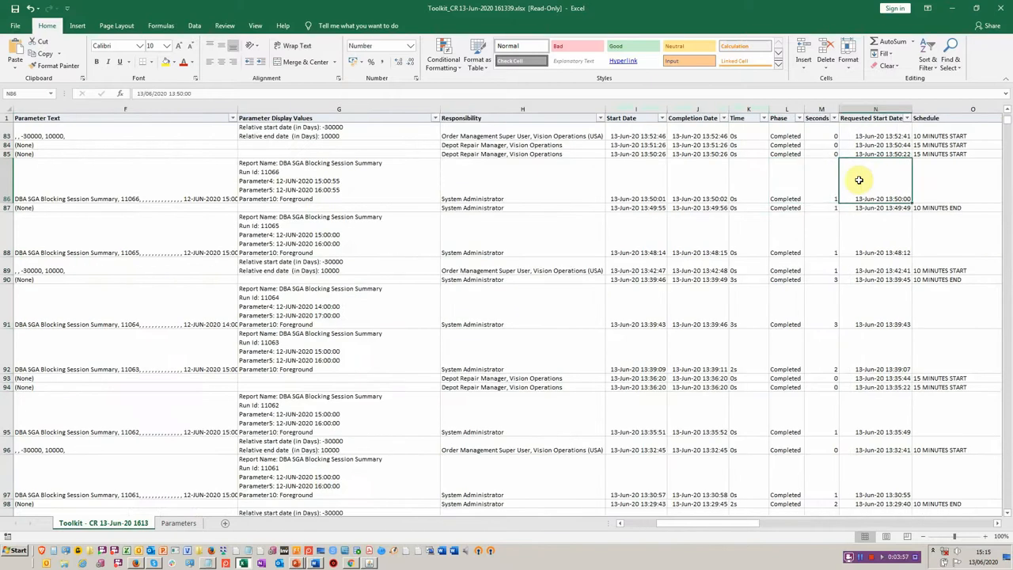
pyautogui.hscroll(3)
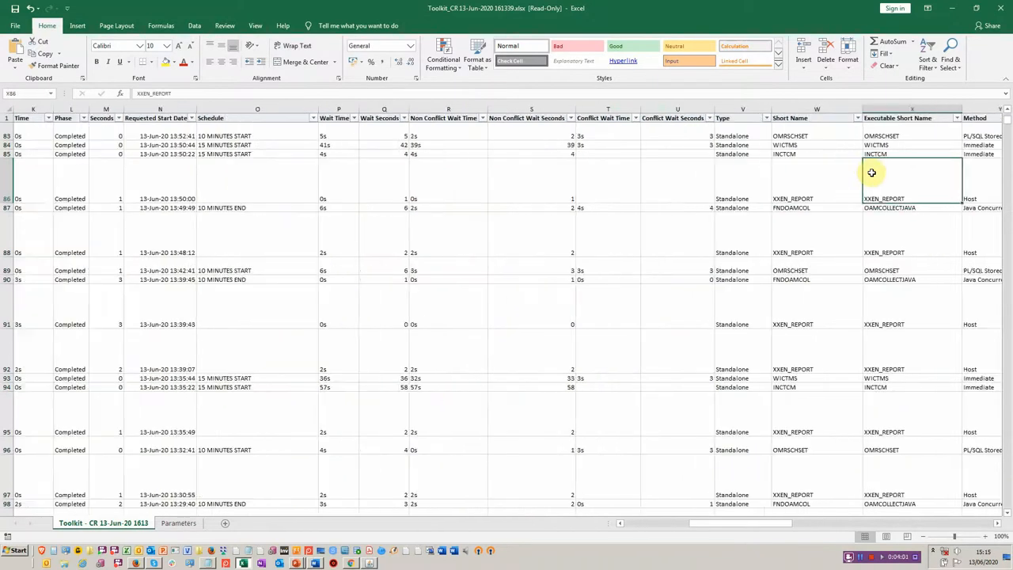
pyautogui.hscroll(3)
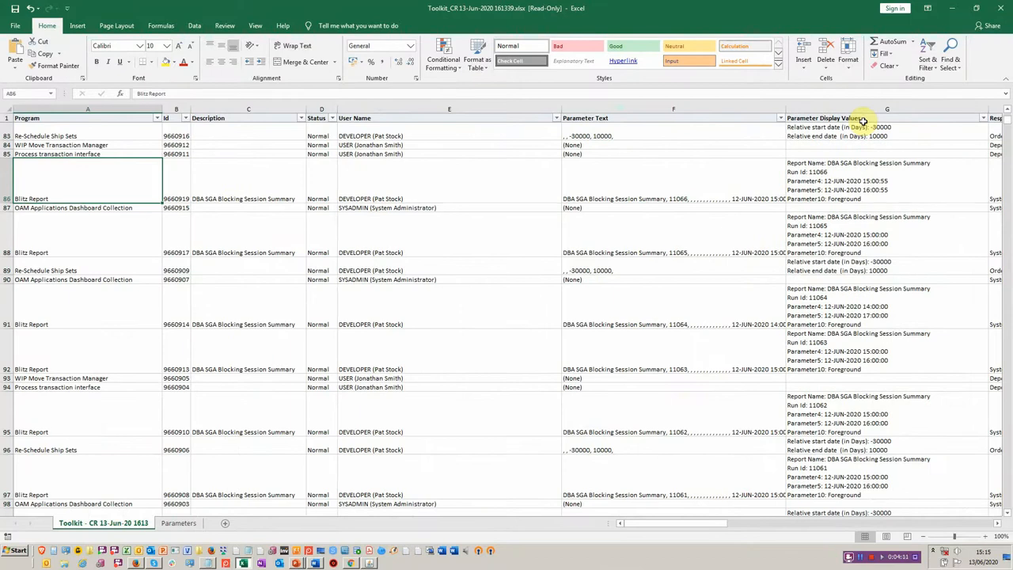
pyautogui.moveTo(955, 29)
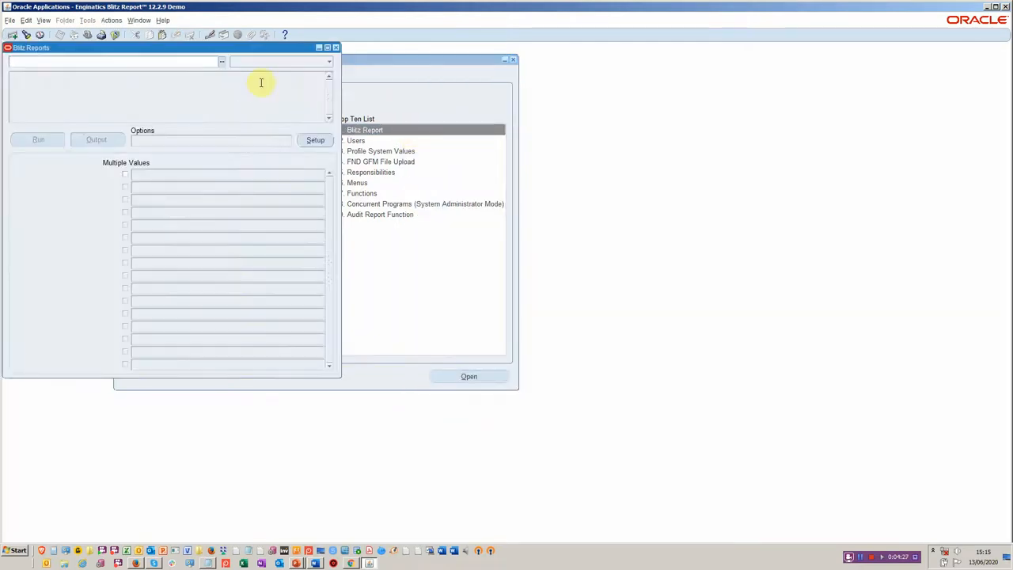
pyautogui.moveTo(193, 64)
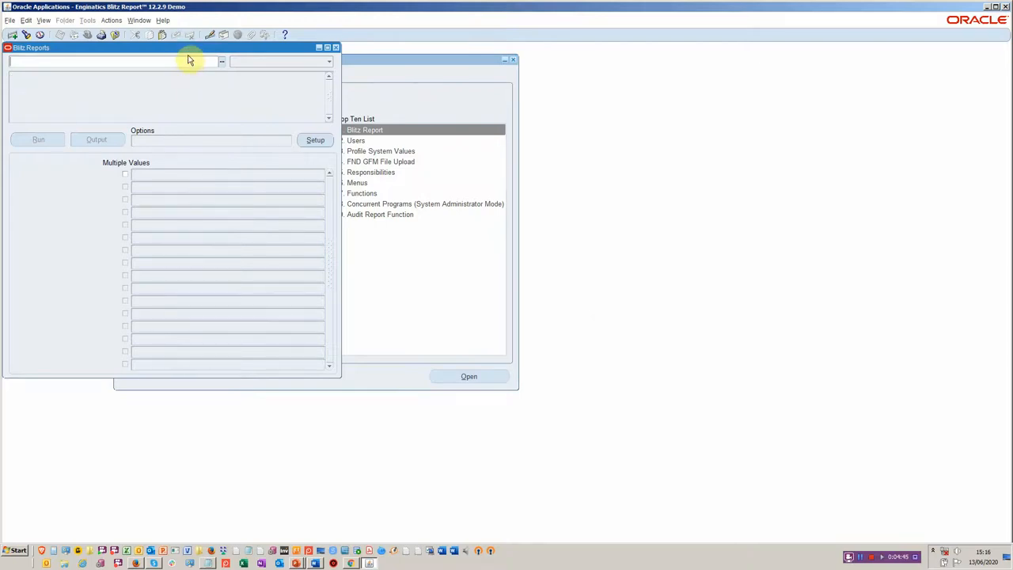
pyautogui.moveTo(201, 57)
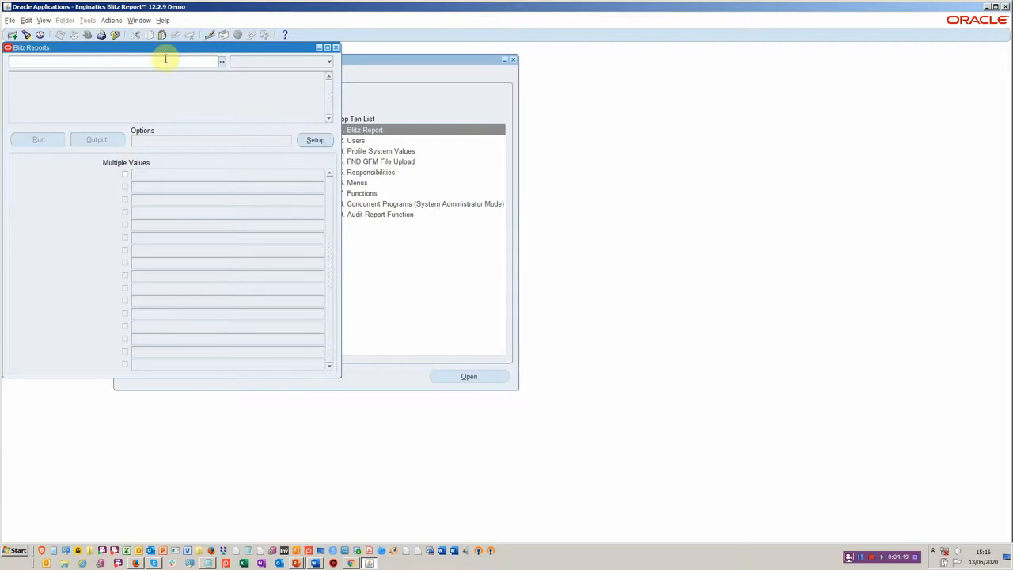
pyautogui.moveTo(145, 66)
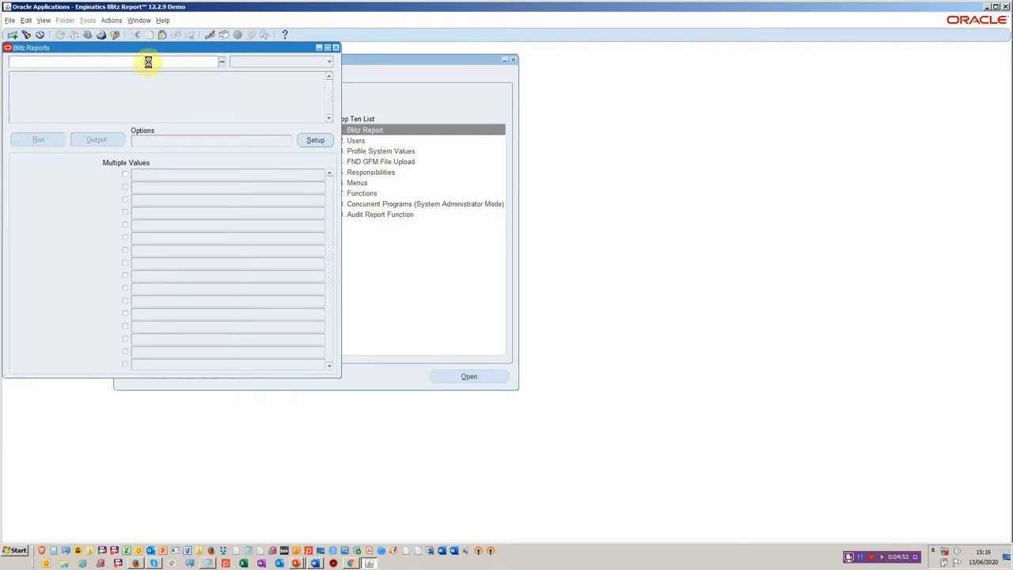
# - Enter DBA% in the report name field to list the DBA diagnostic reports
pyautogui.click(222, 62)
pyautogui.write('dba %')
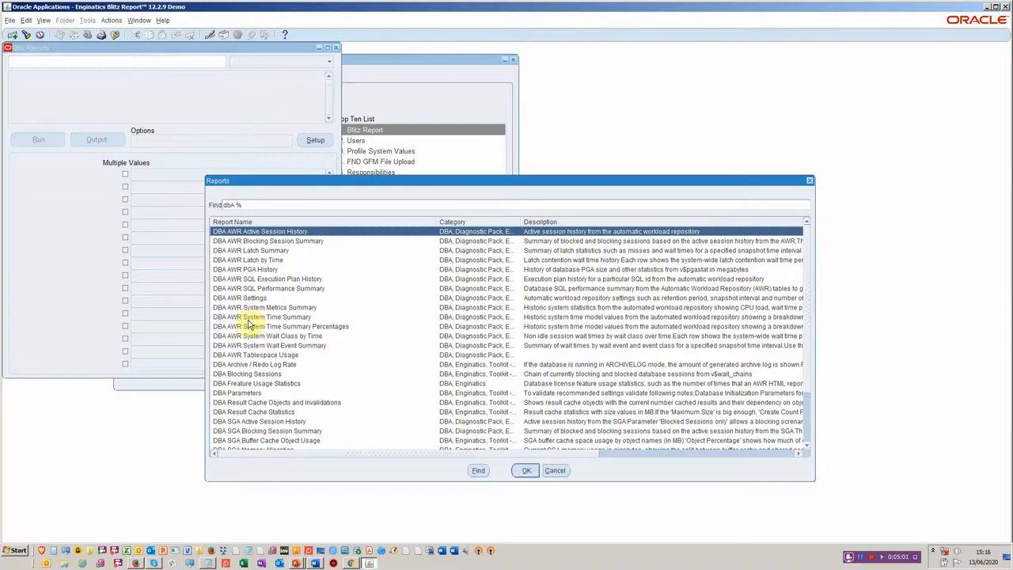
# - Run DBA AWR System Wait Class by Time with the default Date From, output to Excel
pyautogui.click(266, 335)
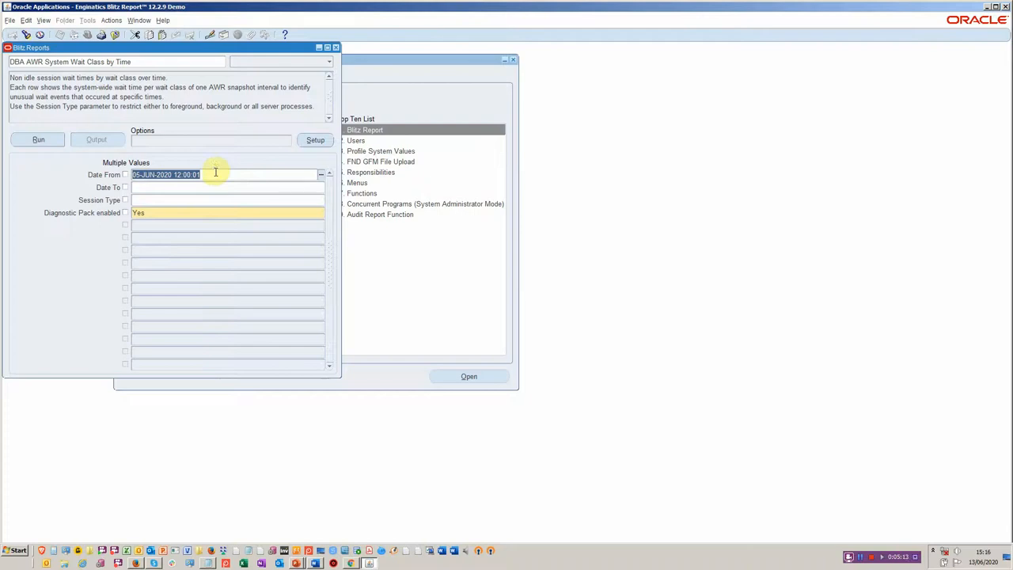
pyautogui.moveTo(269, 183)
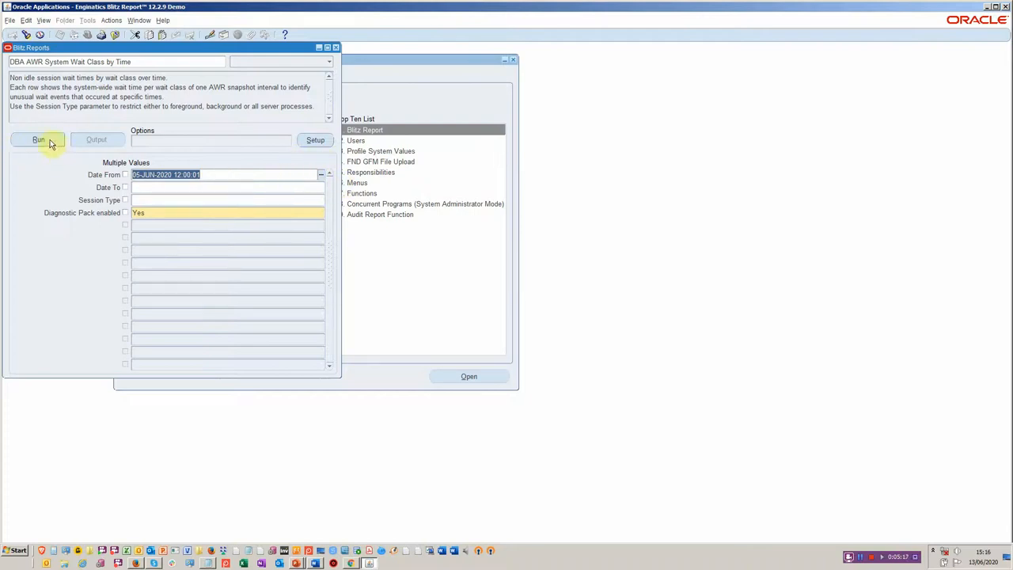
pyautogui.click(38, 139)
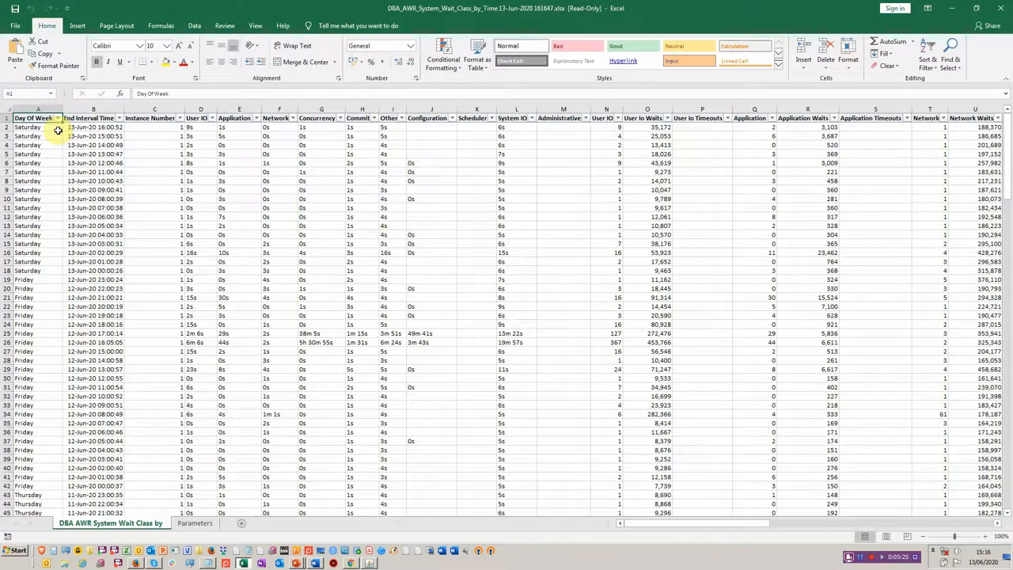
# - Inspect the 38m 5s concurrency wait and Network Waits figures, scanning the remaining wait class columns
pyautogui.click(38, 279)
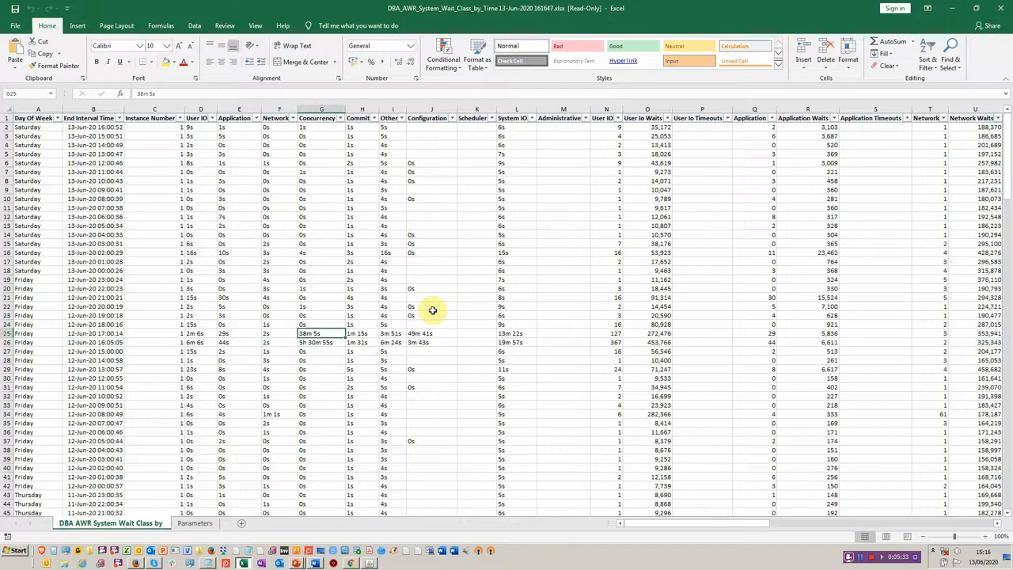
pyautogui.moveTo(336, 117)
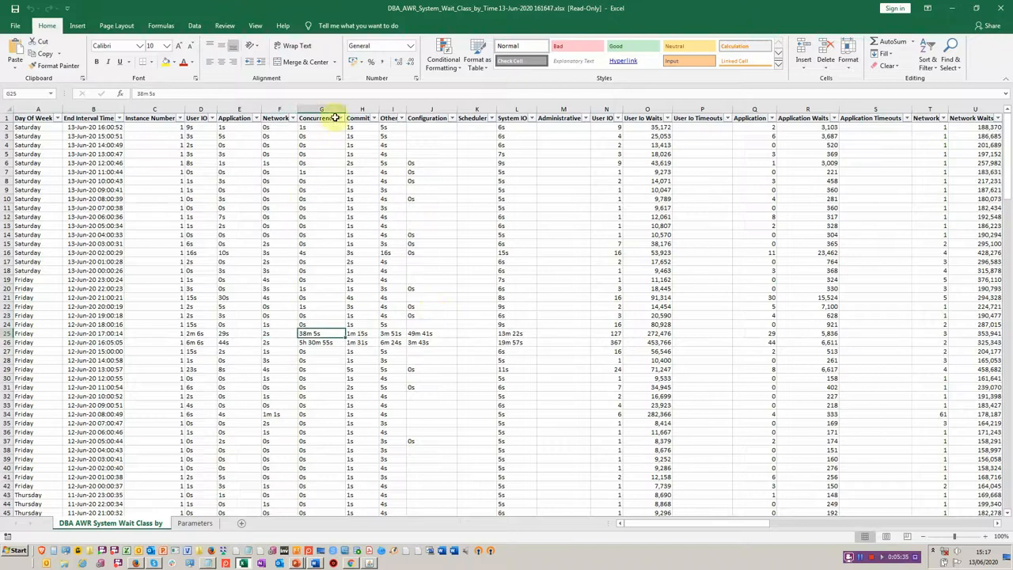
pyautogui.moveTo(329, 152)
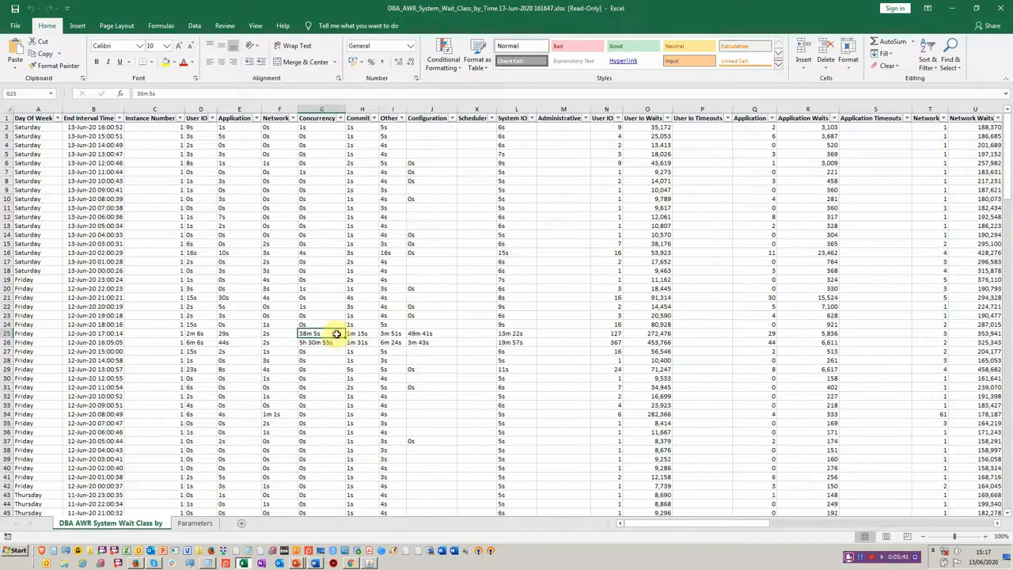
pyautogui.moveTo(862, 259)
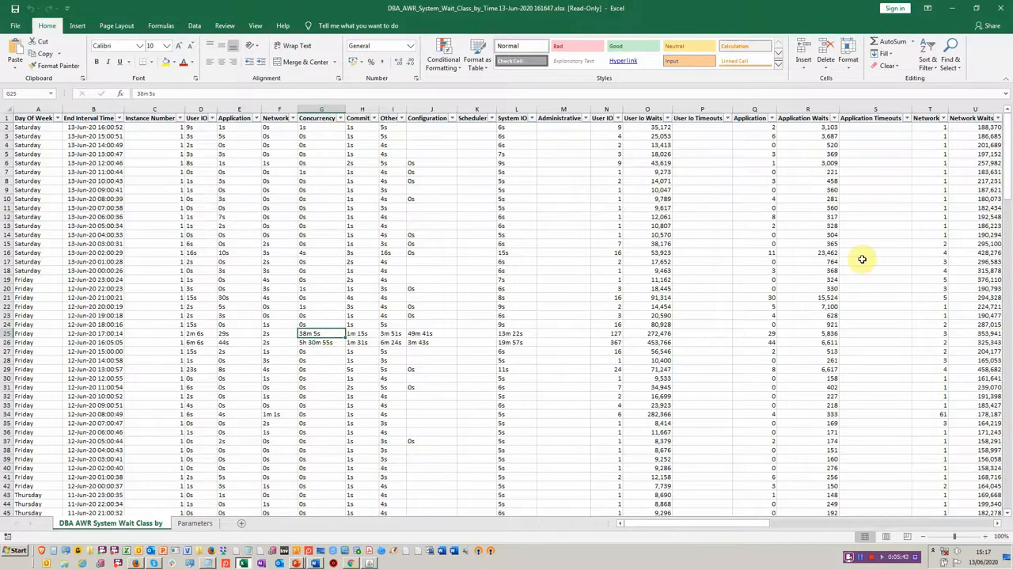
pyautogui.click(316, 341)
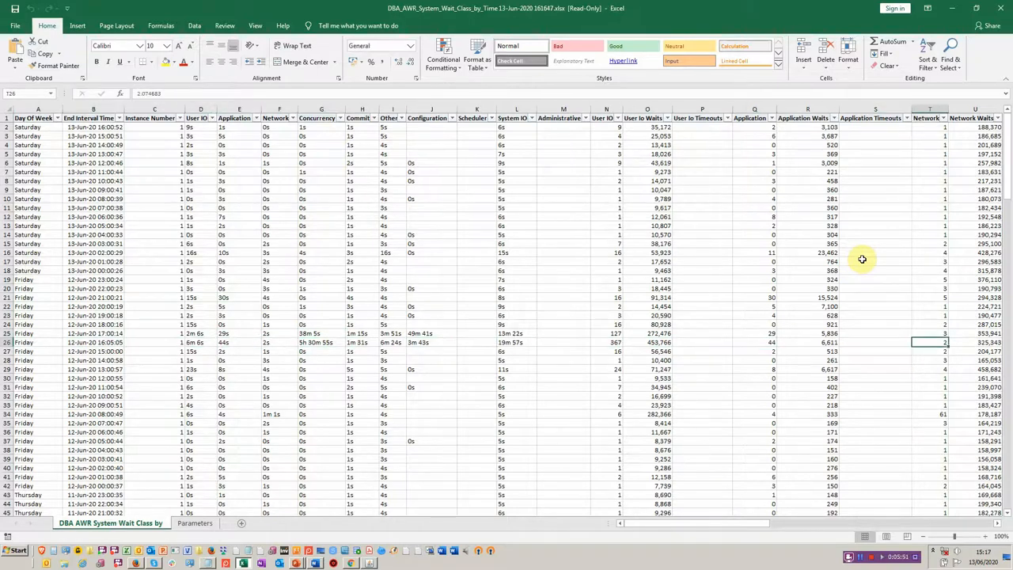
pyautogui.hscroll(3)
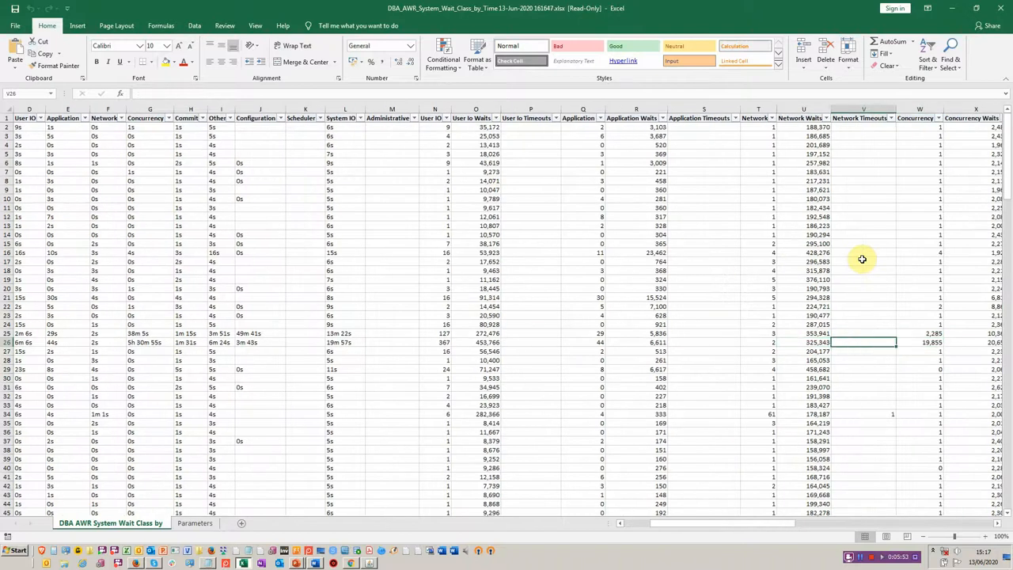
pyautogui.hscroll(3)
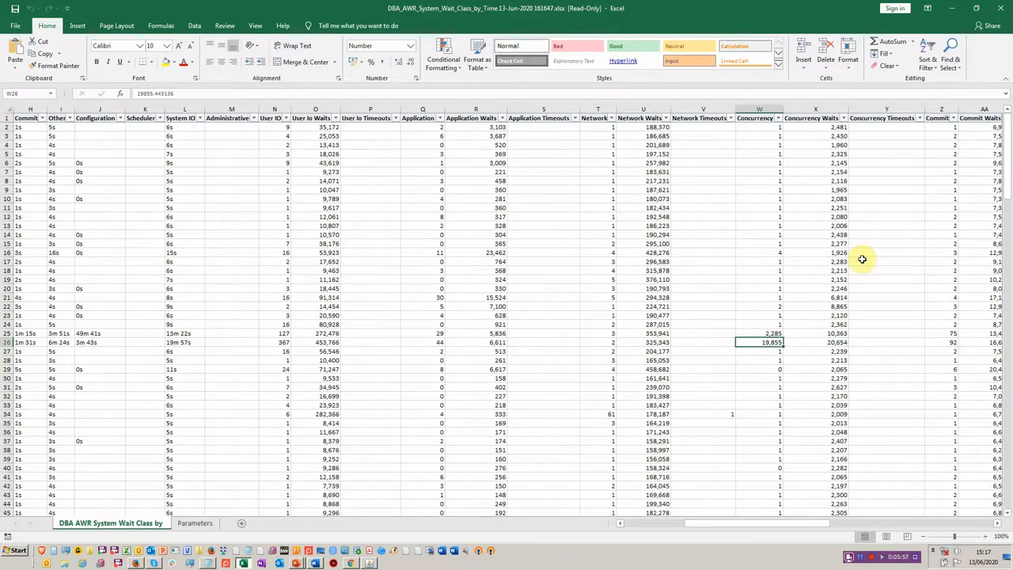
pyautogui.hscroll(3)
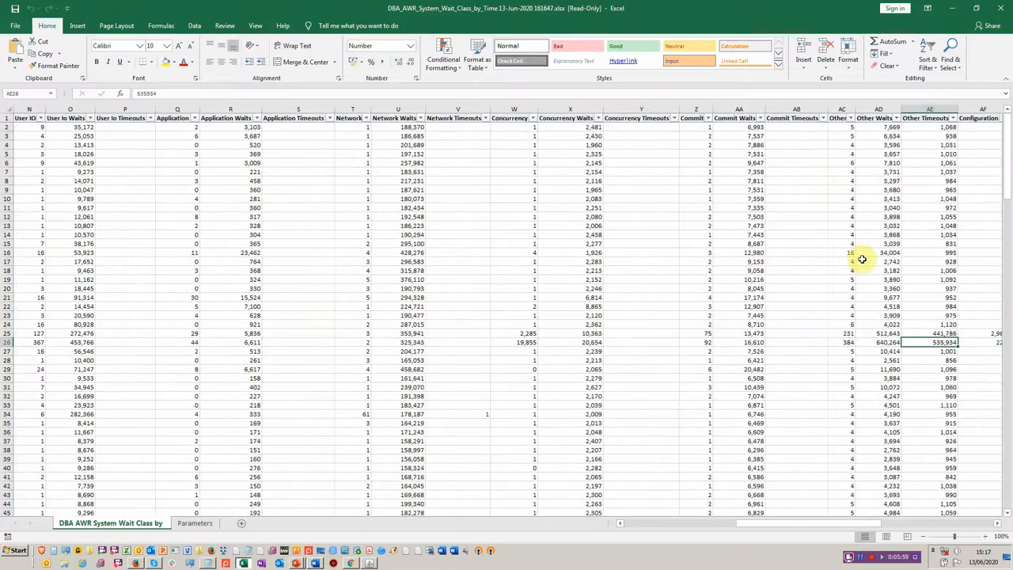
pyautogui.hscroll(3)
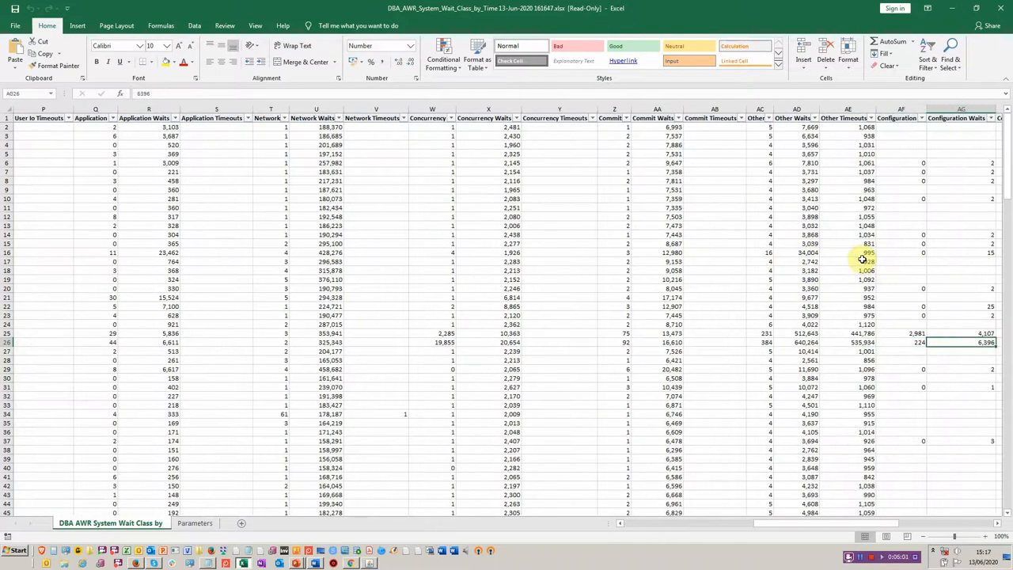
pyautogui.hscroll(3)
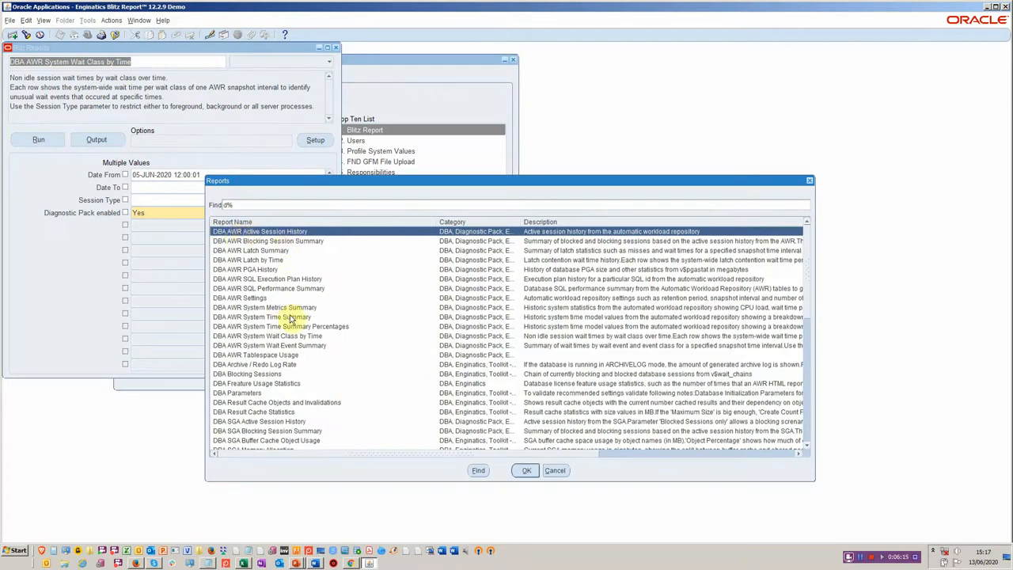
# - Run DBA AWR System Wait Event Summary with Date From 12-JUN-2020 15:00:00
pyautogui.click(269, 345)
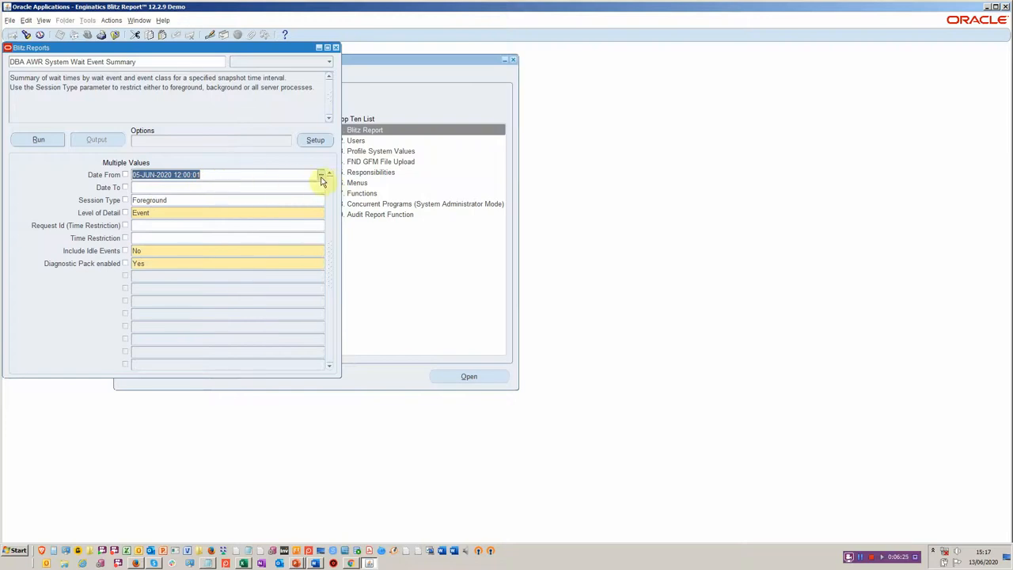
pyautogui.moveTo(109, 156)
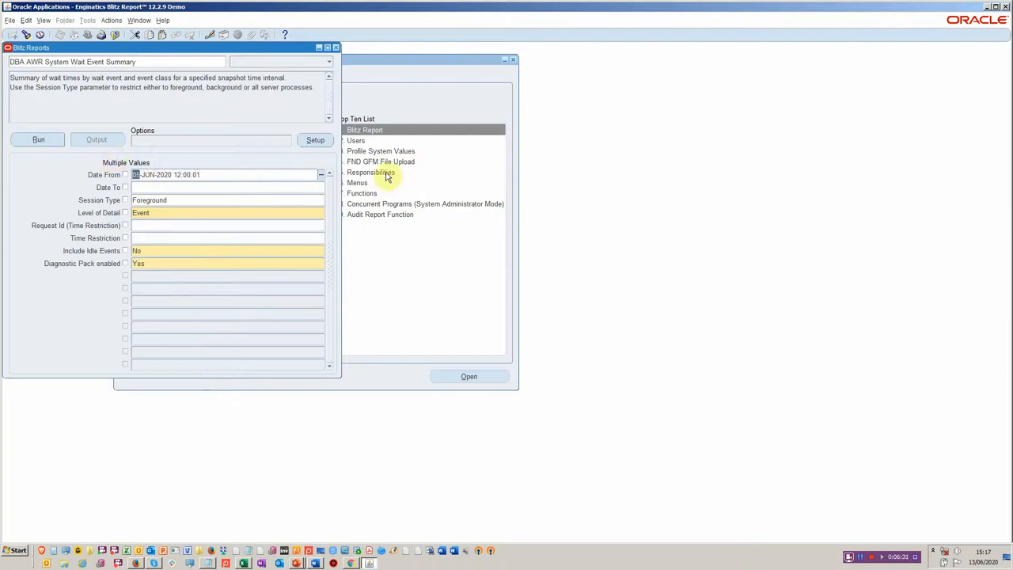
pyautogui.click(319, 174)
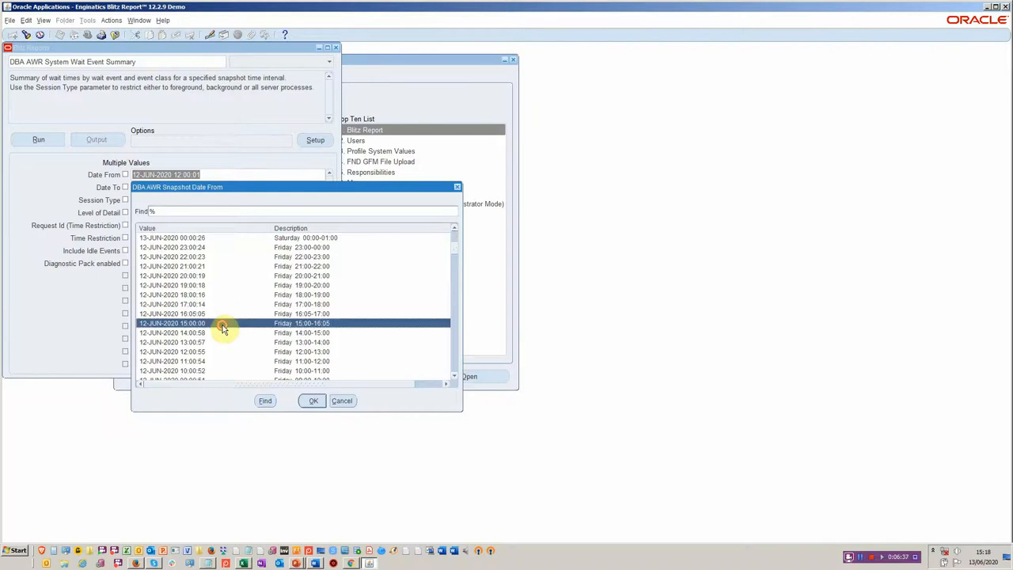
pyautogui.click(314, 401)
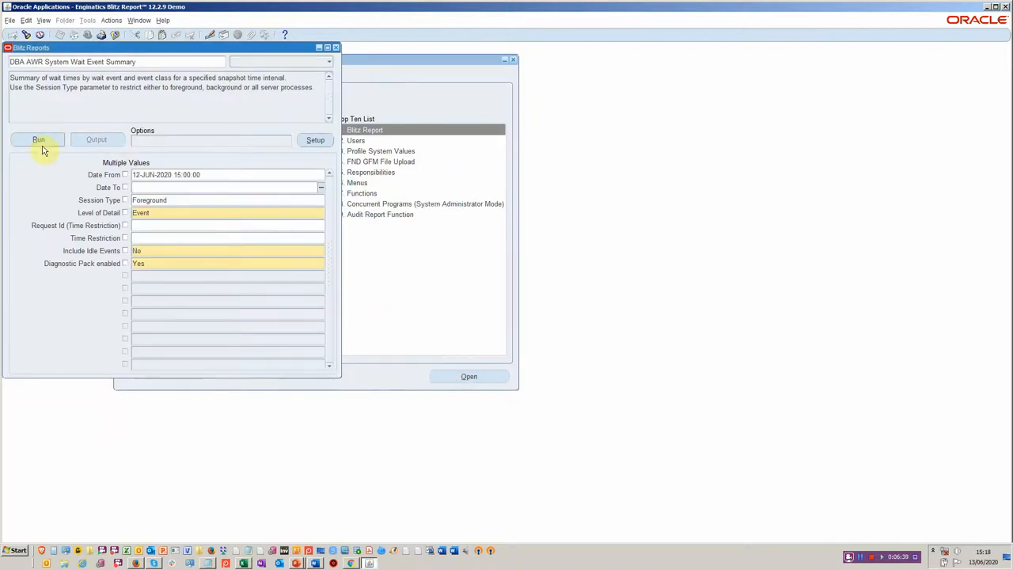
pyautogui.click(38, 140)
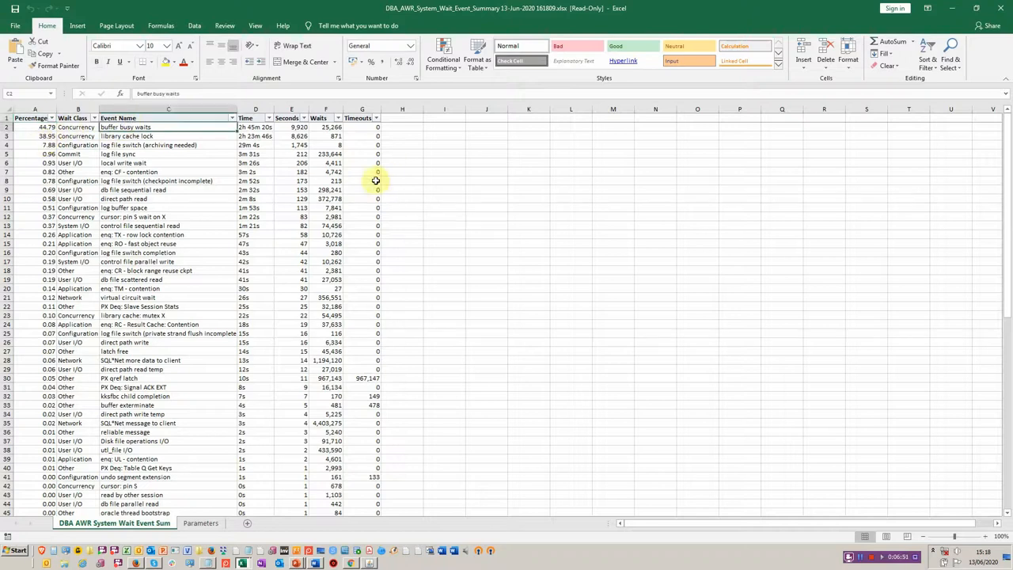
# - Inspect the Wait Event Summary worksheet totals before returning to the report list
pyautogui.click(177, 136)
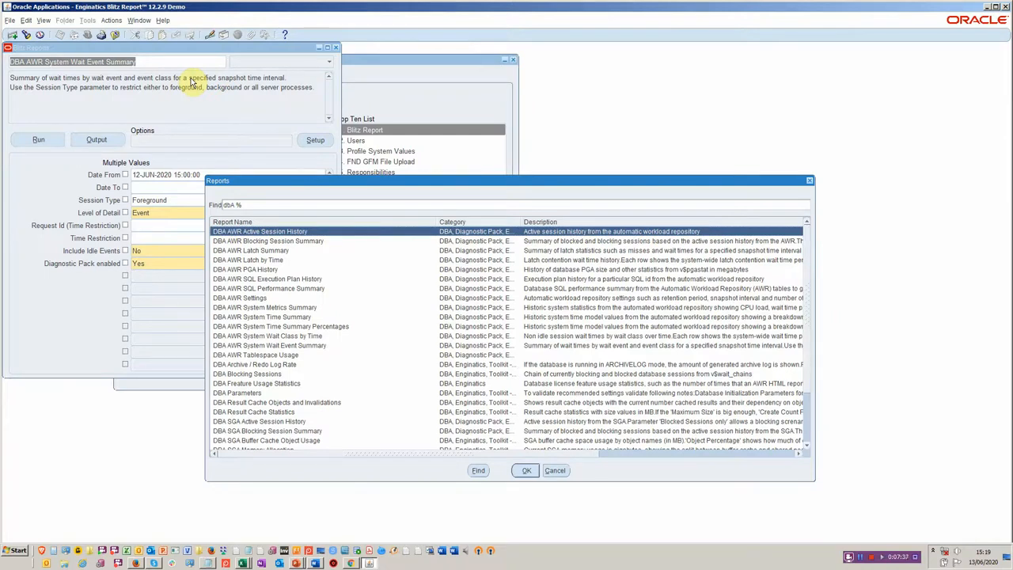
# - Run DBA SGA Blocking Session Summary for the default 12-JUN-2020 15:00:55 to 16:00:55 window
pyautogui.click(259, 421)
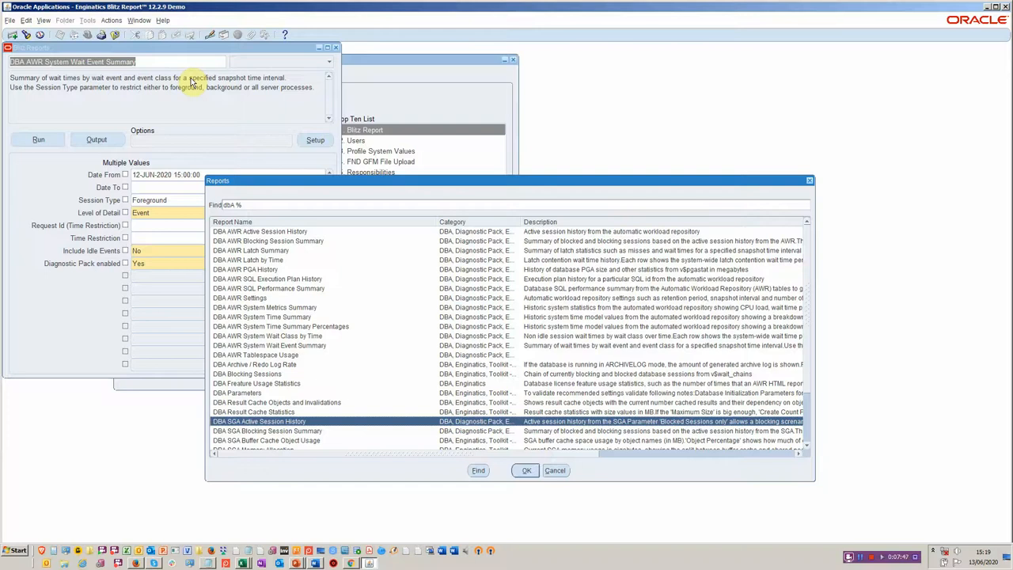
pyautogui.click(269, 430)
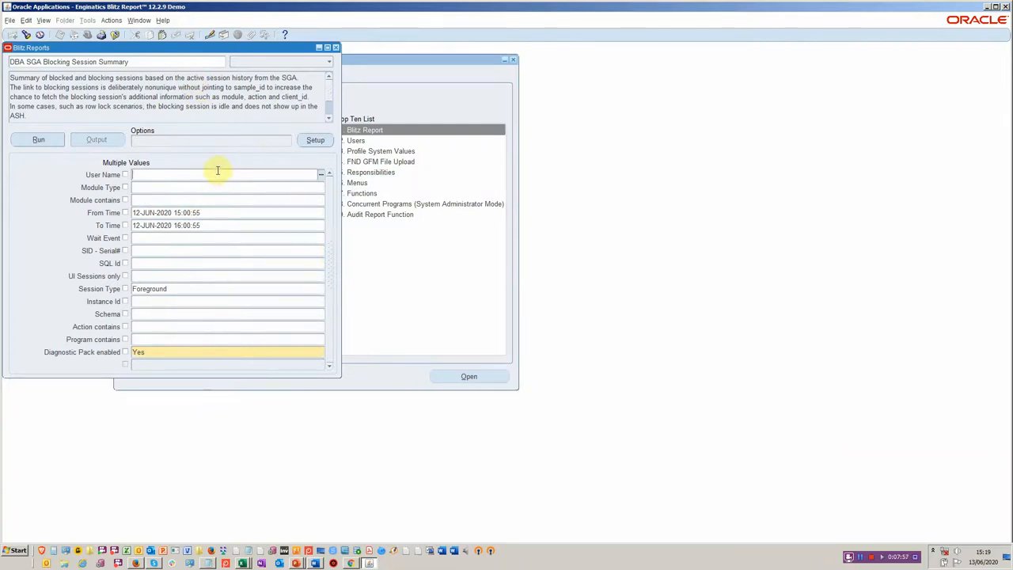
pyautogui.moveTo(231, 198)
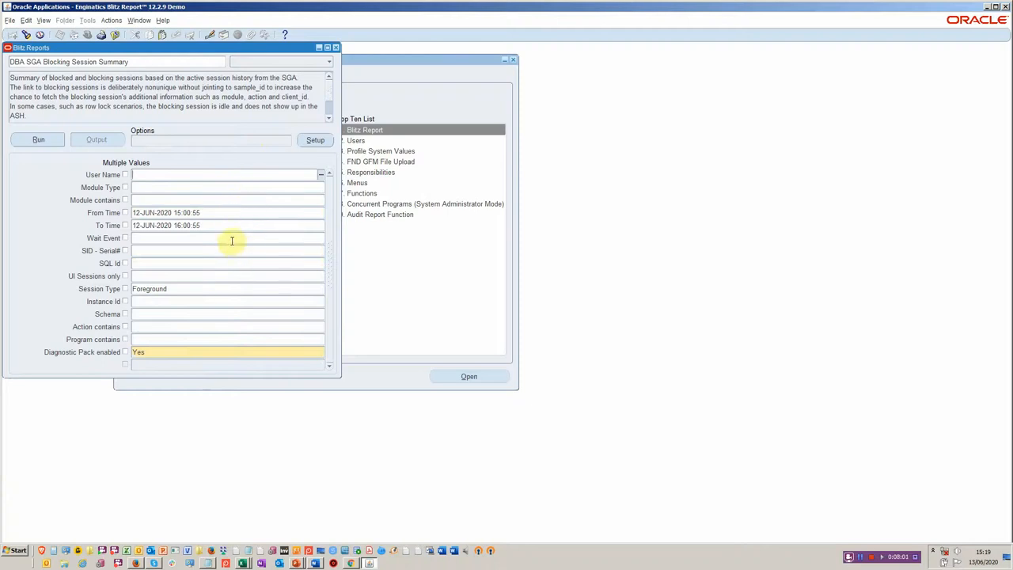
pyautogui.moveTo(266, 209)
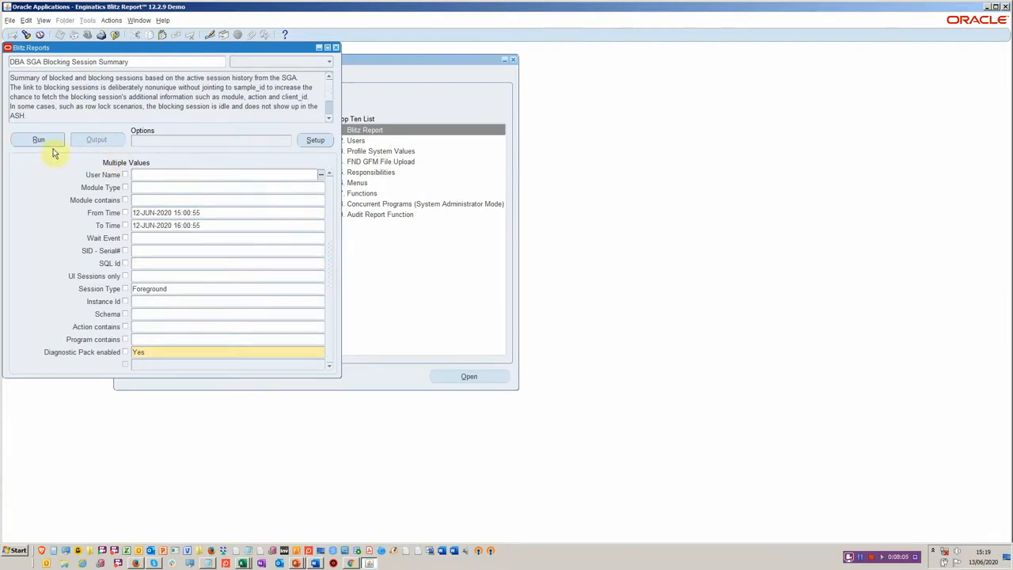
pyautogui.click(38, 139)
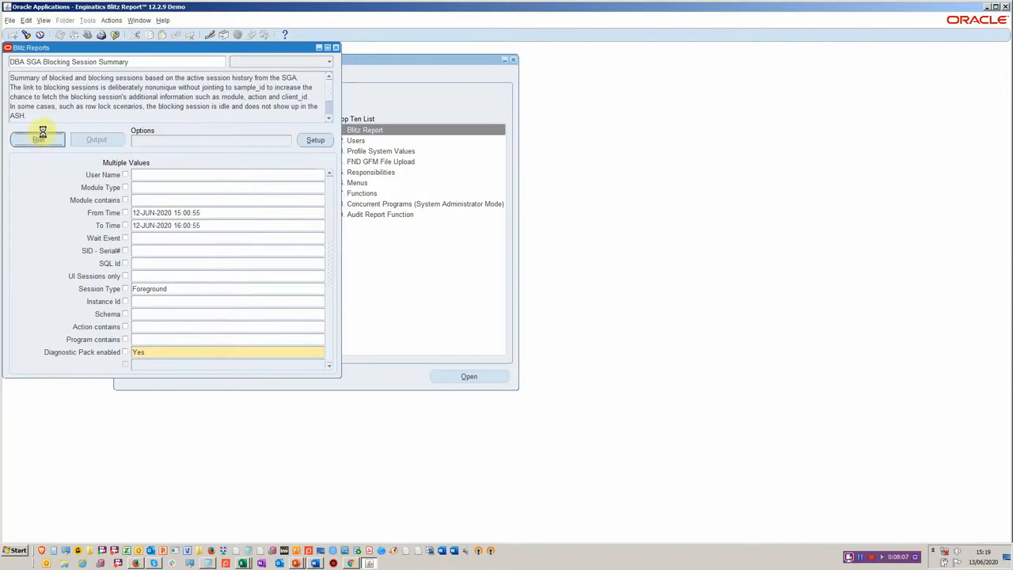
pyautogui.moveTo(38, 140)
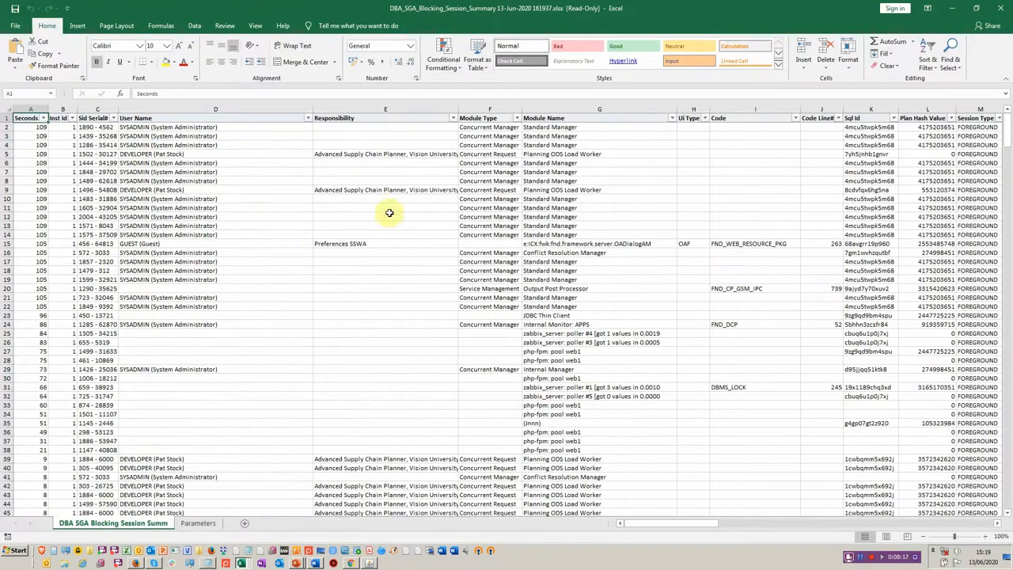
# - Review module names and wait events in the Blocking Session Summary, then select the data range for a pivot
pyautogui.scroll(-3)
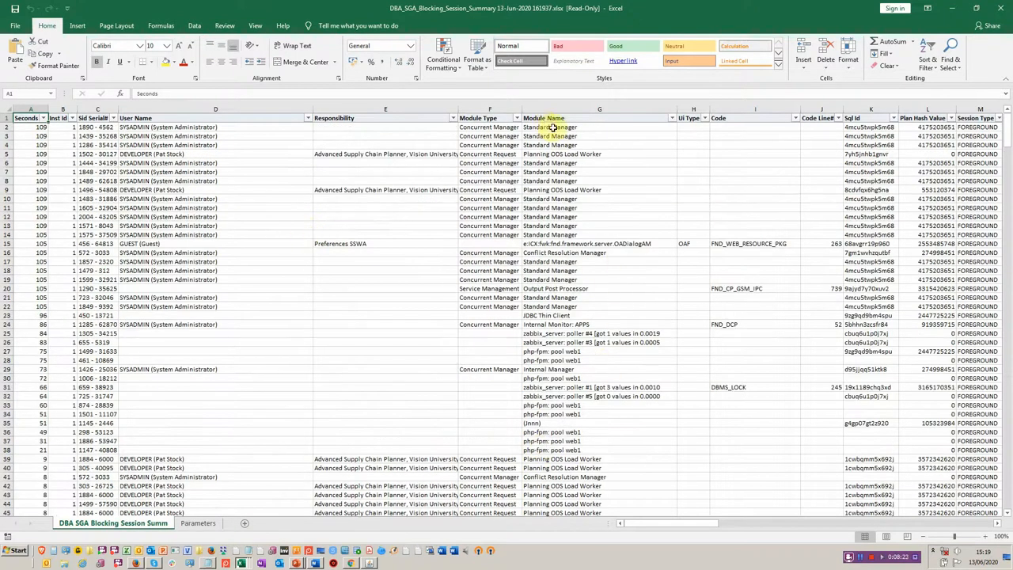
pyautogui.click(549, 127)
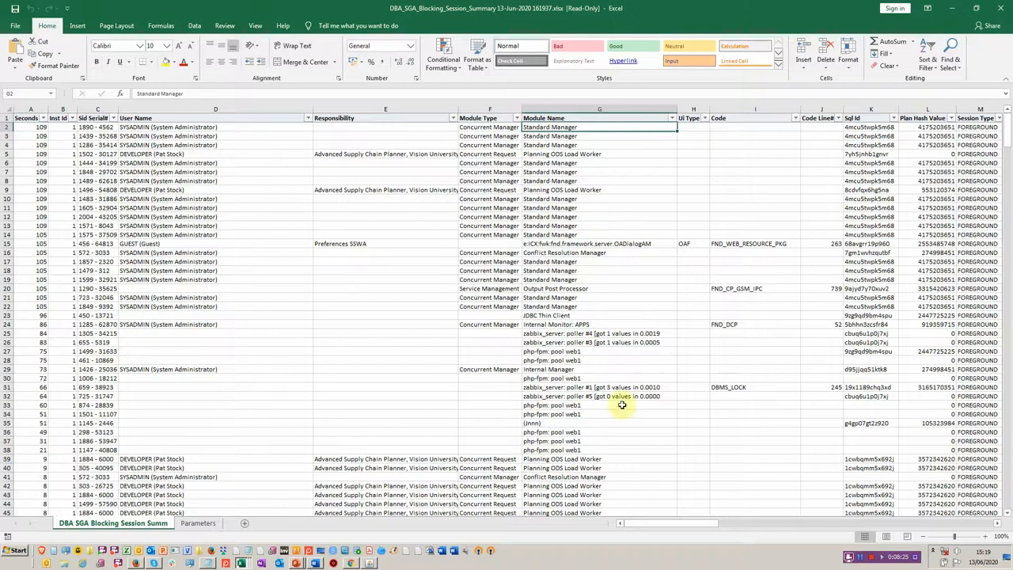
pyautogui.moveTo(766, 513)
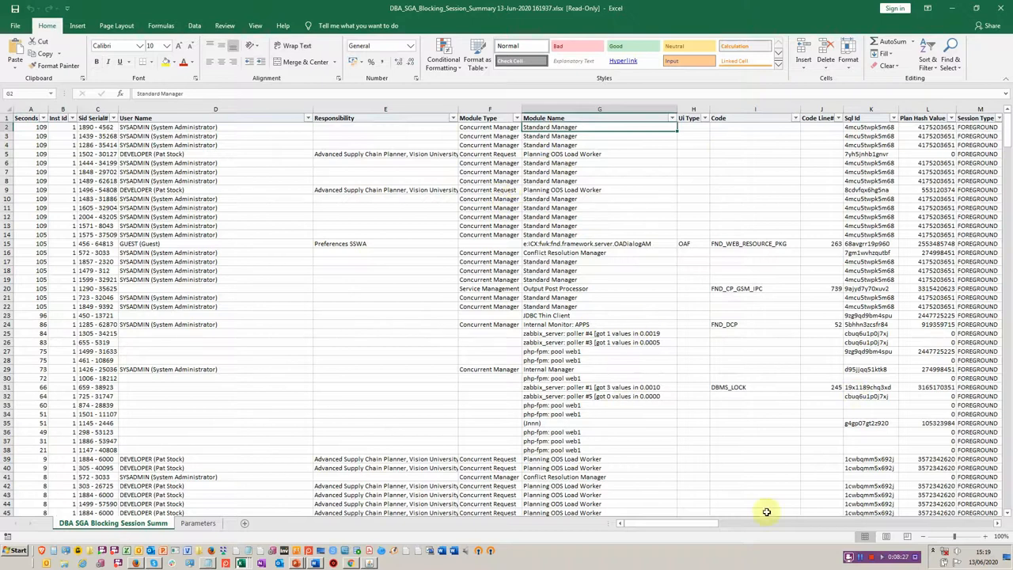
pyautogui.hscroll(3)
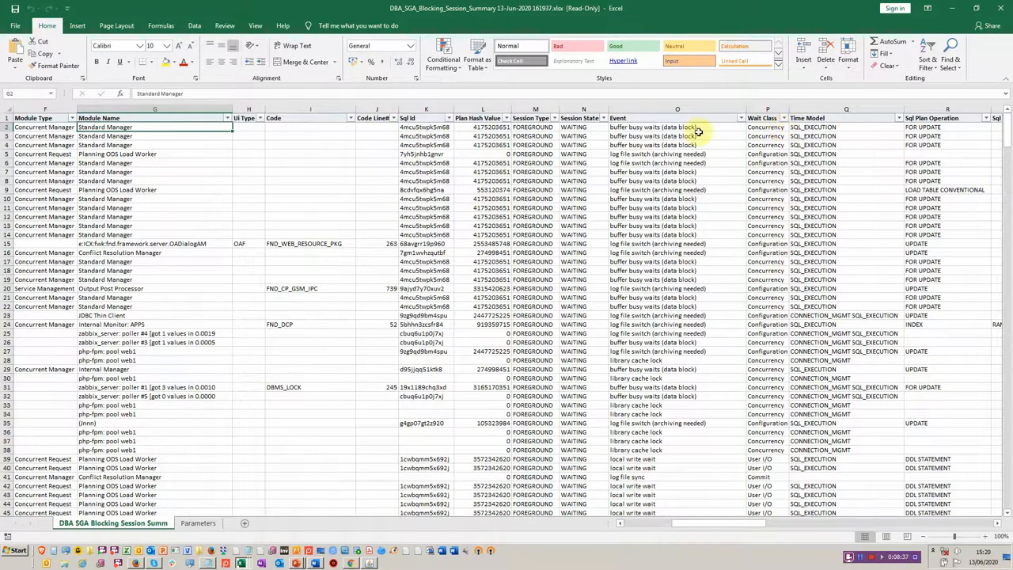
pyautogui.click(678, 126)
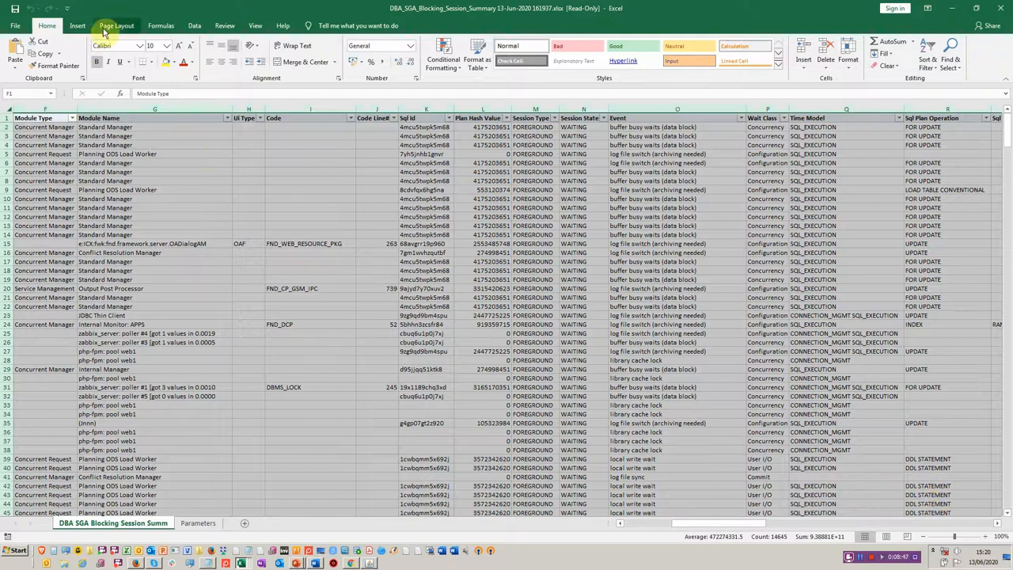
pyautogui.click(77, 25)
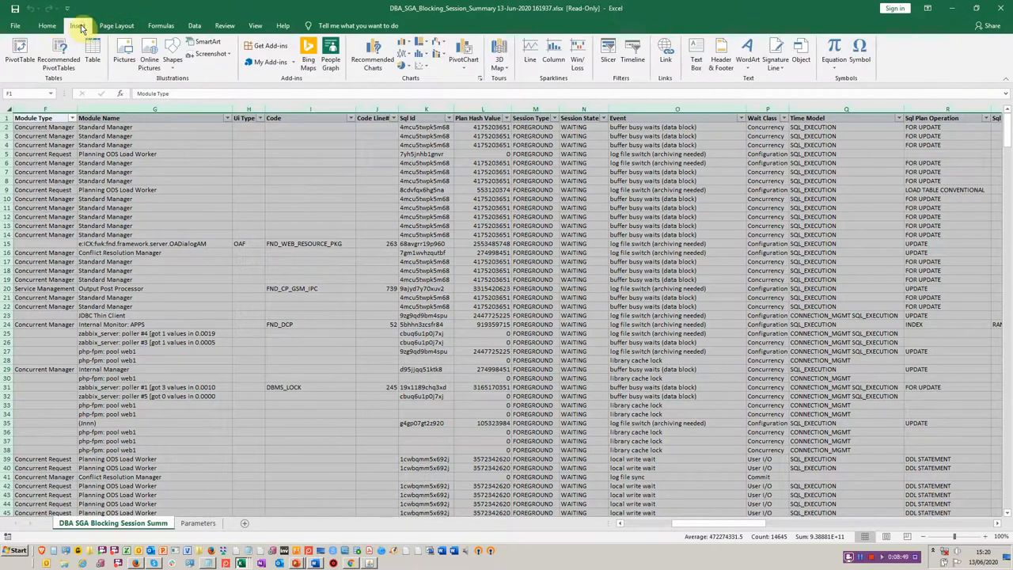
# - Create a PivotTable on a new sheet summing Seconds by Module Name, Event and Blocking Module Name
pyautogui.click(19, 50)
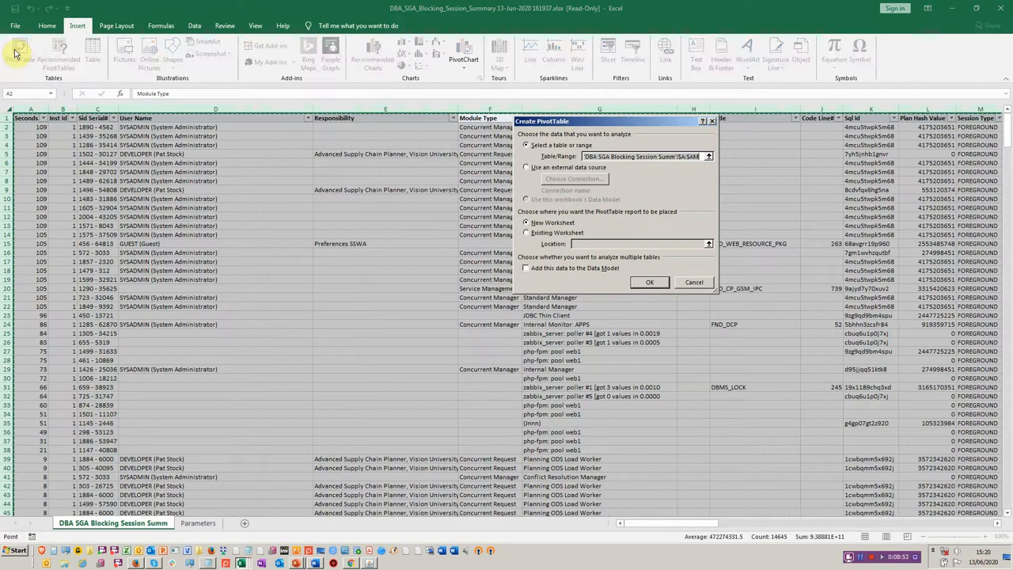
pyautogui.moveTo(182, 62)
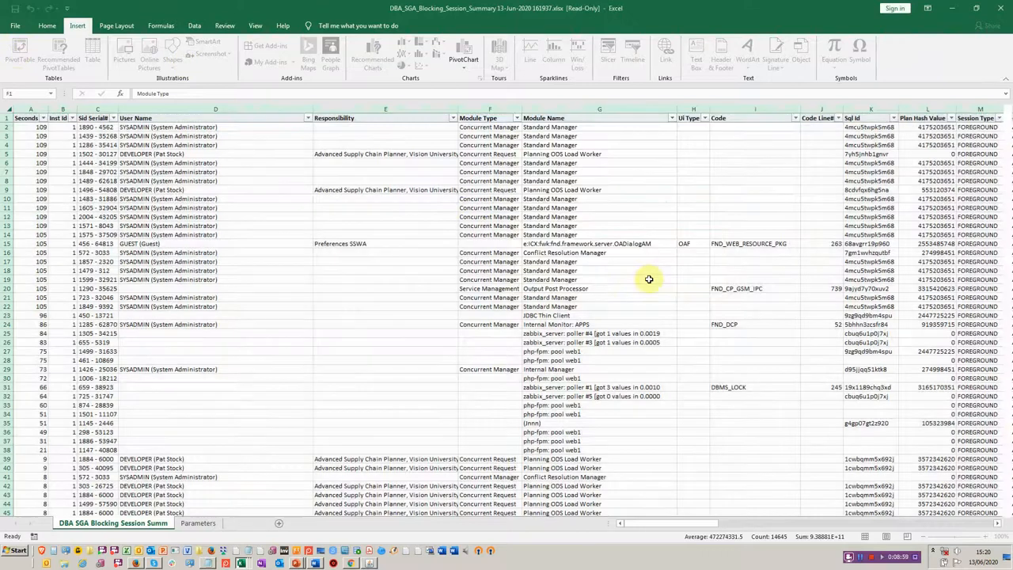
pyautogui.click(462, 50)
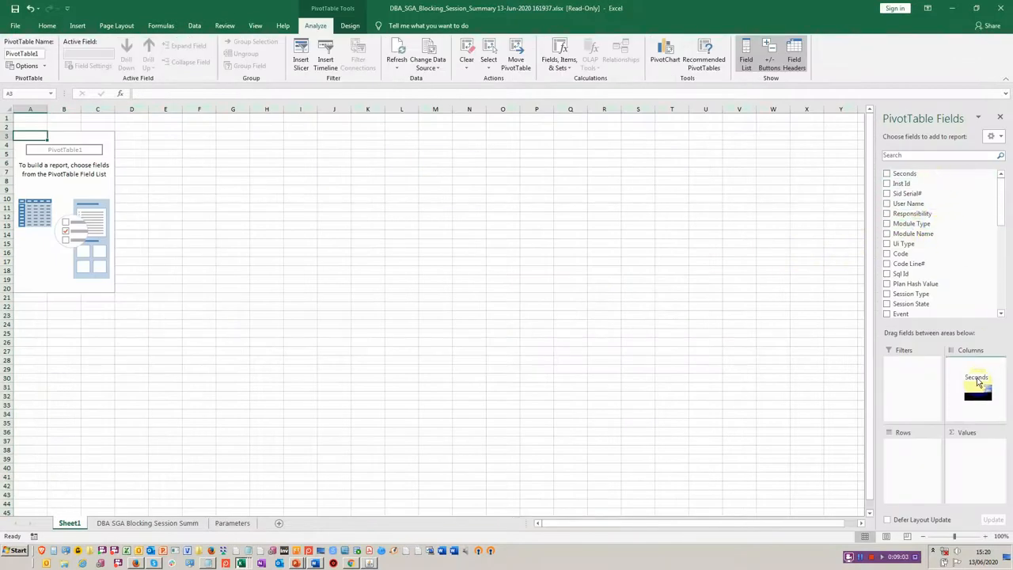
pyautogui.click(886, 173)
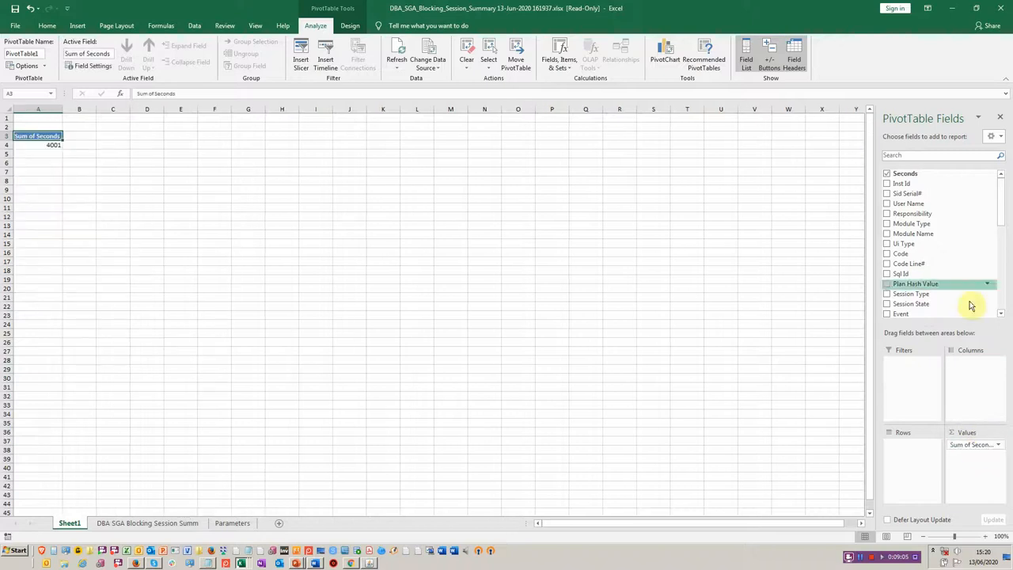
pyautogui.moveTo(918, 244)
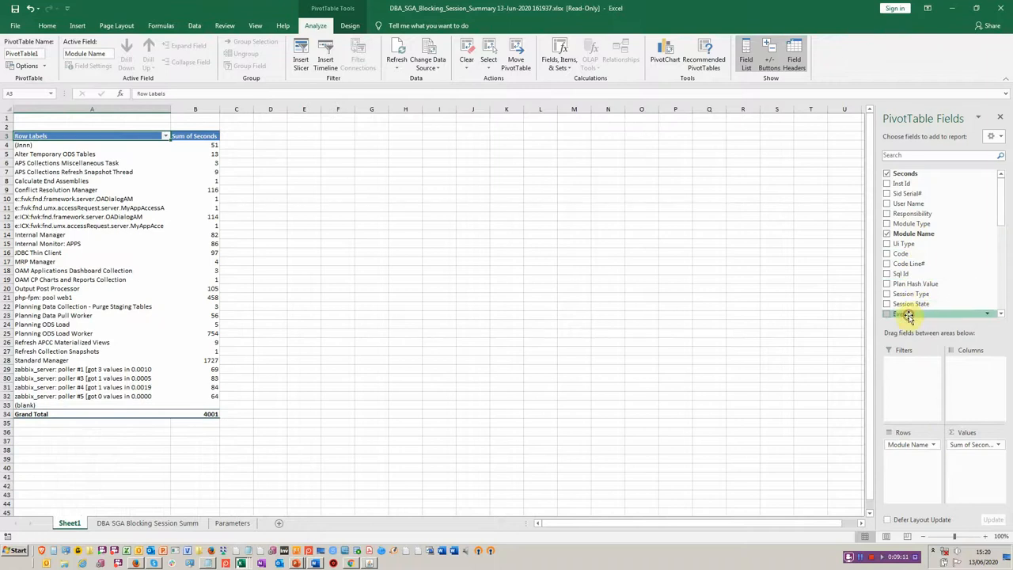
pyautogui.click(886, 313)
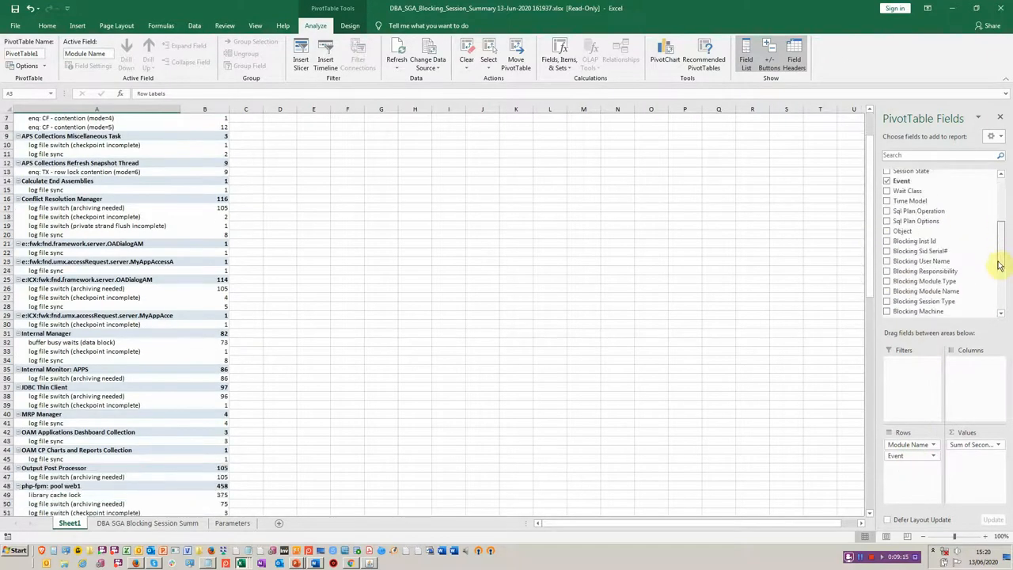
pyautogui.scroll(-3)
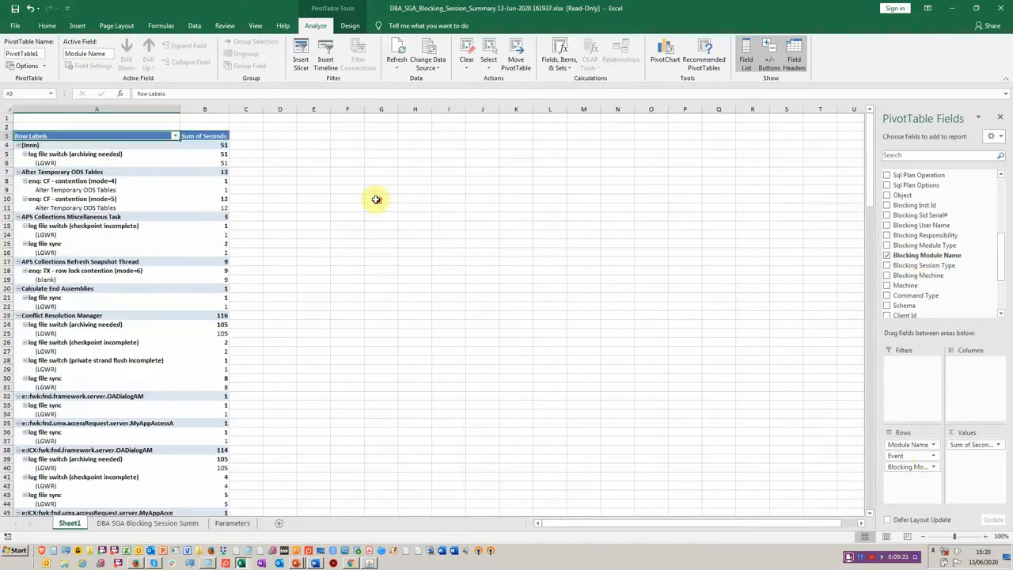
pyautogui.moveTo(204, 171)
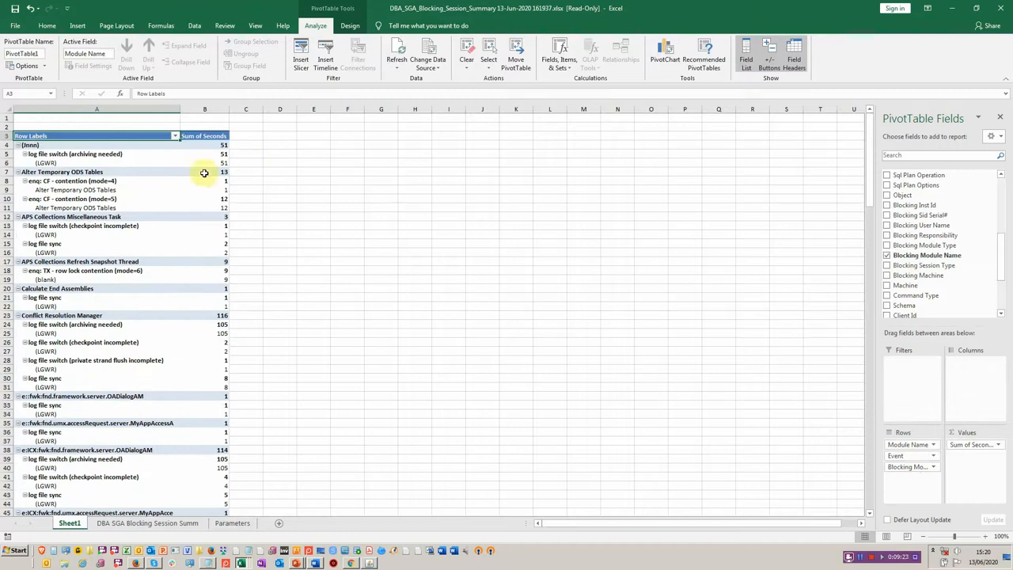
pyautogui.rightClick(204, 136)
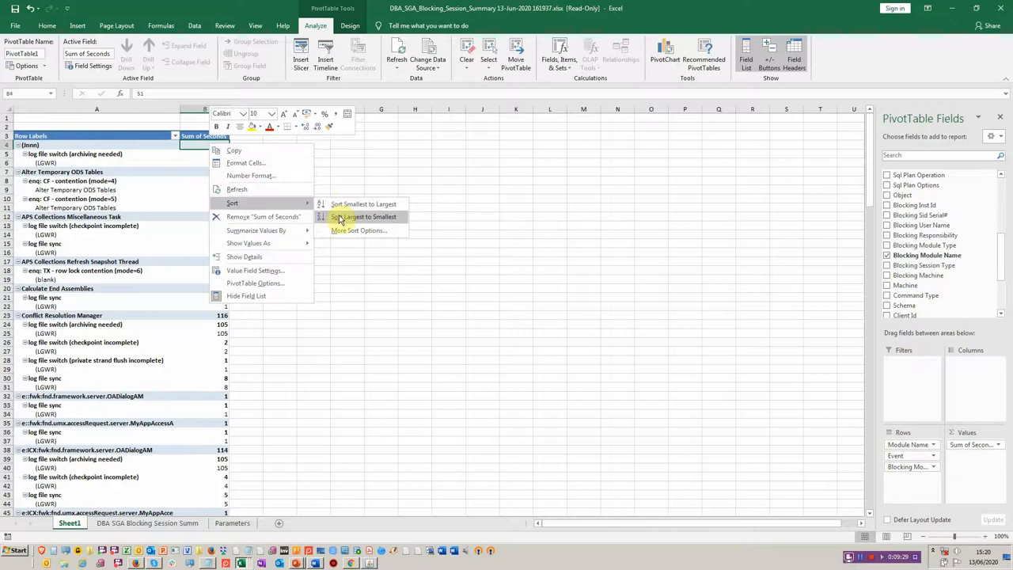
# - Sort modules largest to smallest by seconds and review Standard Manager (1727) and Planning ODS Load Worker (750)
pyautogui.click(364, 217)
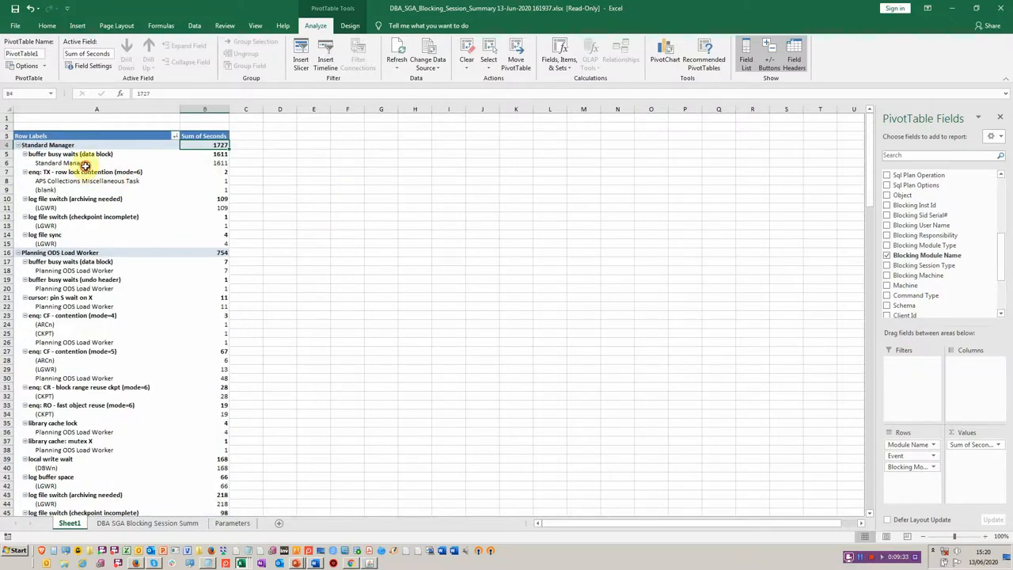
pyautogui.click(61, 161)
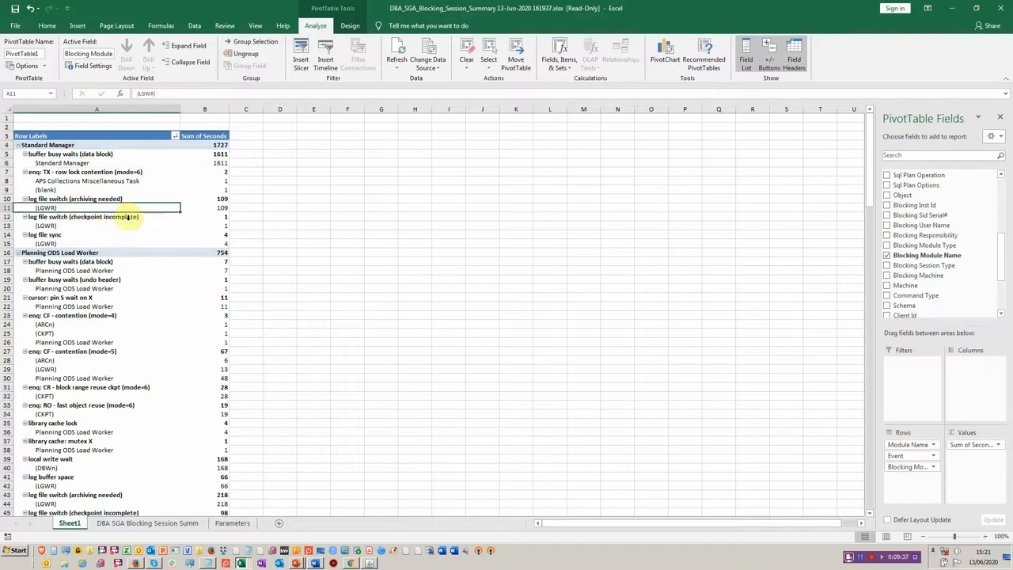
pyautogui.moveTo(136, 229)
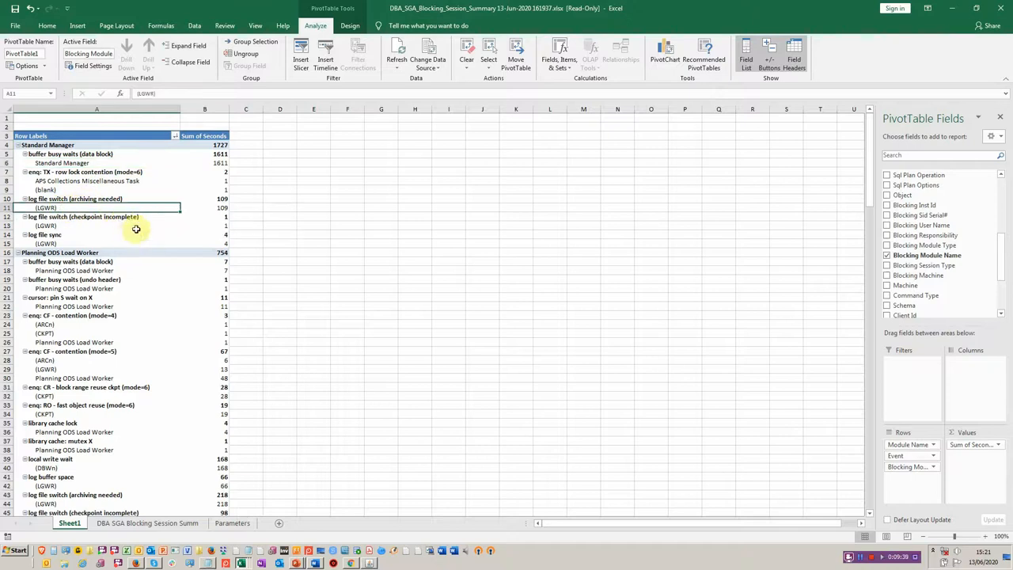
pyautogui.moveTo(142, 229)
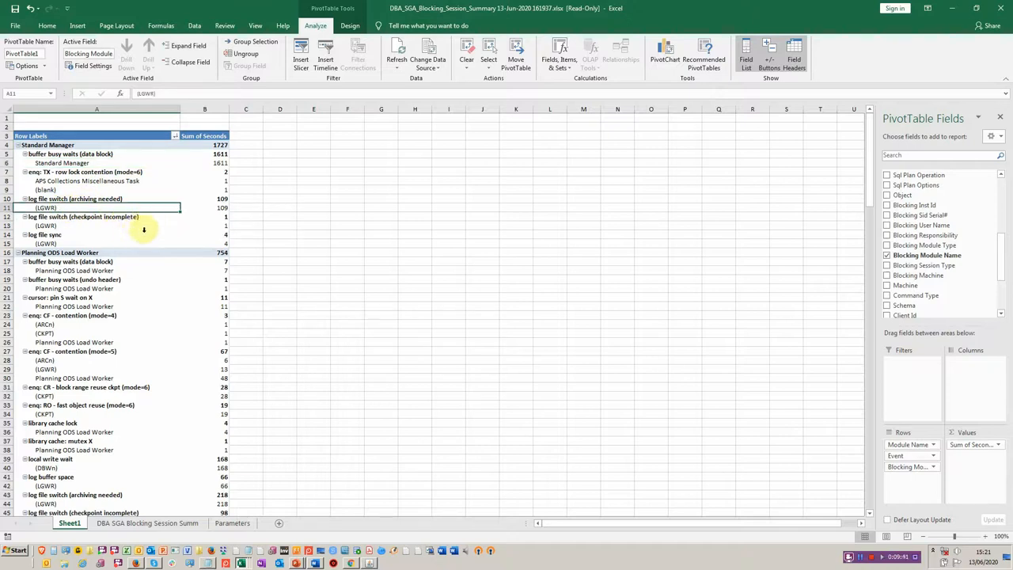
pyautogui.moveTo(183, 175)
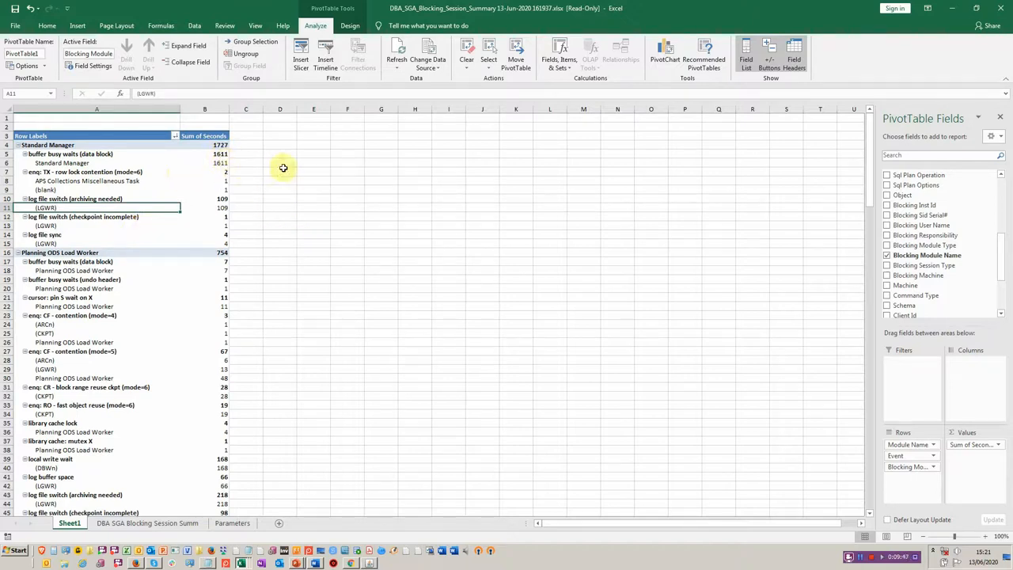
pyautogui.moveTo(401, 161)
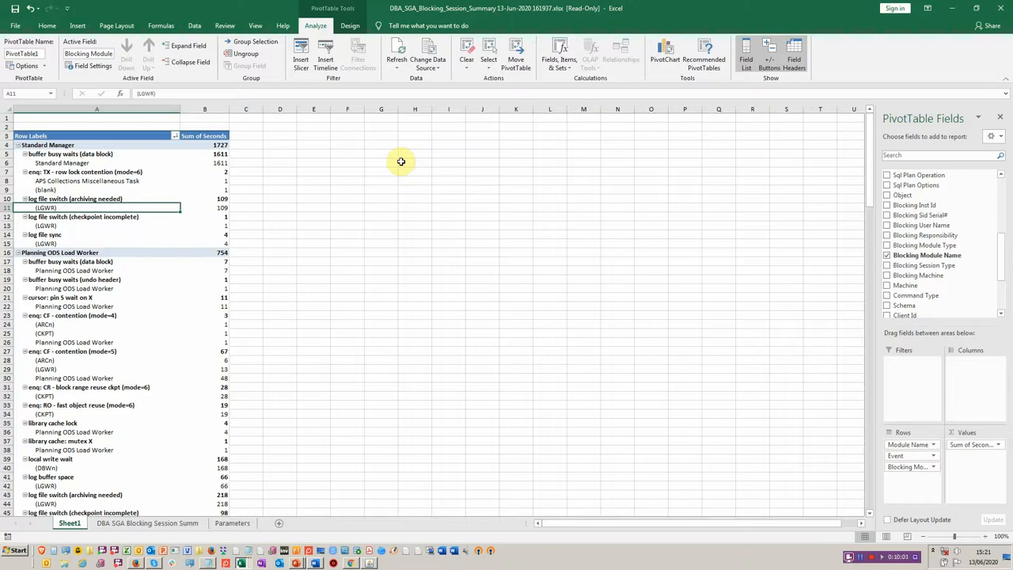
pyautogui.moveTo(278, 206)
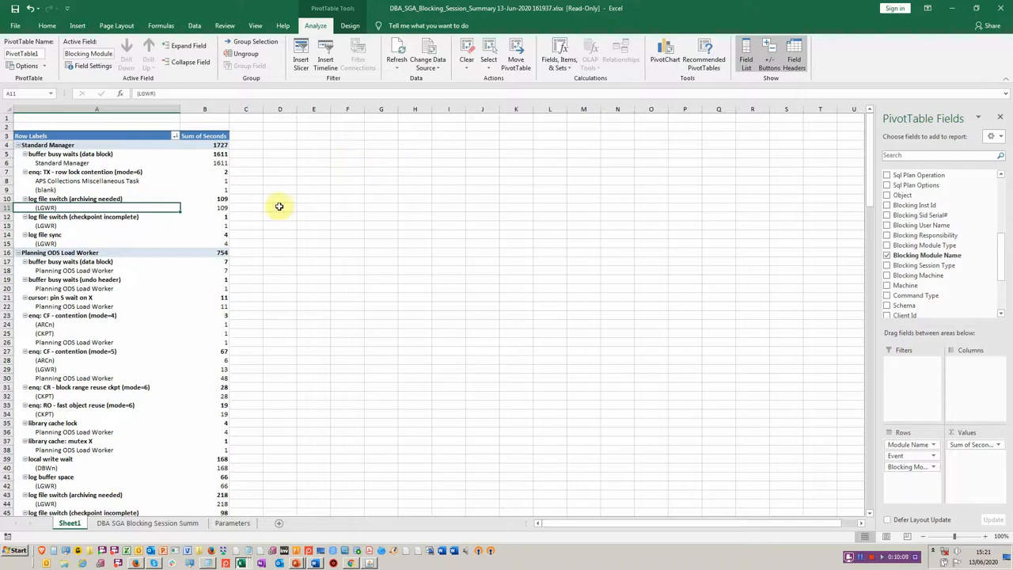
pyautogui.moveTo(158, 222)
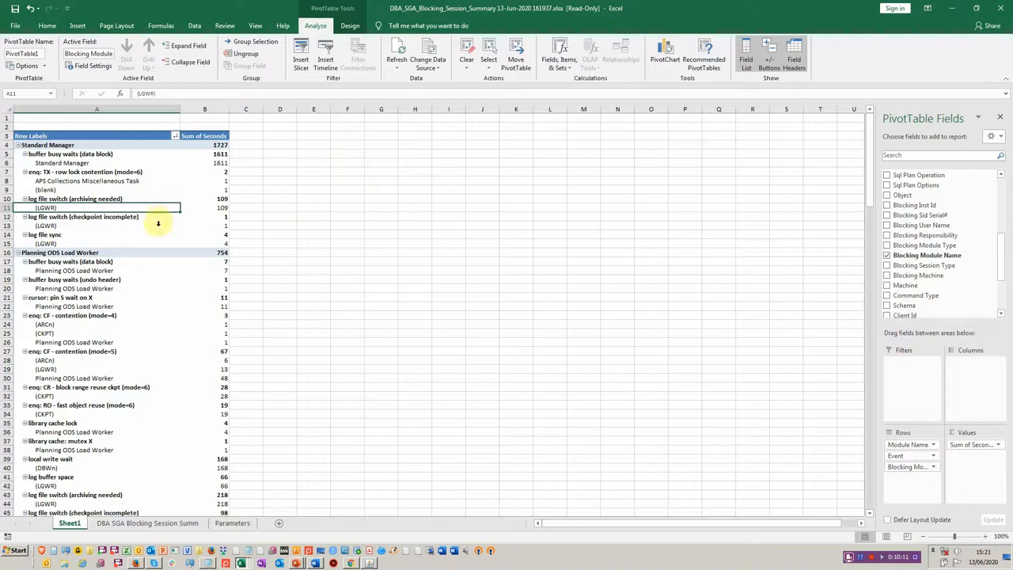
pyautogui.moveTo(149, 253)
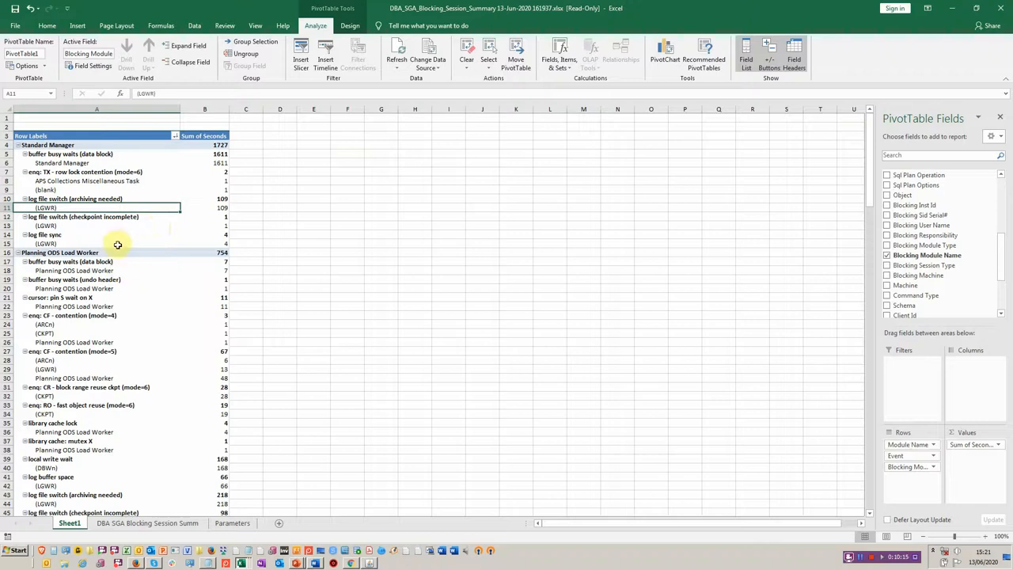
pyautogui.click(97, 244)
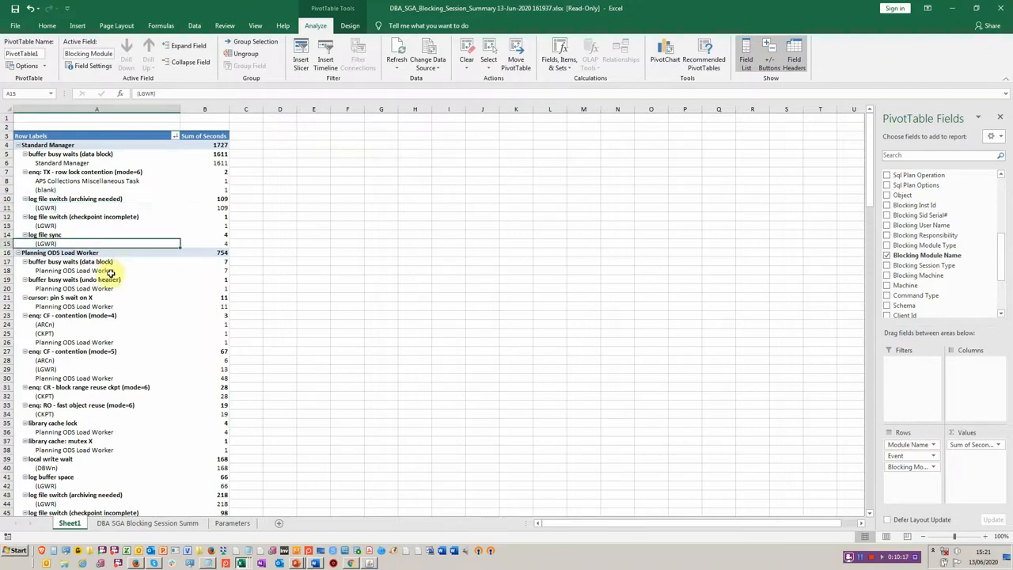
pyautogui.moveTo(136, 272)
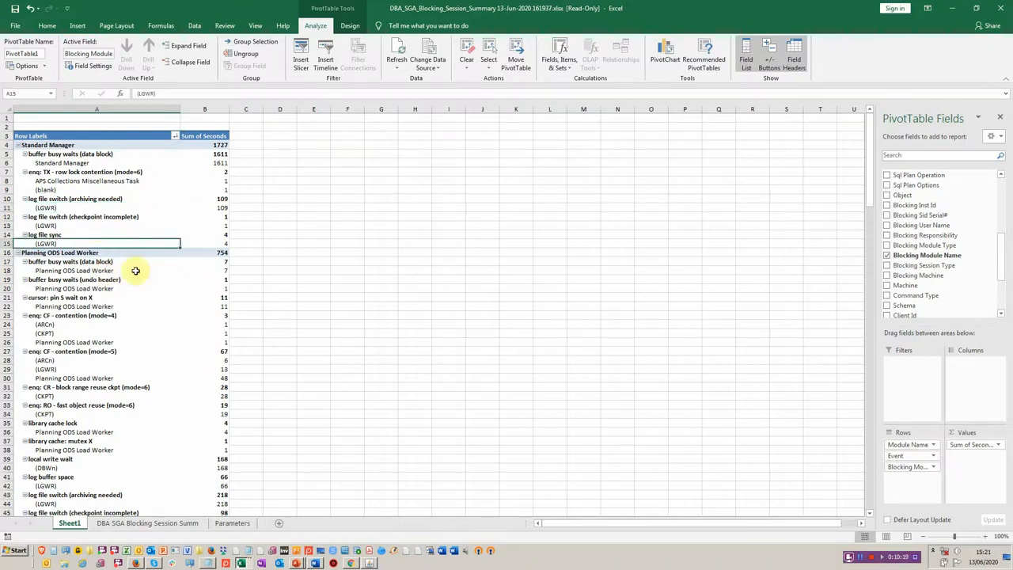
pyautogui.moveTo(139, 263)
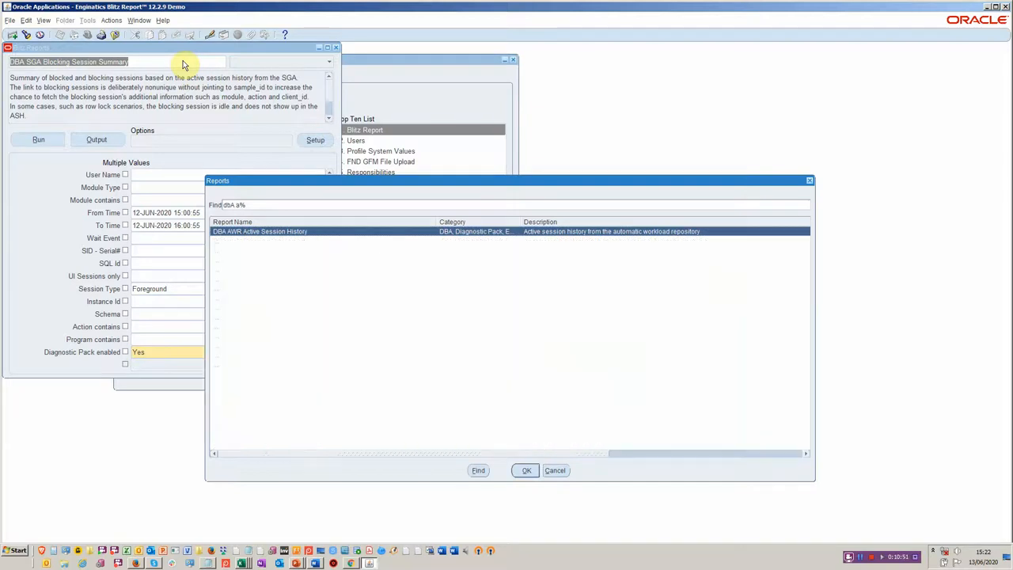
# - Find reports matching 'dba a%' and load DBA Archive / Redo Log Rate with its Days parameter
pyautogui.click(478, 470)
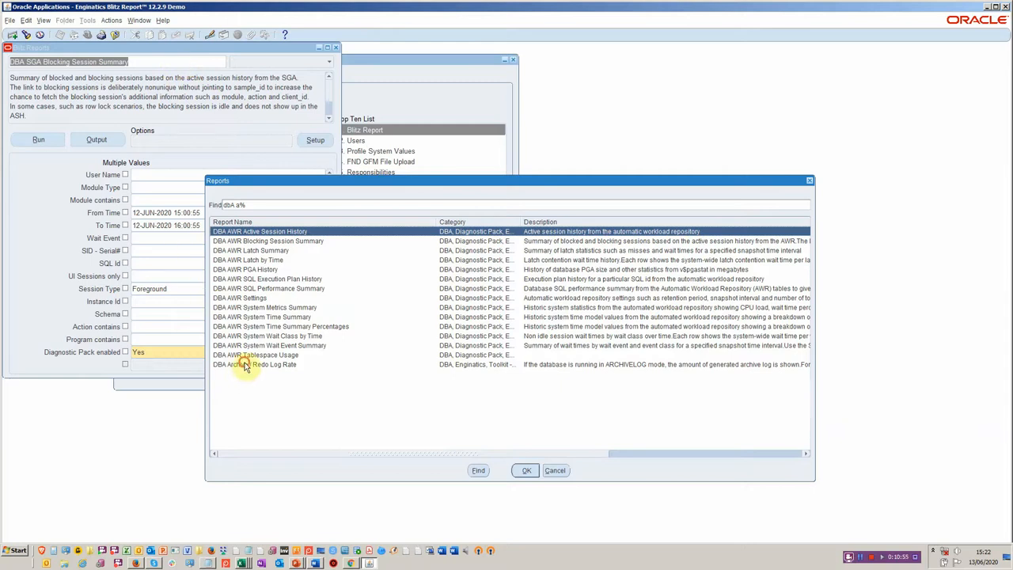
pyautogui.click(253, 364)
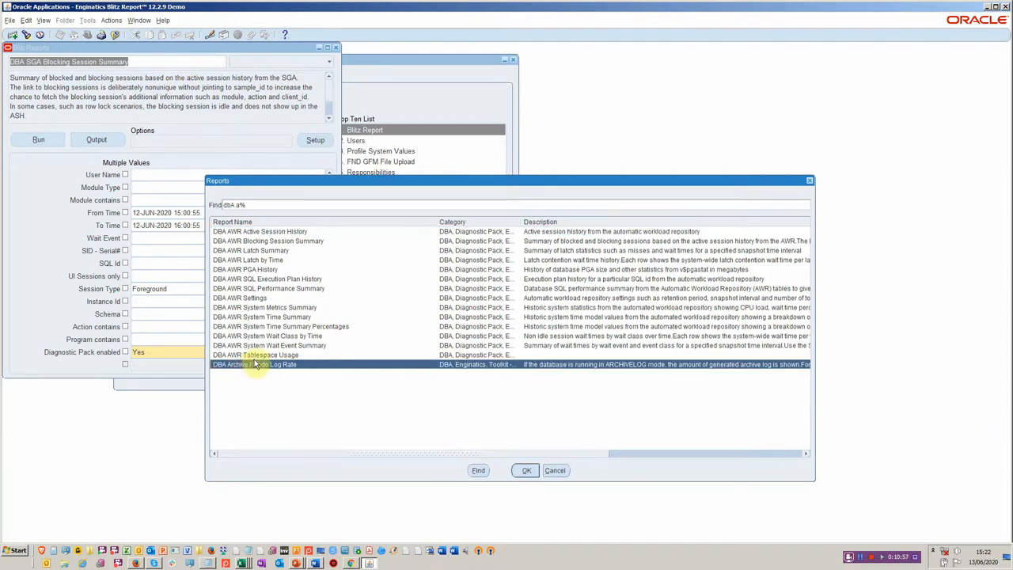
pyautogui.click(526, 469)
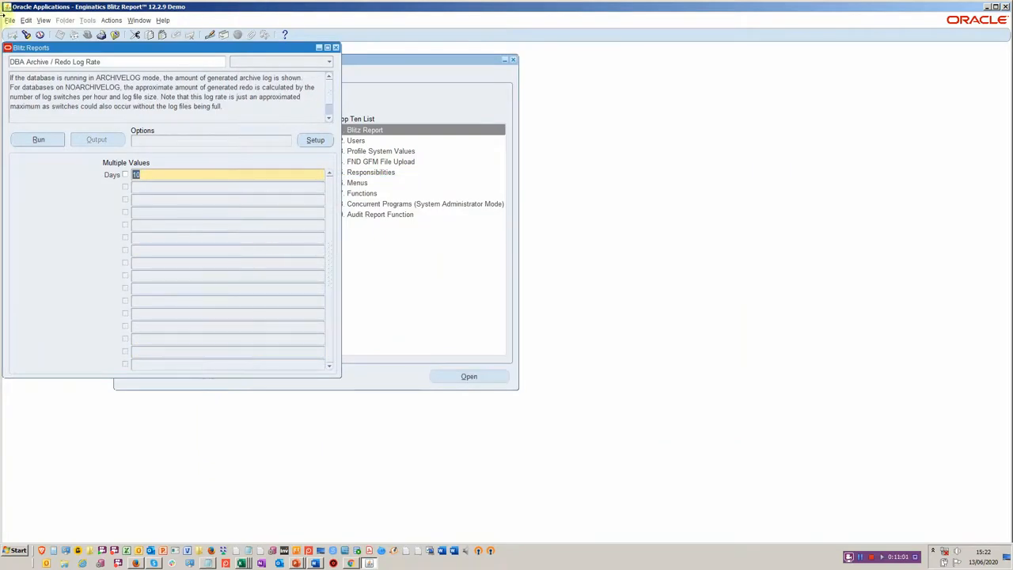
# - Run the redo log rate report and check the peak MB per hour row, its log mode and hour
pyautogui.click(38, 139)
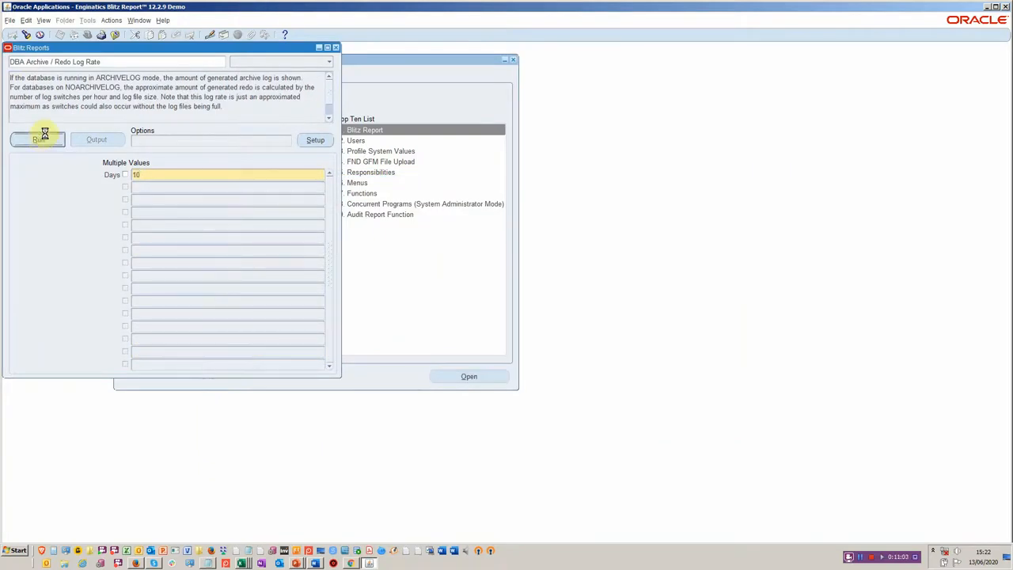
pyautogui.moveTo(38, 139)
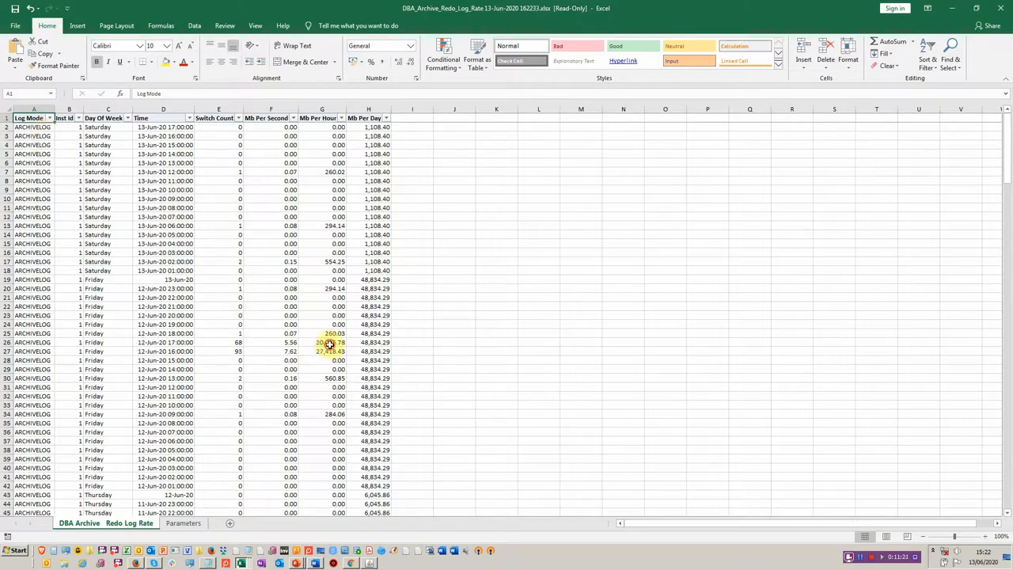
pyautogui.click(321, 352)
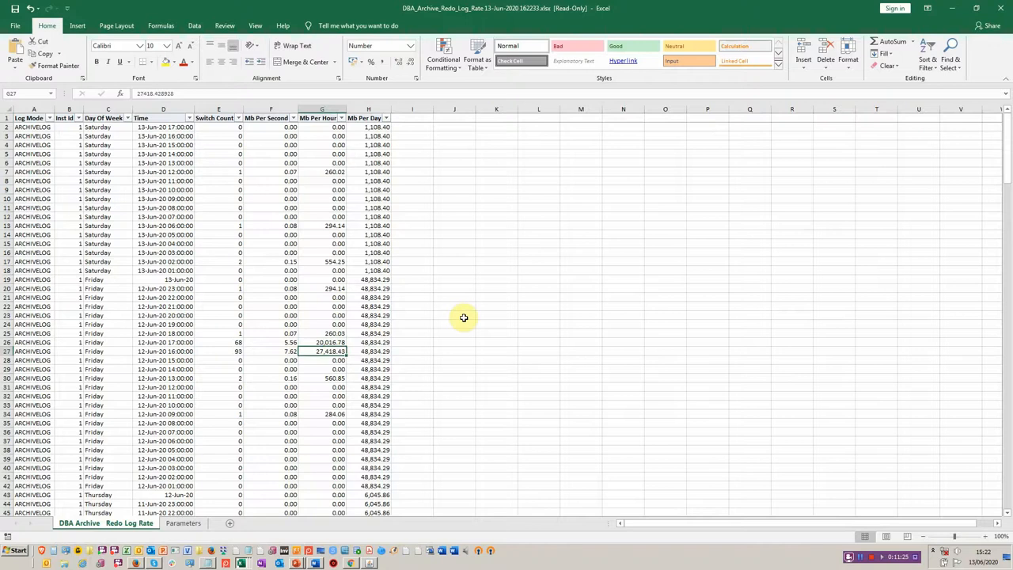
pyautogui.moveTo(471, 317)
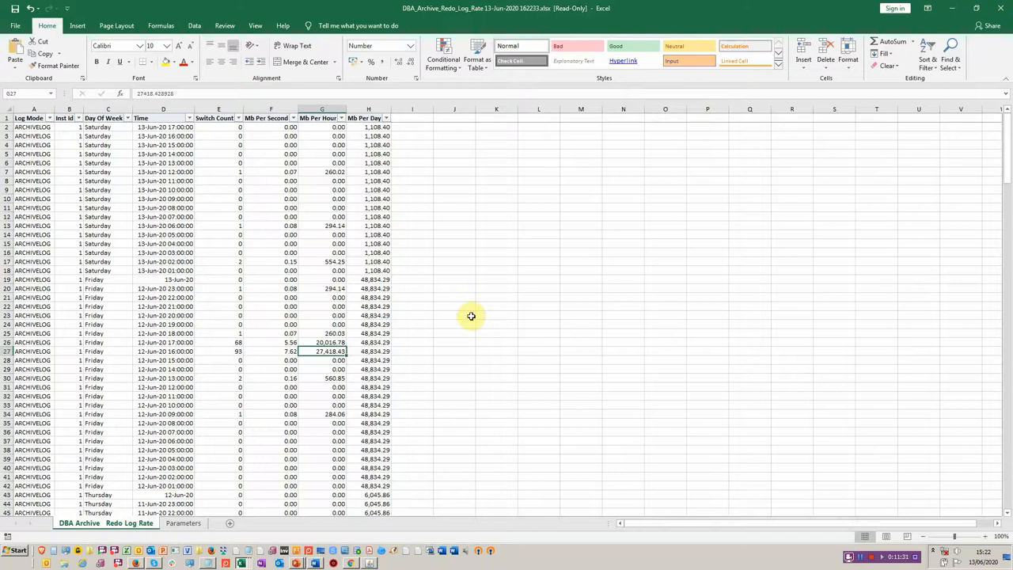
pyautogui.click(34, 351)
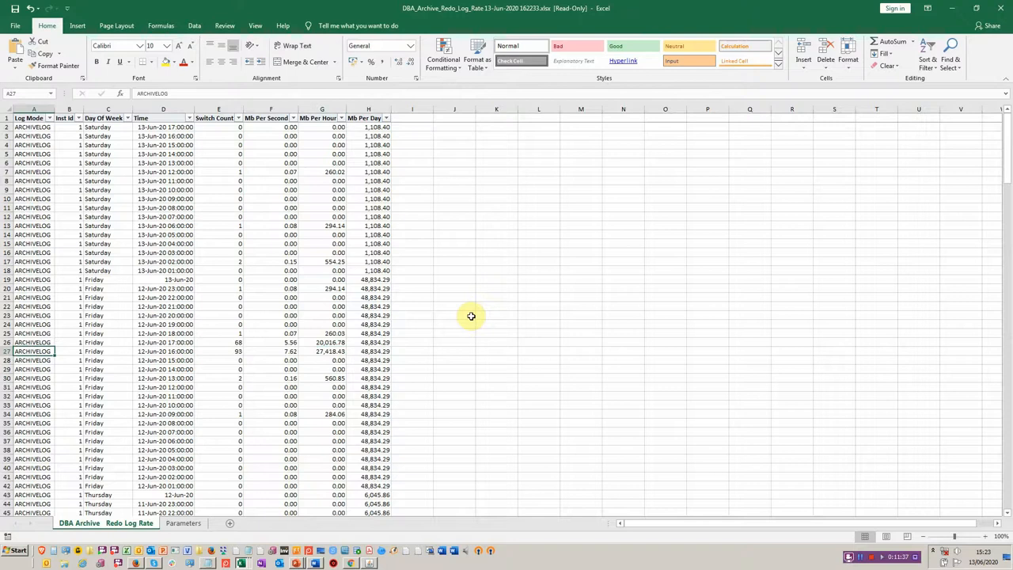
pyautogui.click(163, 342)
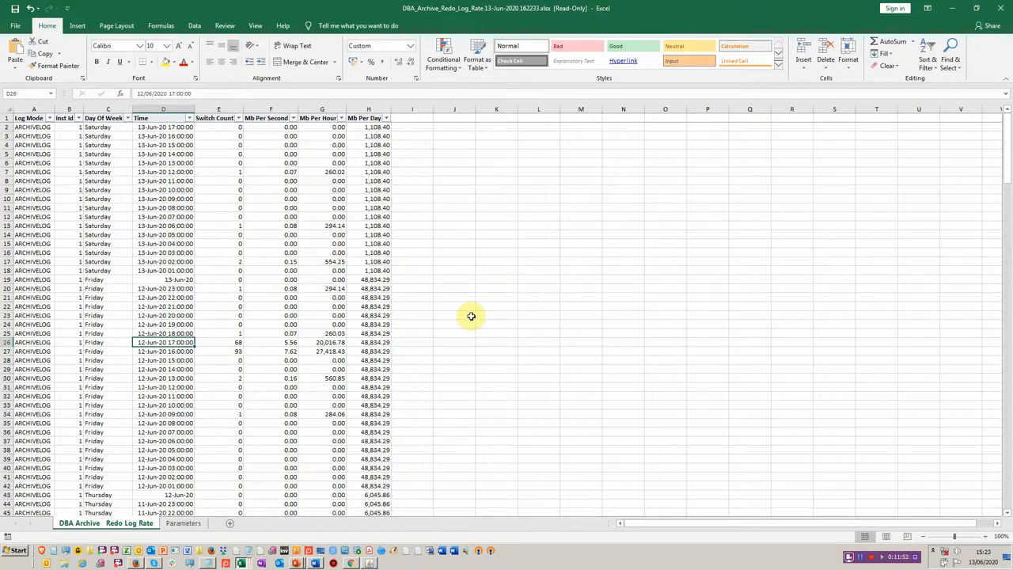
pyautogui.moveTo(483, 298)
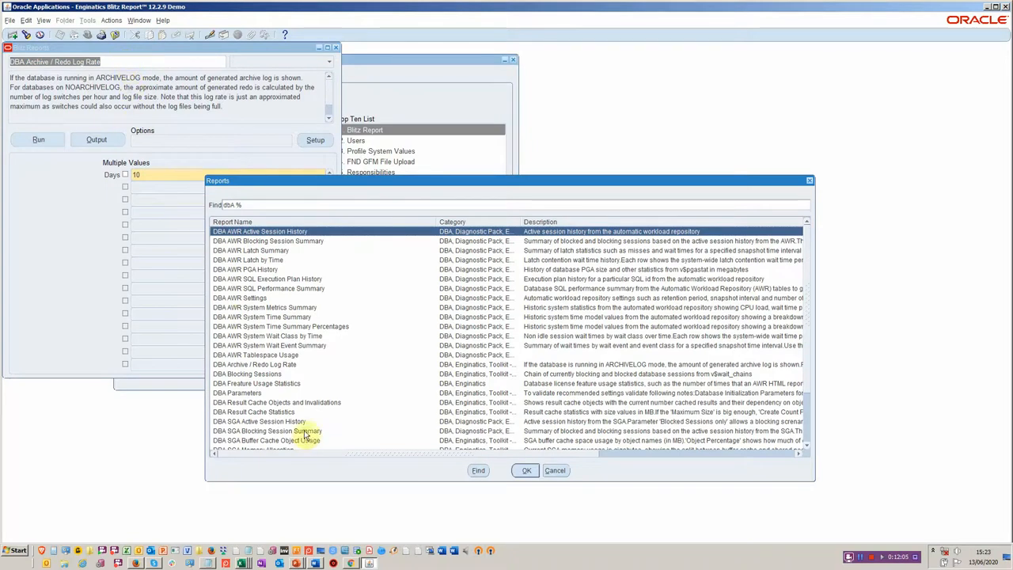
# - Choose DBA SGA Active Session History from the report list, run it for the default hour and view its output
pyautogui.click(265, 431)
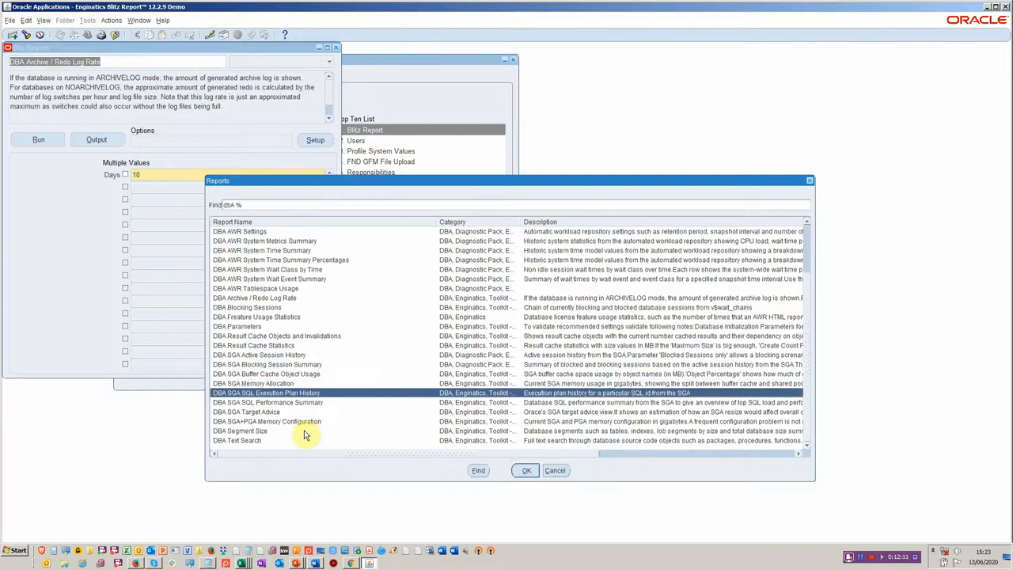
pyautogui.click(247, 412)
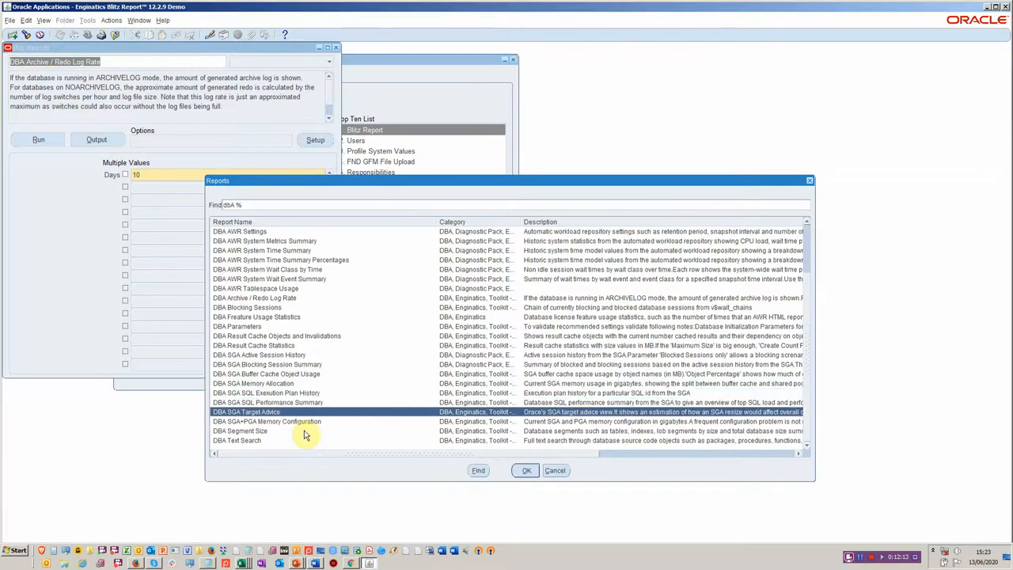
pyautogui.click(266, 392)
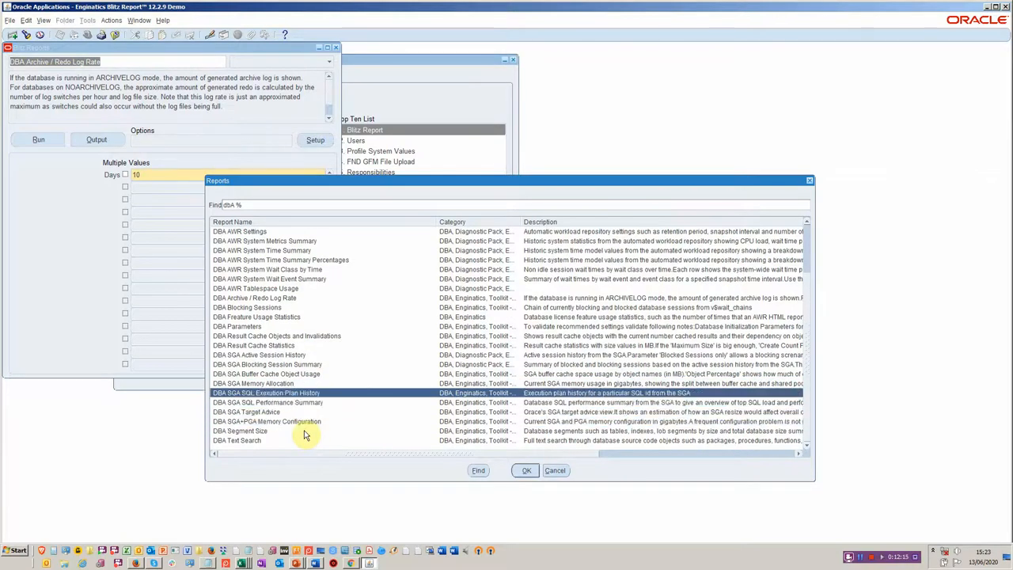
pyautogui.click(260, 354)
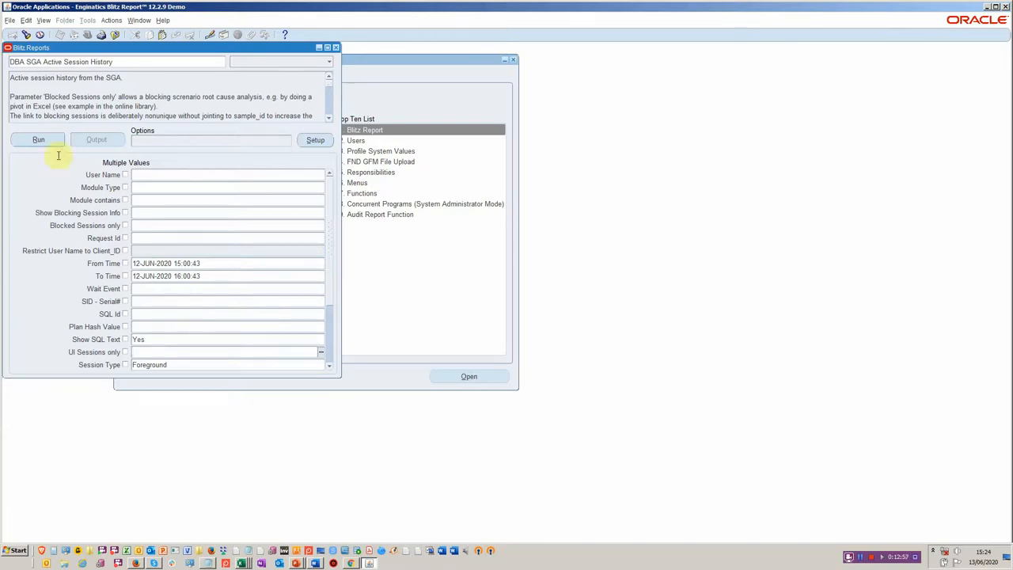
pyautogui.click(38, 139)
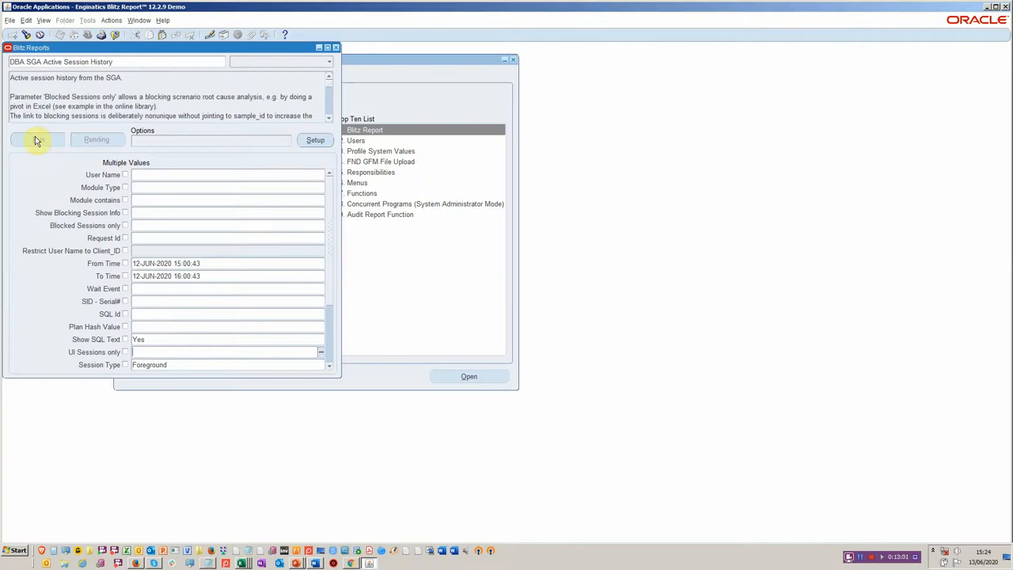
pyautogui.click(38, 139)
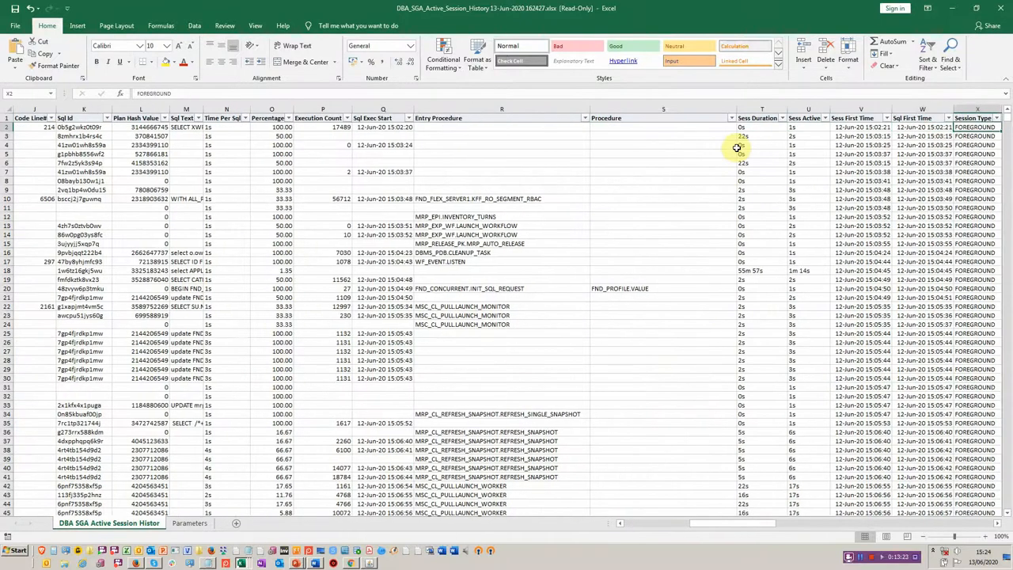
# - Apply an AutoFilter on the Event column so only the chosen wait events remain
pyautogui.hscroll(3)
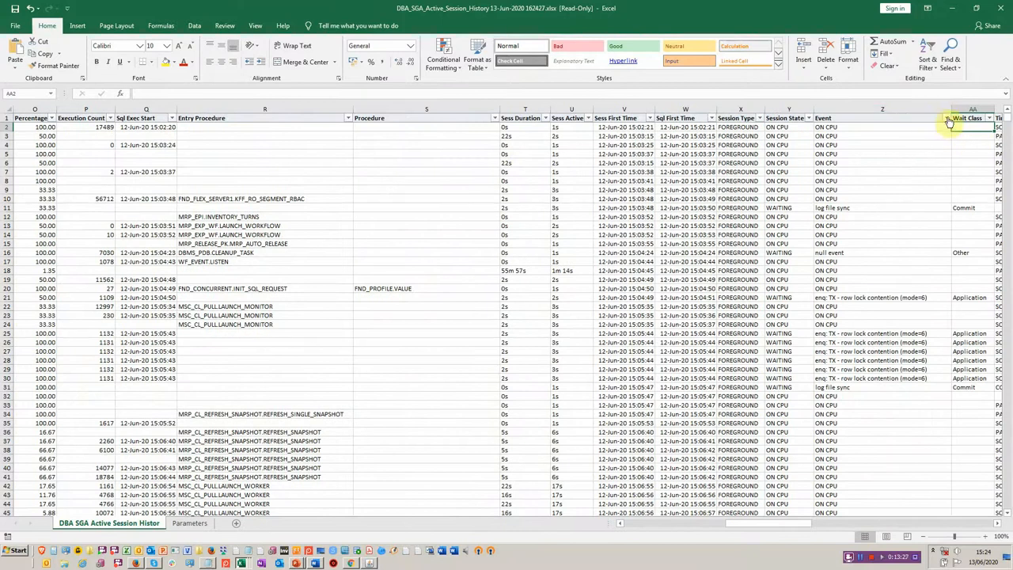
pyautogui.click(947, 117)
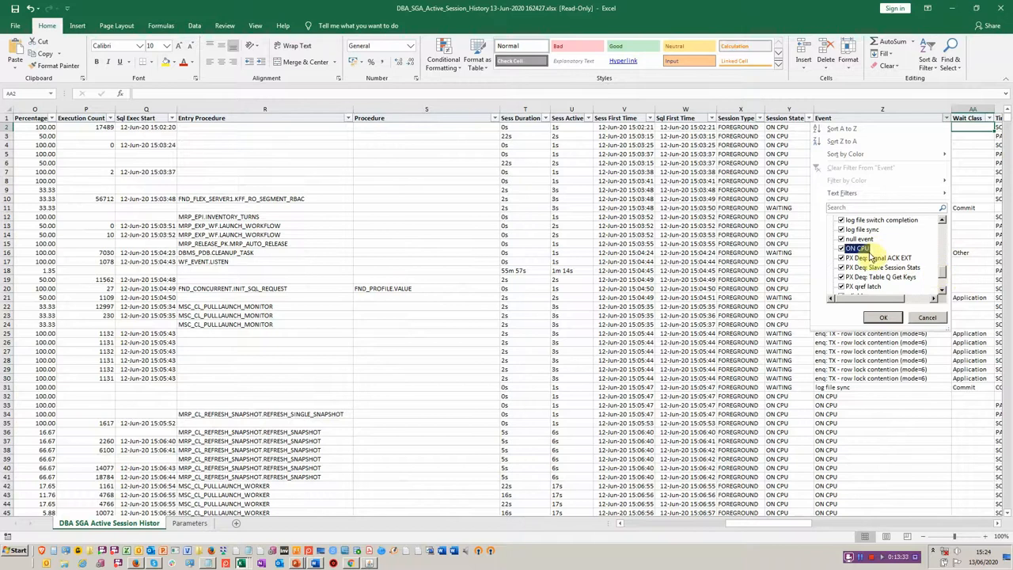
pyautogui.click(883, 316)
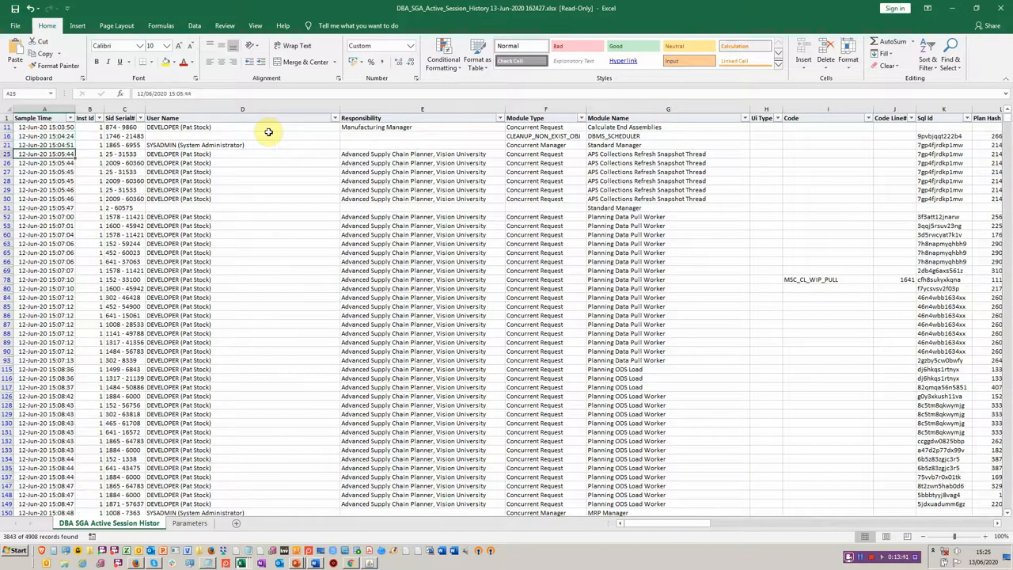
pyautogui.click(44, 207)
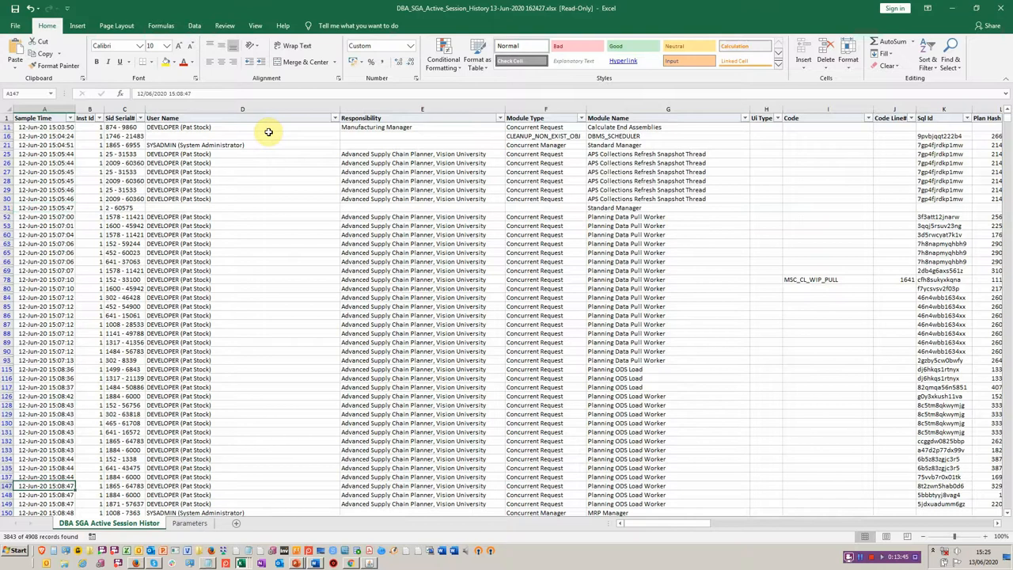
pyautogui.scroll(-3)
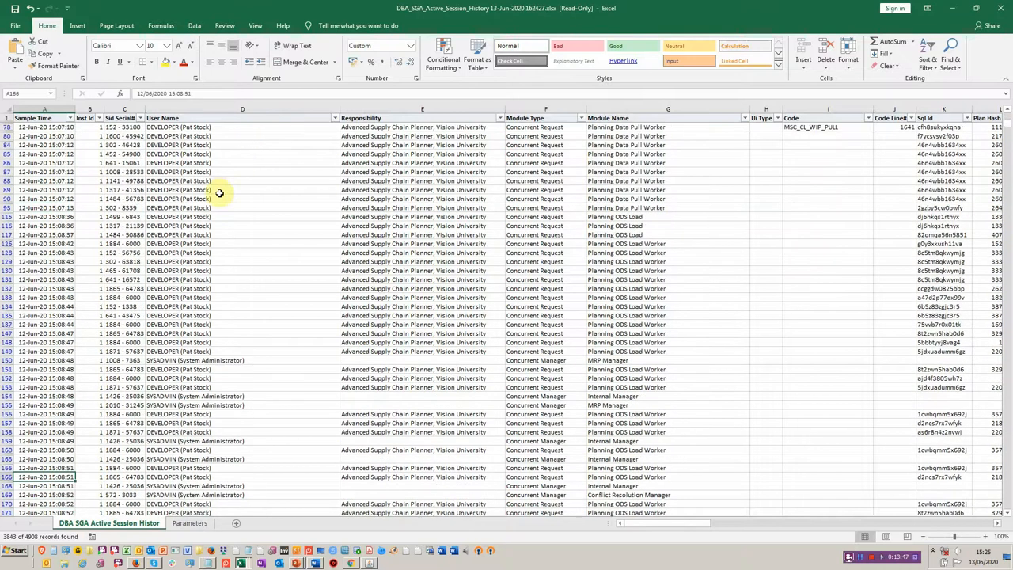
pyautogui.scroll(-3)
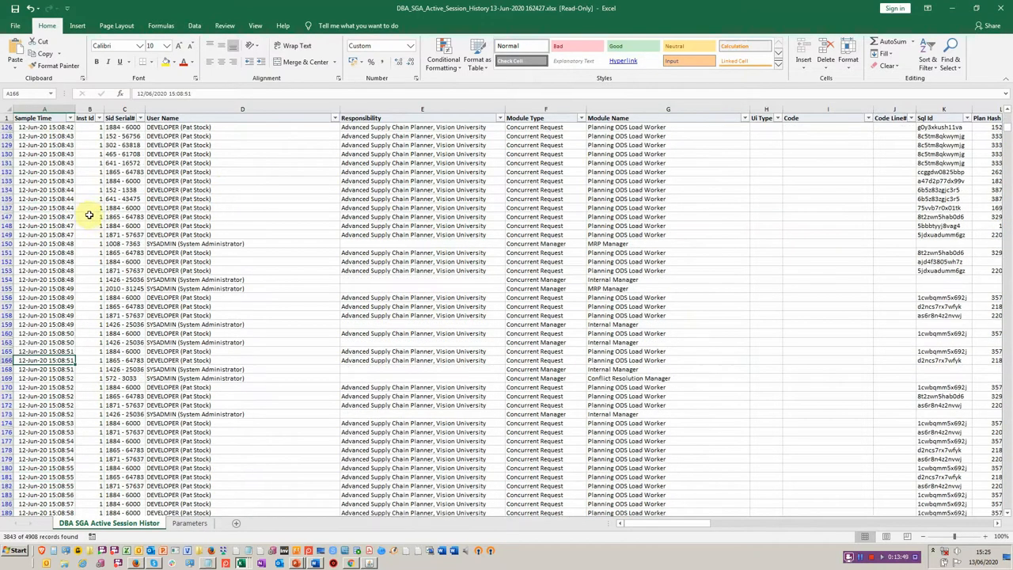
pyautogui.scroll(-3)
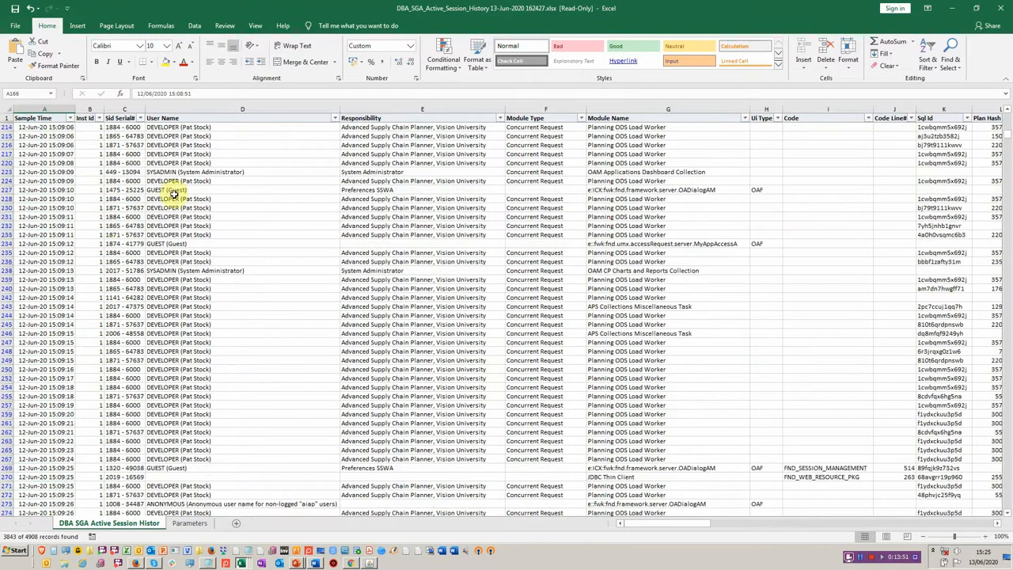
pyautogui.scroll(-3)
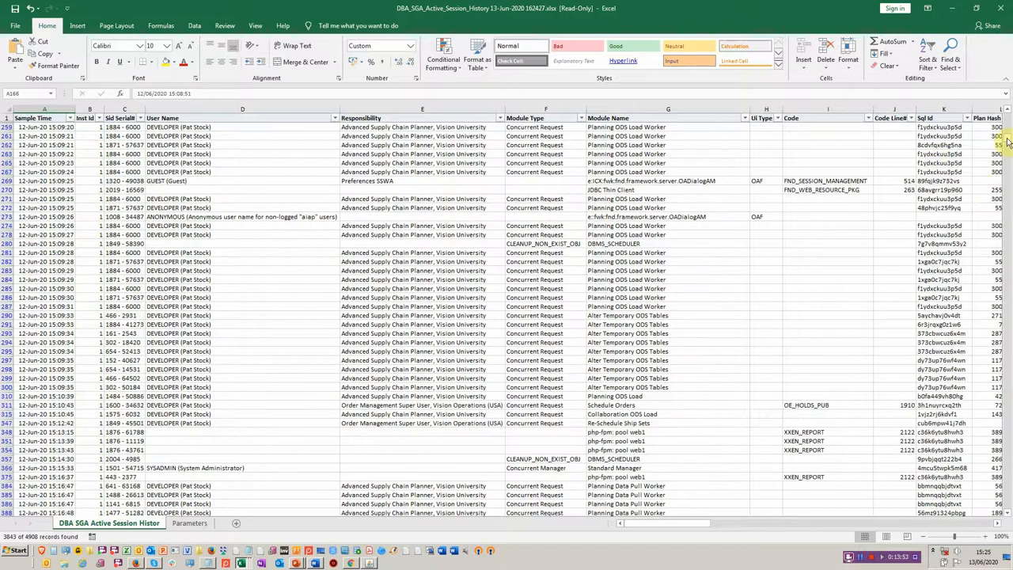
pyautogui.scroll(-3)
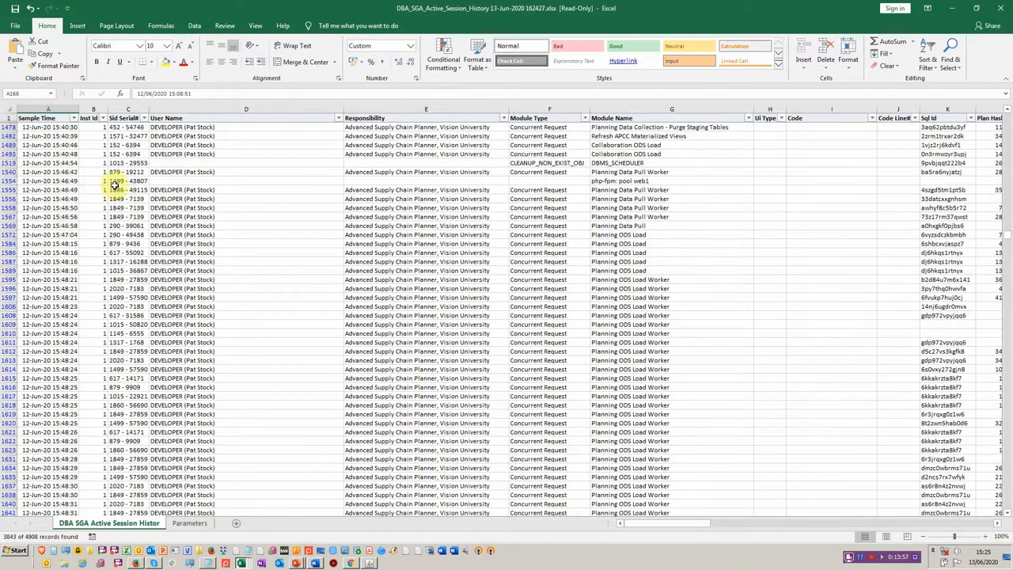
pyautogui.scroll(-3)
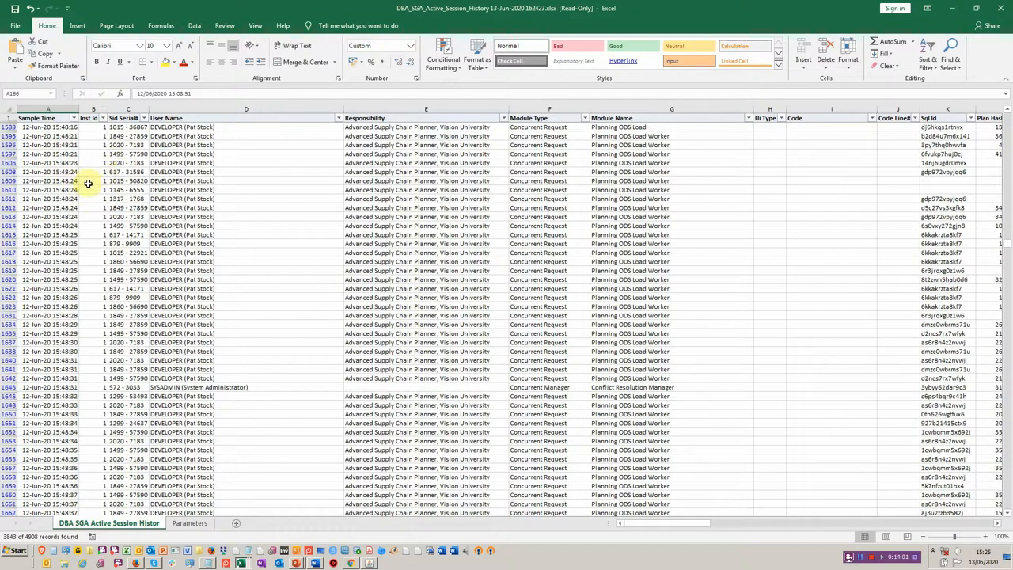
pyautogui.scroll(-3)
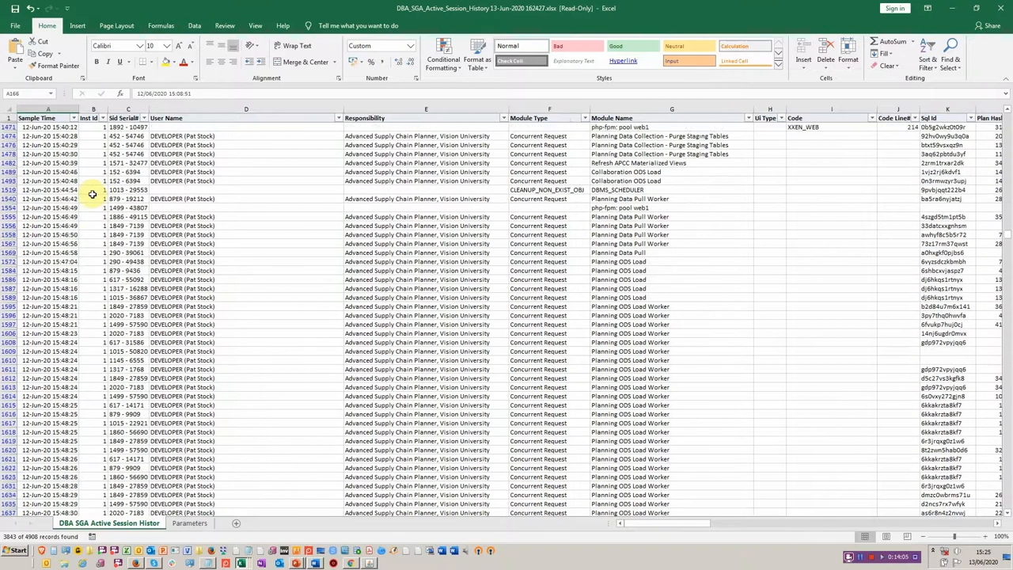
pyautogui.scroll(-3)
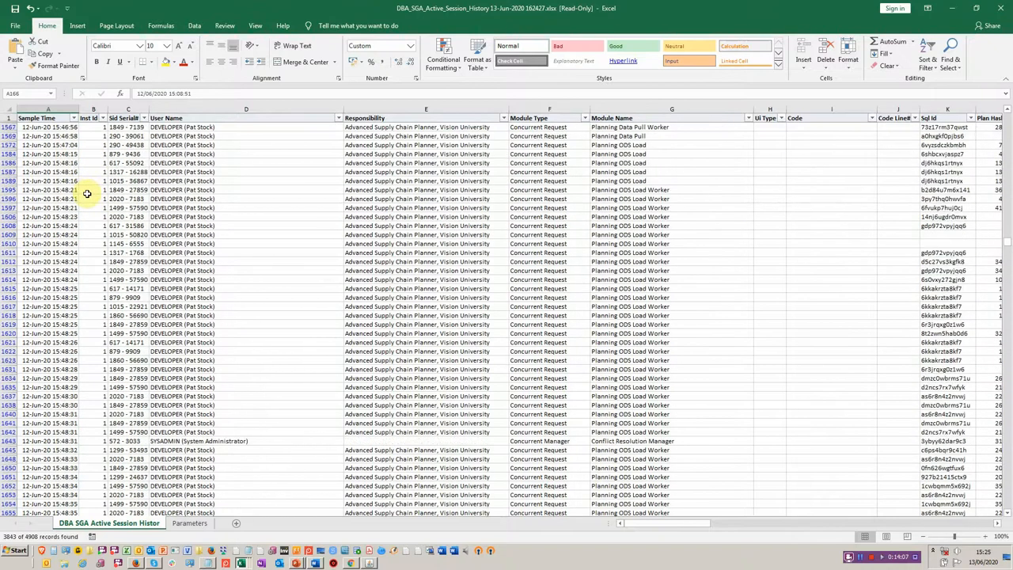
pyautogui.scroll(-3)
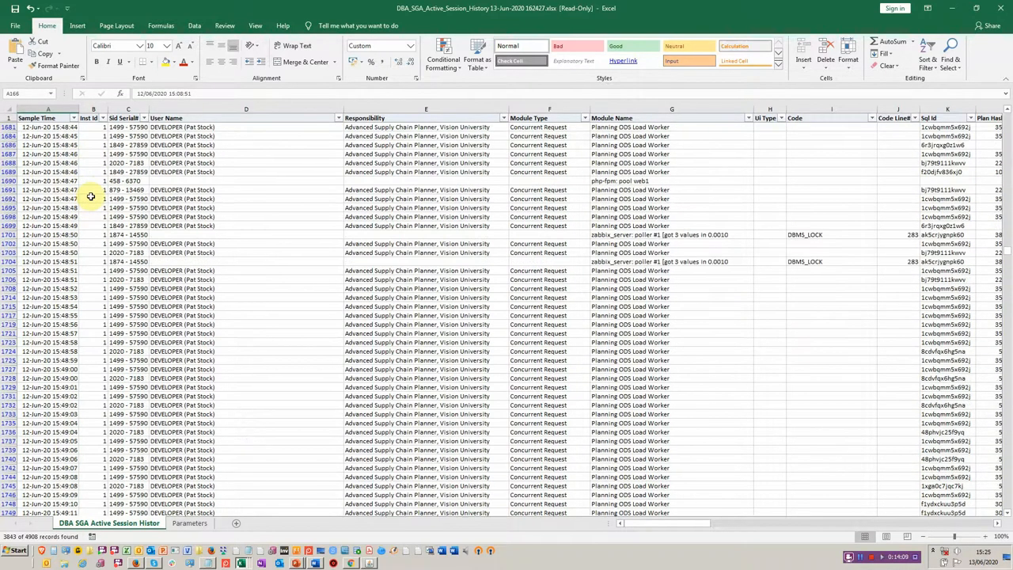
pyautogui.scroll(-3)
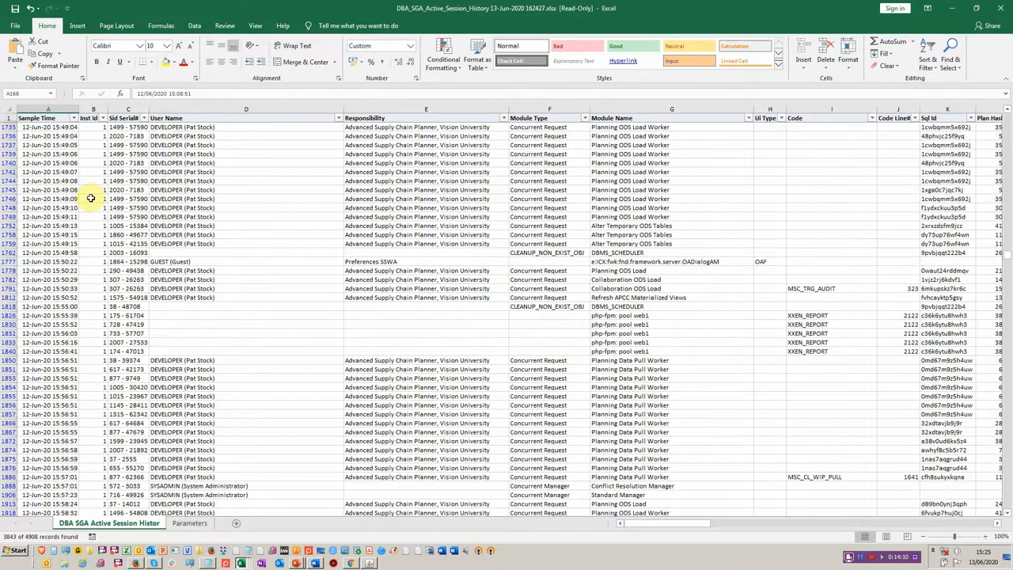
pyautogui.scroll(-3)
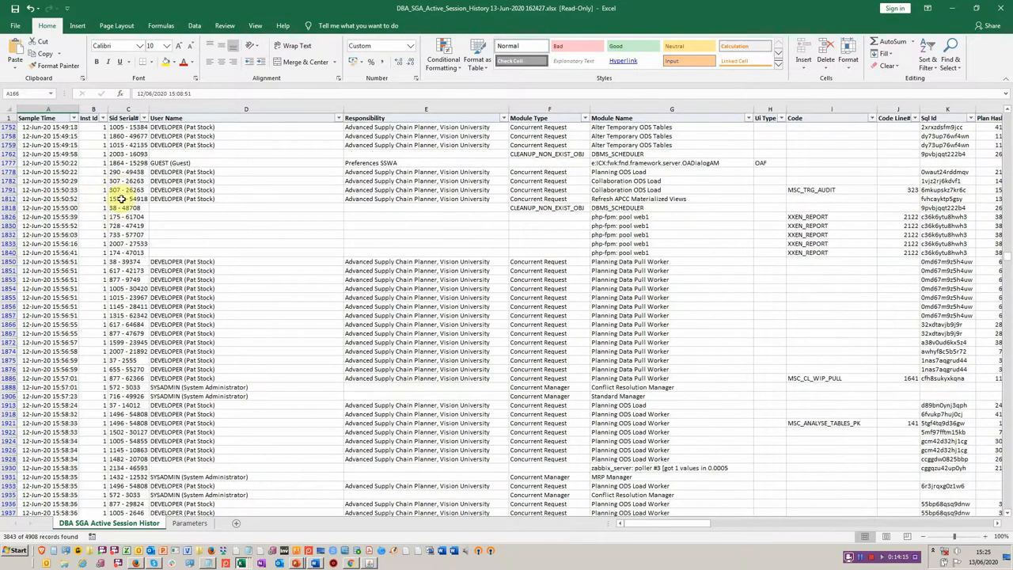
pyautogui.scroll(-3)
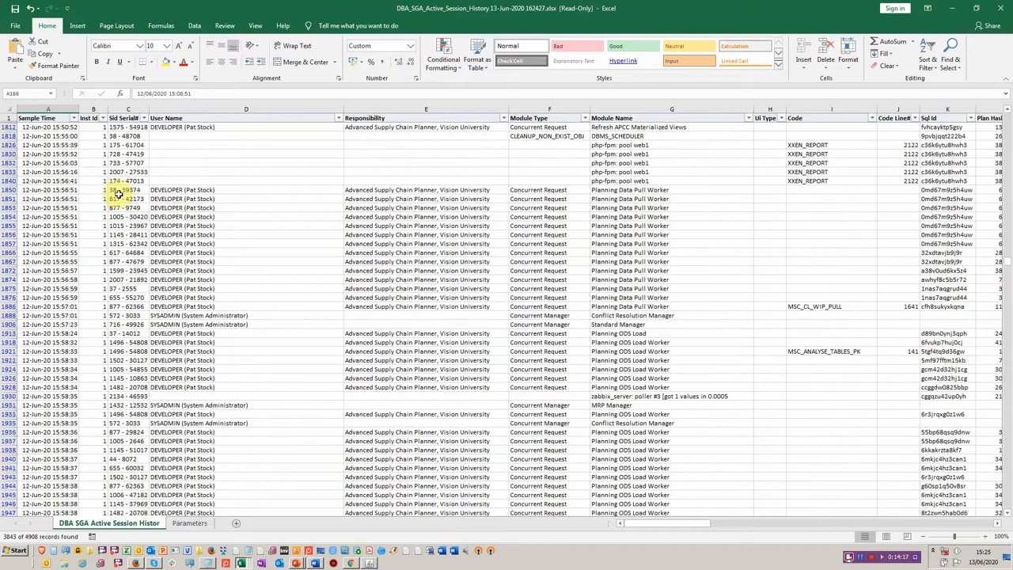
pyautogui.scroll(-3)
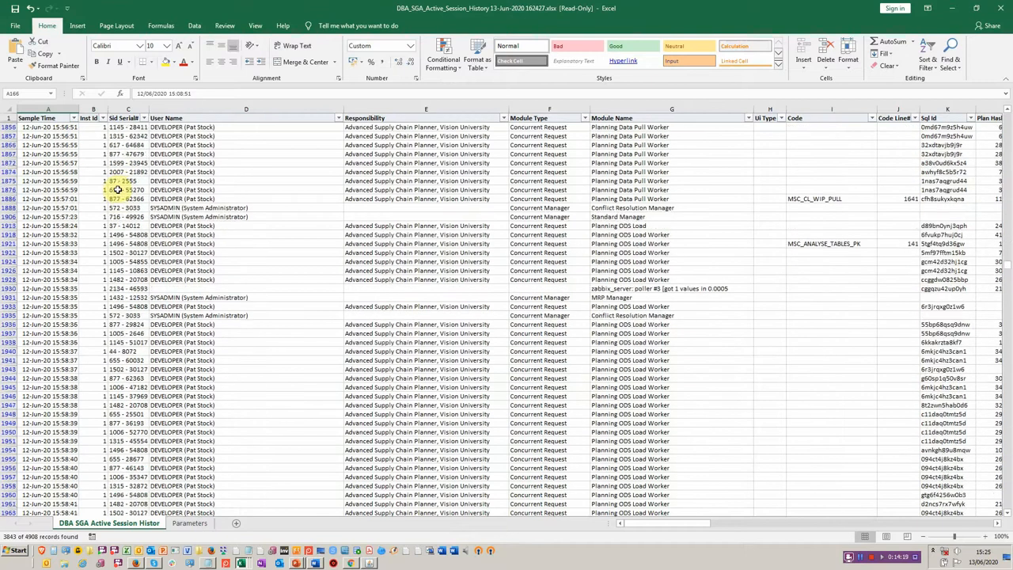
pyautogui.scroll(-3)
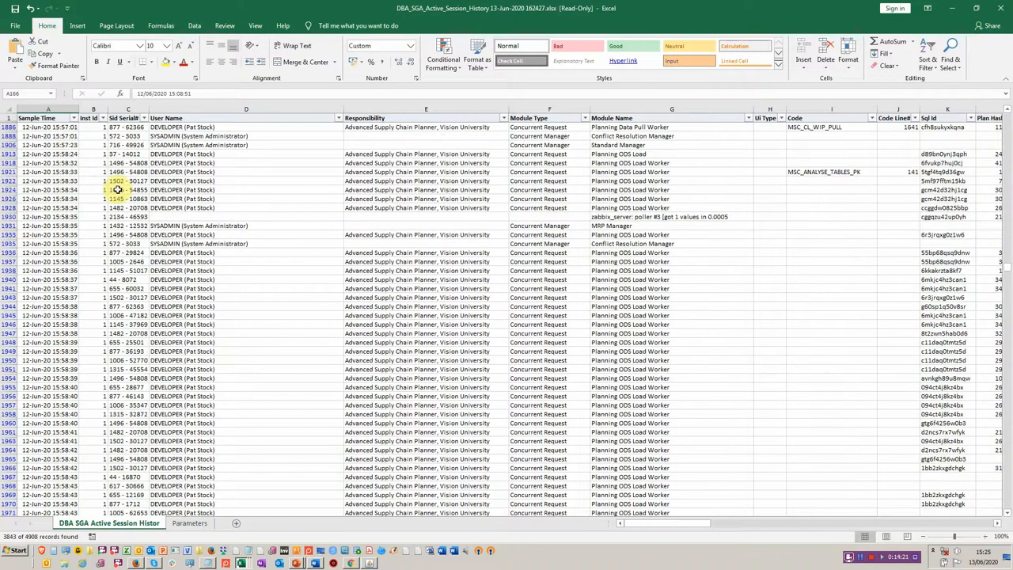
pyautogui.scroll(-3)
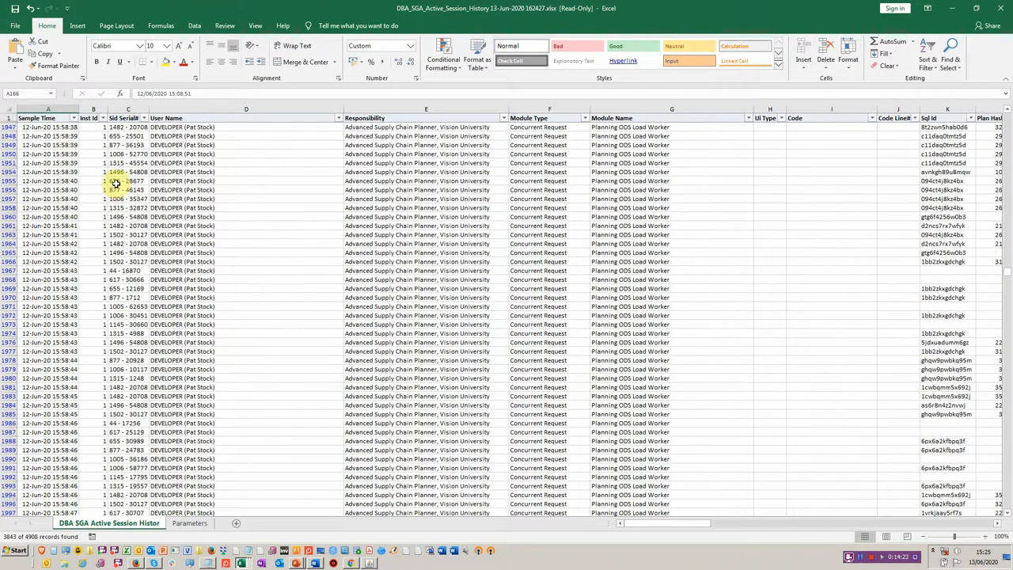
pyautogui.scroll(-3)
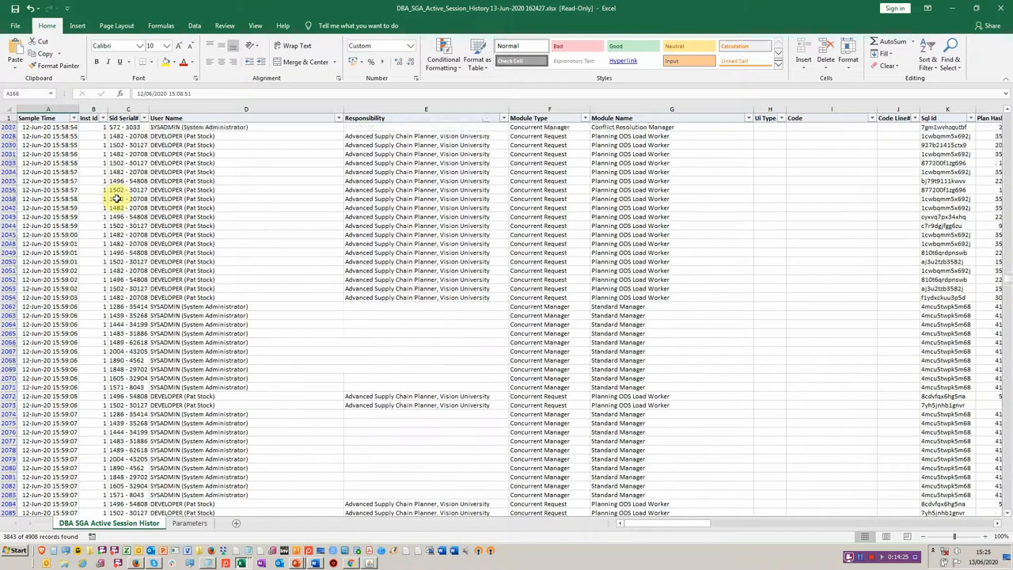
pyautogui.scroll(-3)
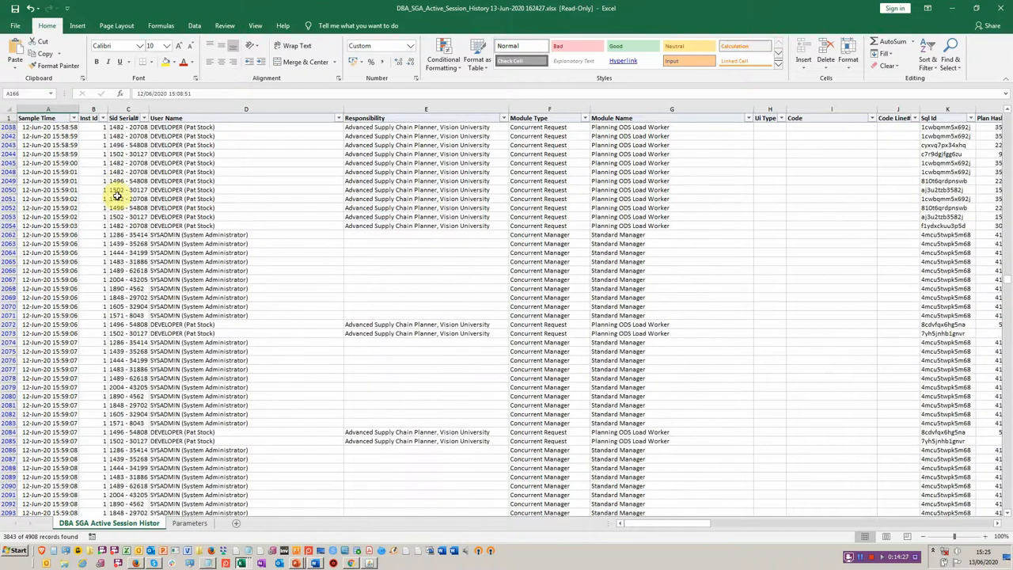
pyautogui.scroll(-3)
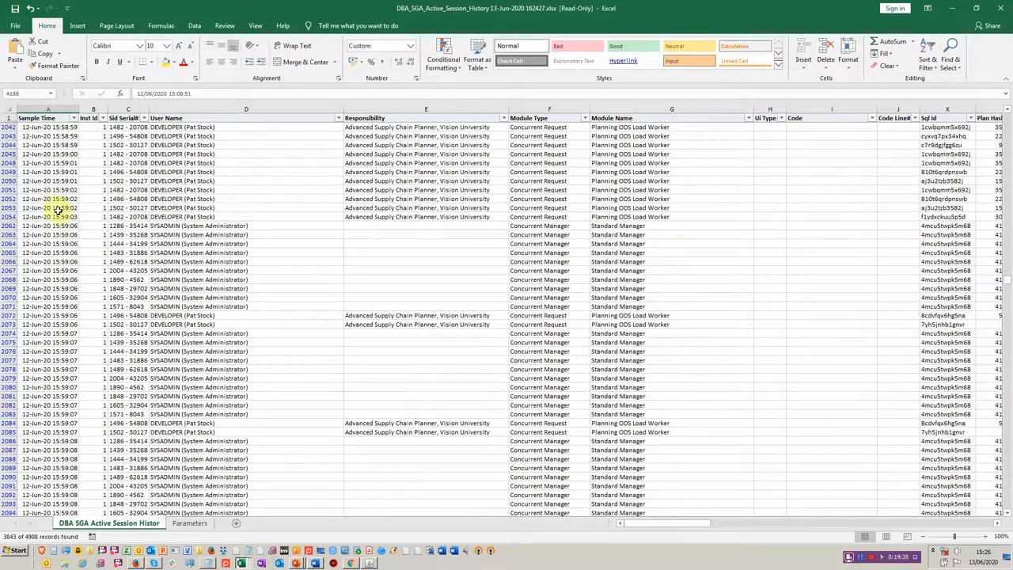
pyautogui.scroll(-3)
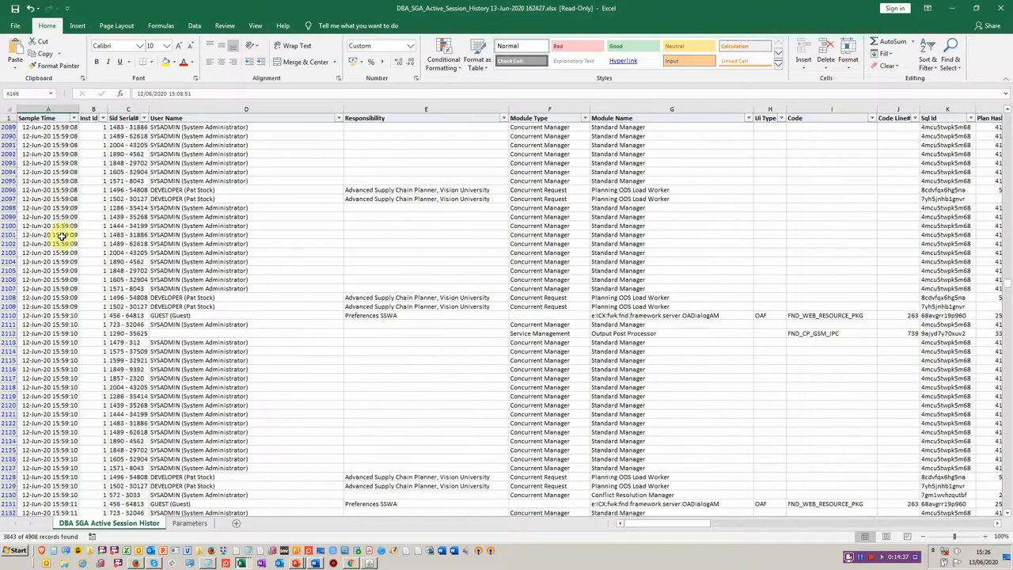
pyautogui.scroll(-3)
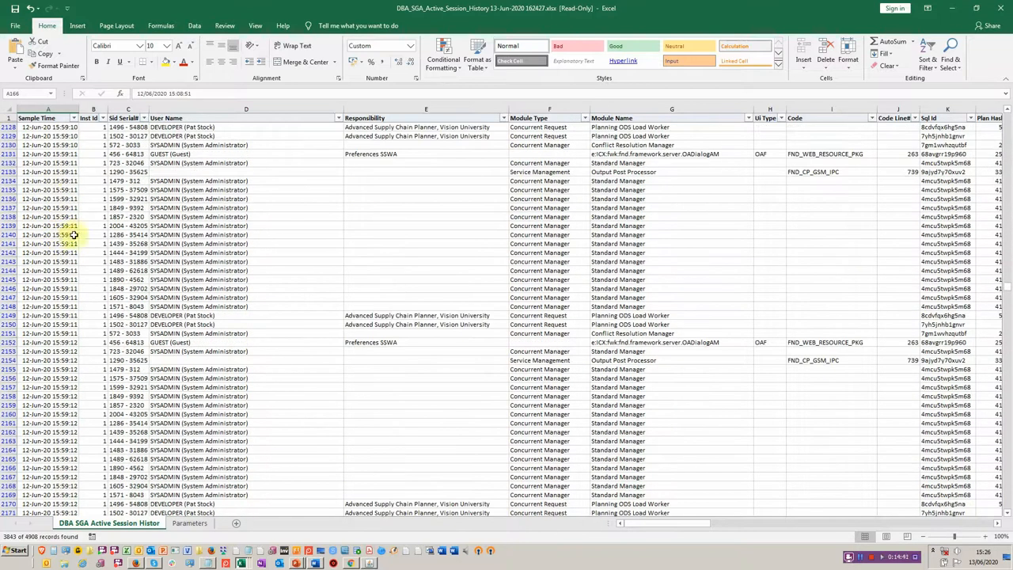
pyautogui.moveTo(629, 225)
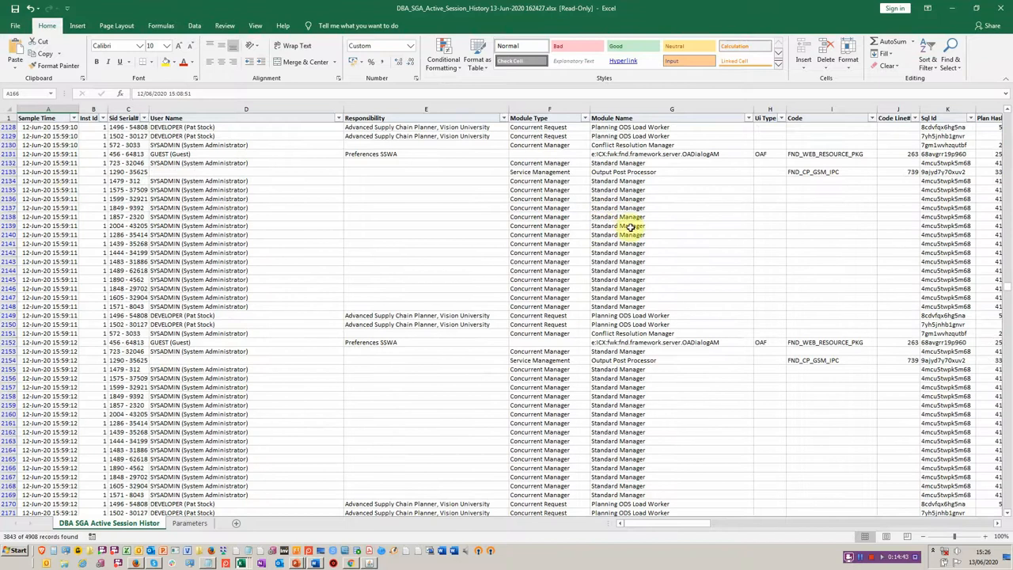
pyautogui.scroll(-3)
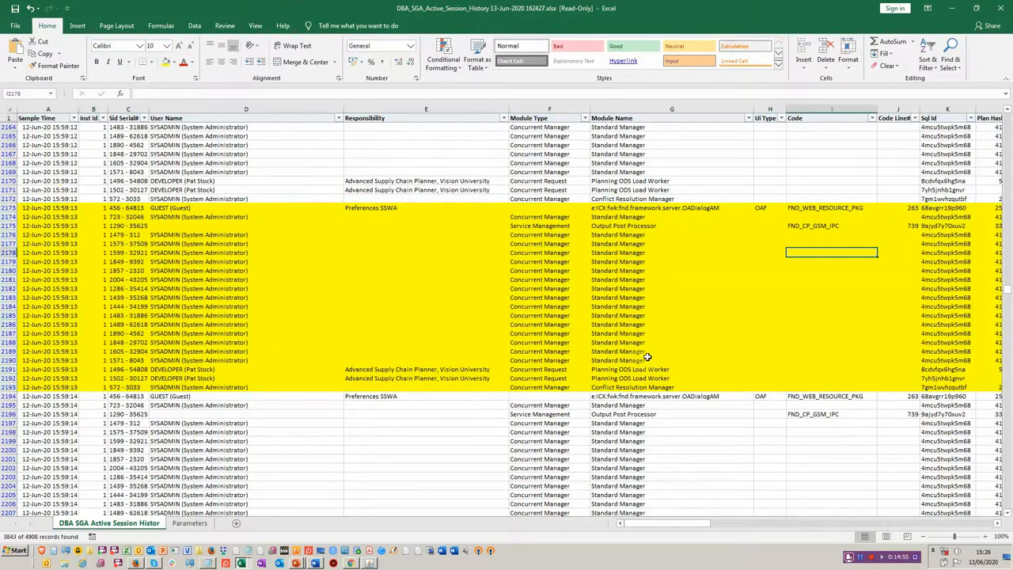
# - Scroll across to the SQL Text column and read the Standard Manager sessions' statements
pyautogui.hscroll(3)
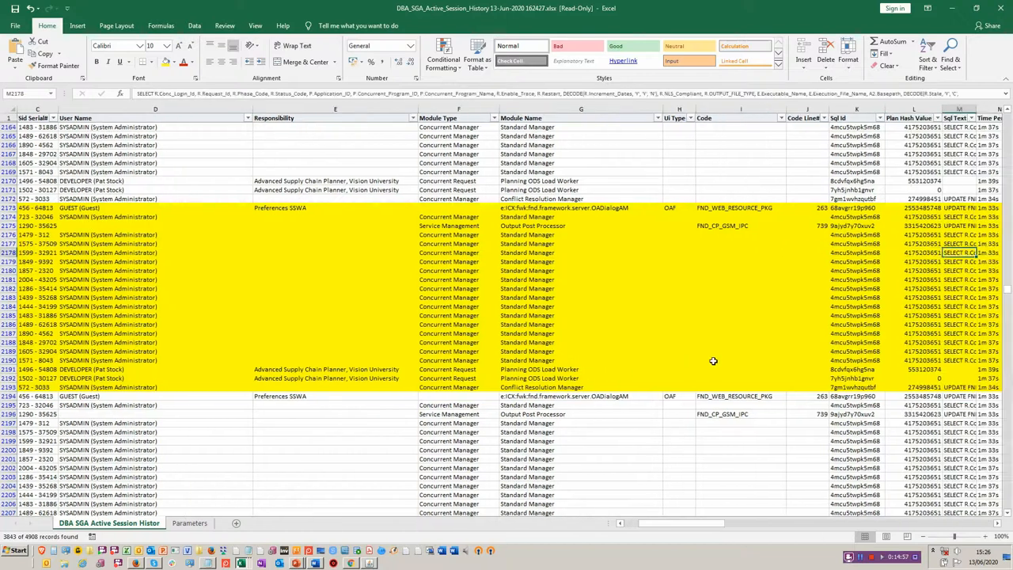
pyautogui.hscroll(3)
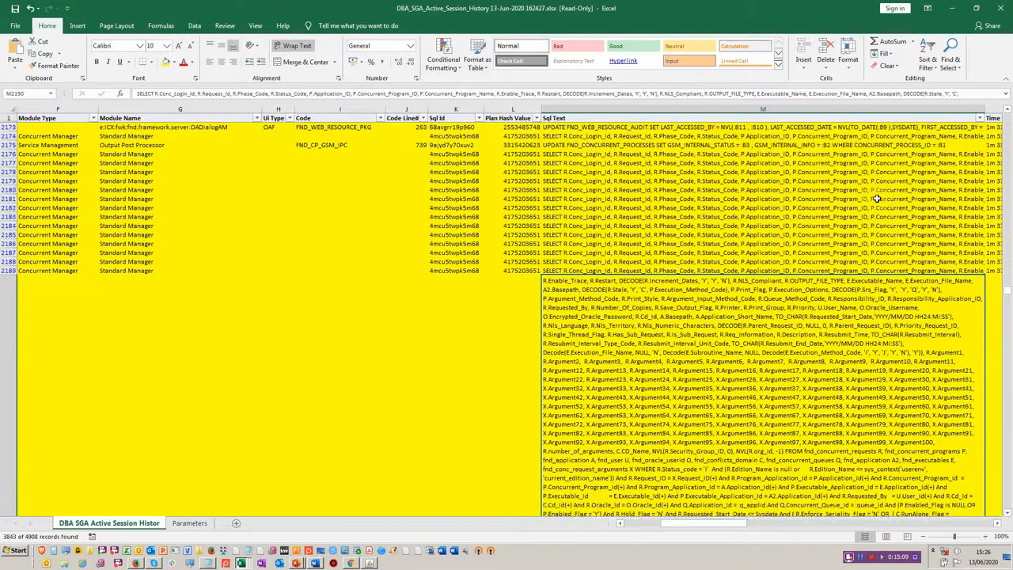
pyautogui.scroll(-3)
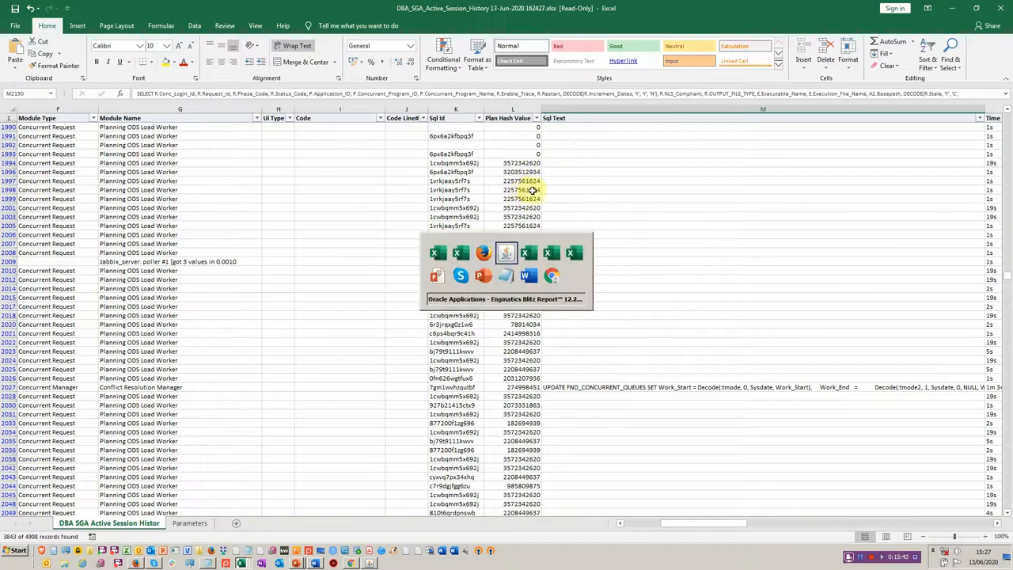
# - Load DBA AWR SQL Performance Summary from the report list and run it
pyautogui.click(507, 253)
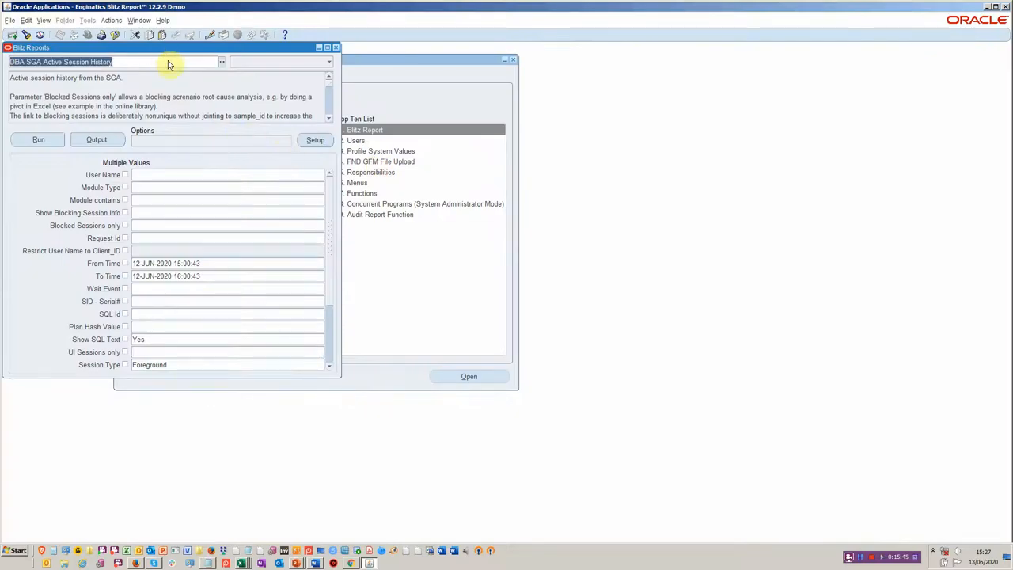
pyautogui.click(221, 62)
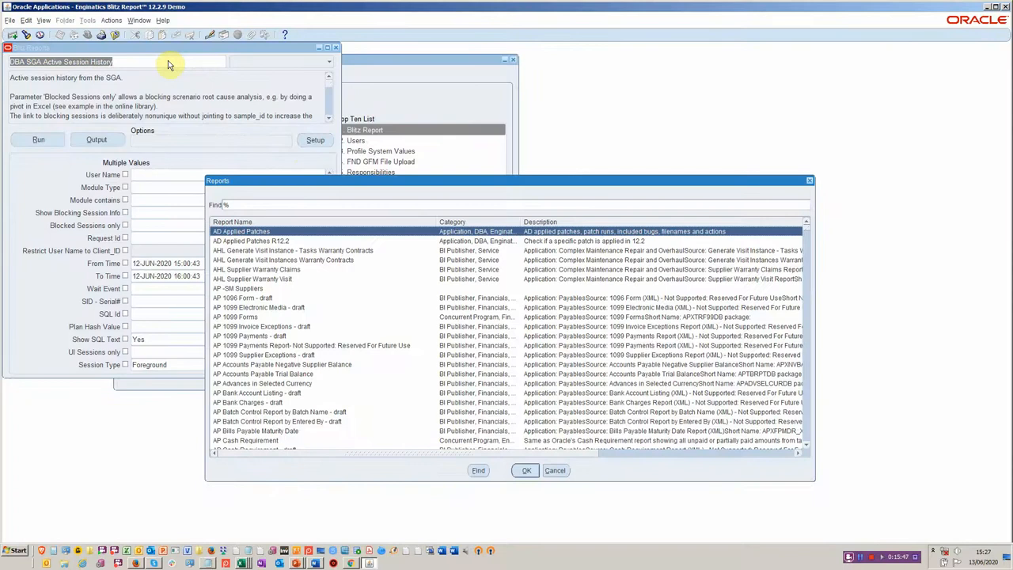
pyautogui.write('d')
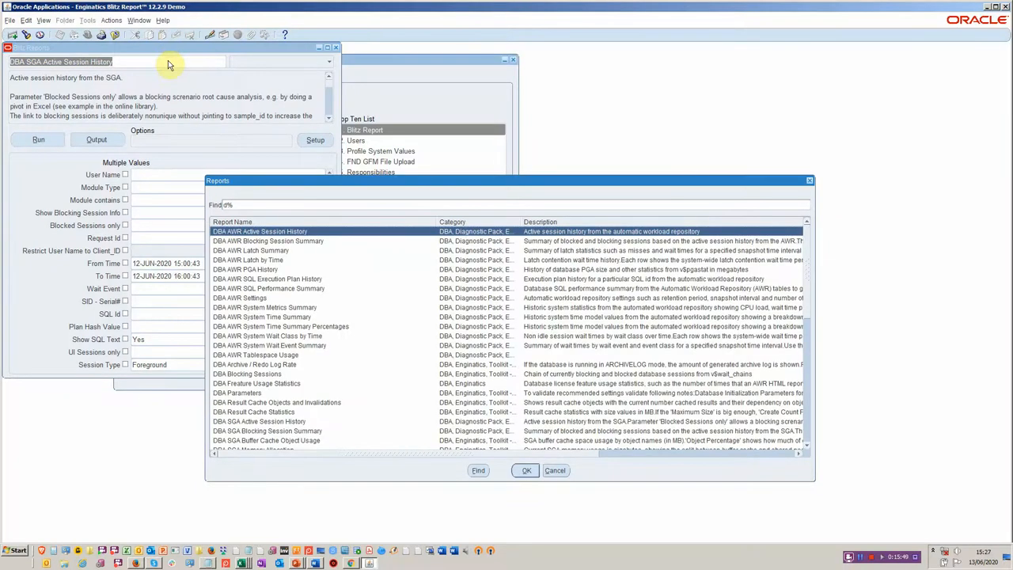
pyautogui.click(268, 241)
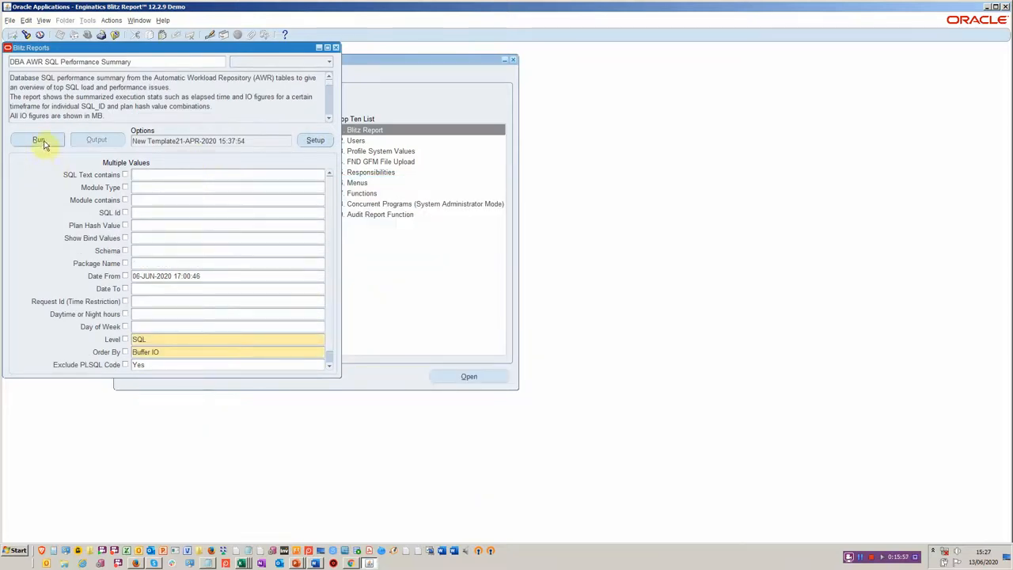
pyautogui.moveTo(38, 139)
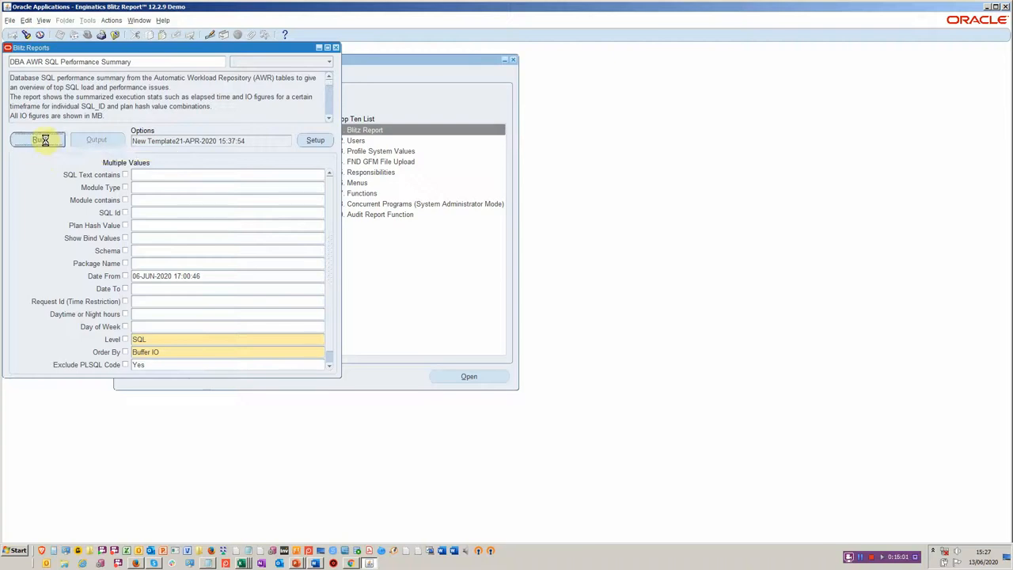
pyautogui.click(38, 139)
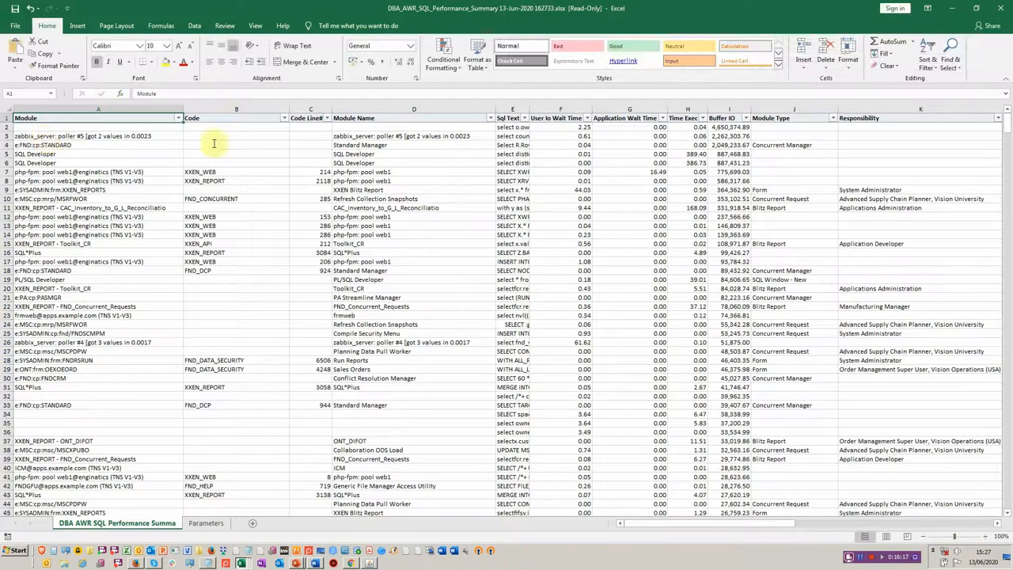
# - Widen the Sql Text column and review the time, IO and execution columns of the summary
pyautogui.click(234, 170)
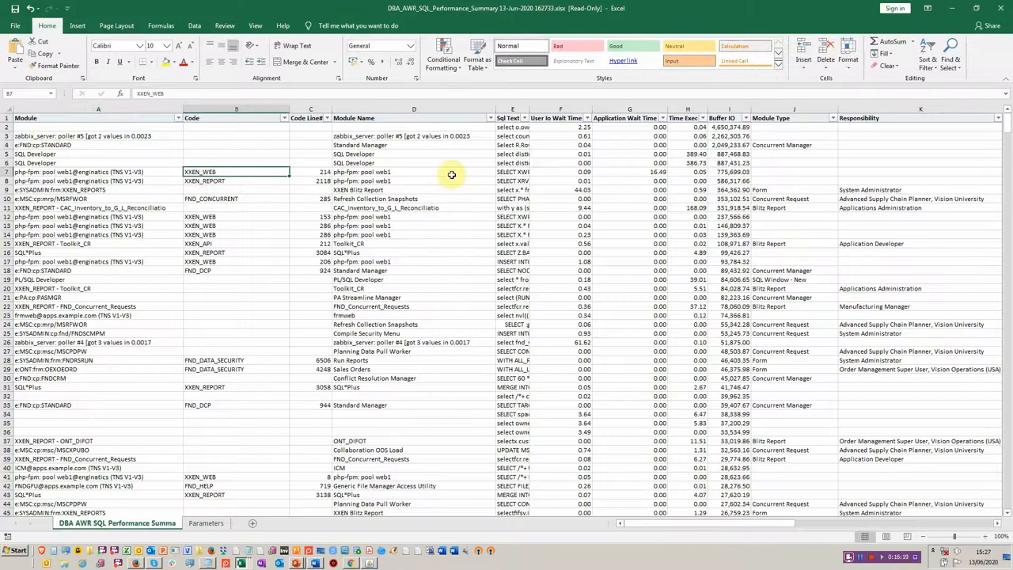
pyautogui.click(310, 171)
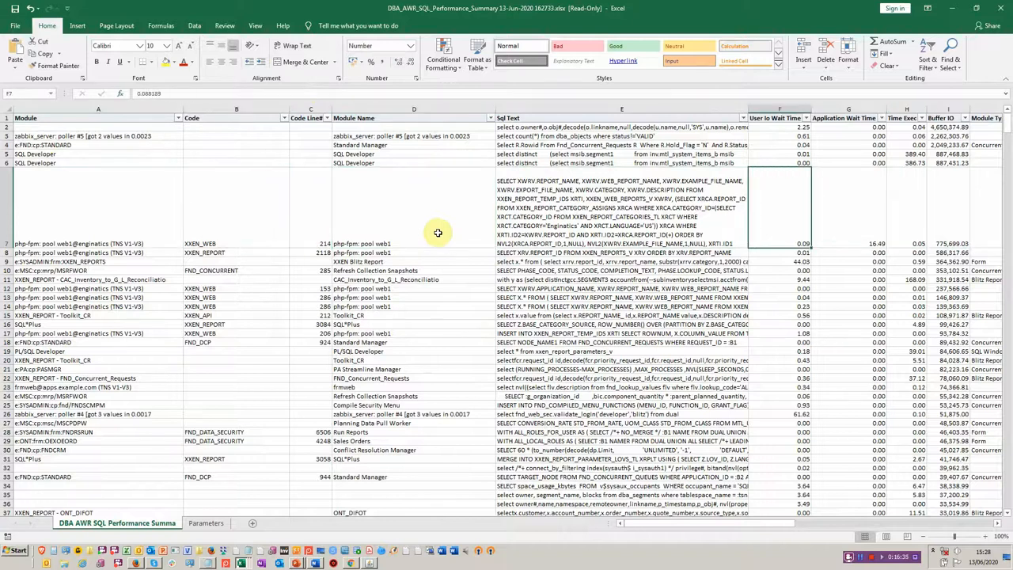
pyautogui.hscroll(3)
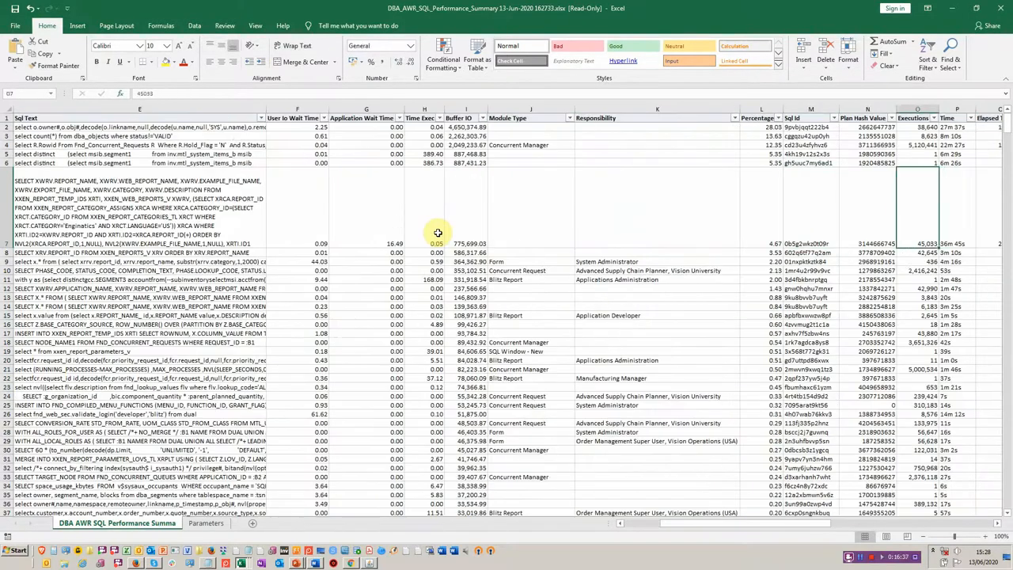
pyautogui.hscroll(3)
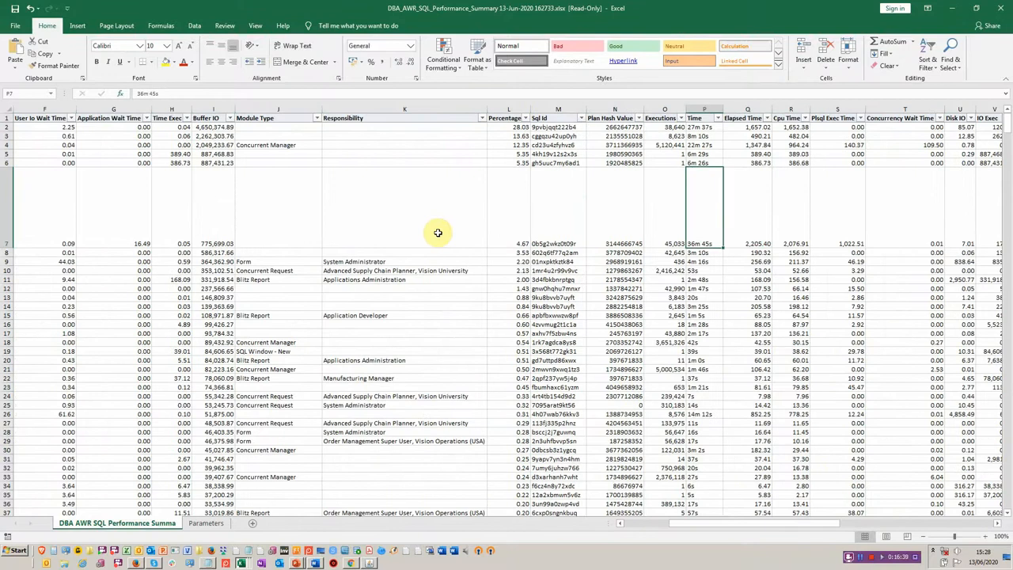
pyautogui.hscroll(3)
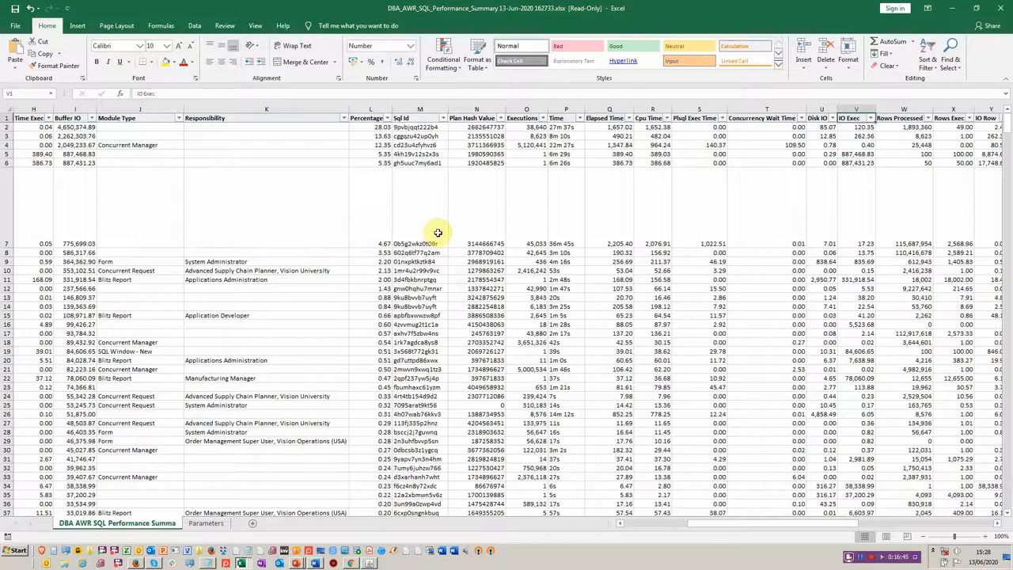
pyautogui.click(848, 127)
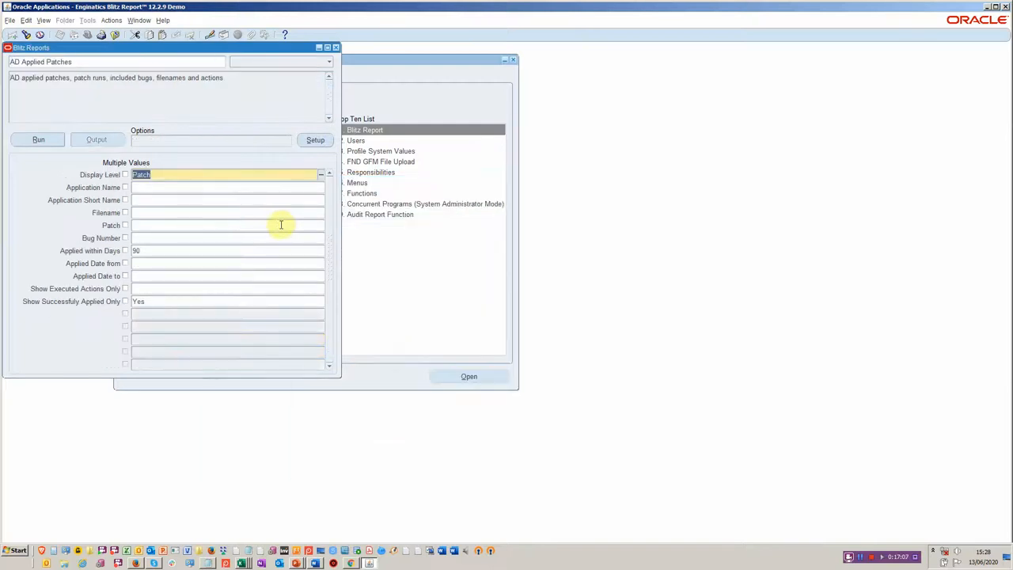
pyautogui.moveTo(39, 184)
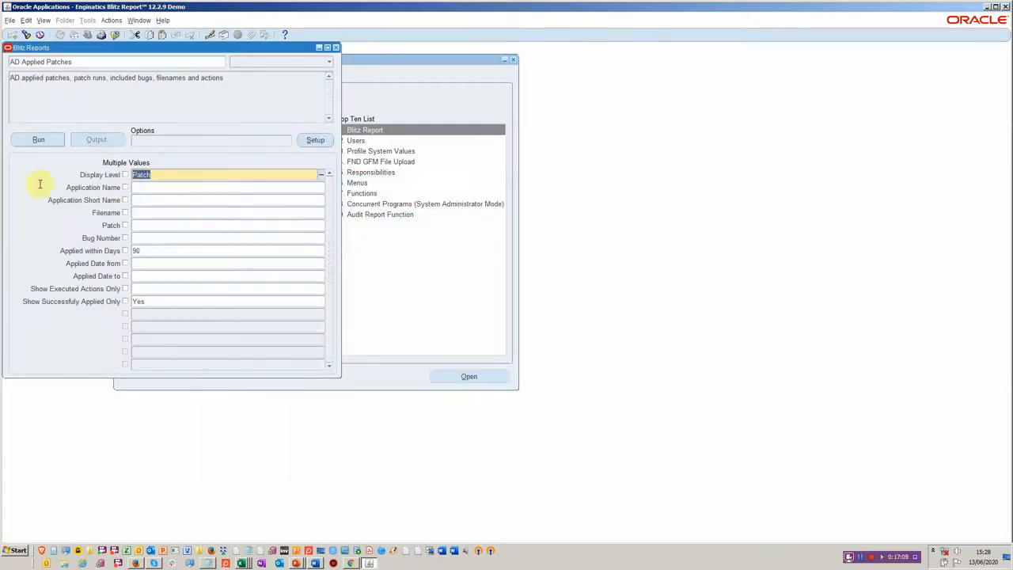
# - Run AD Applied Patches with Display Level set to Patch
pyautogui.click(38, 139)
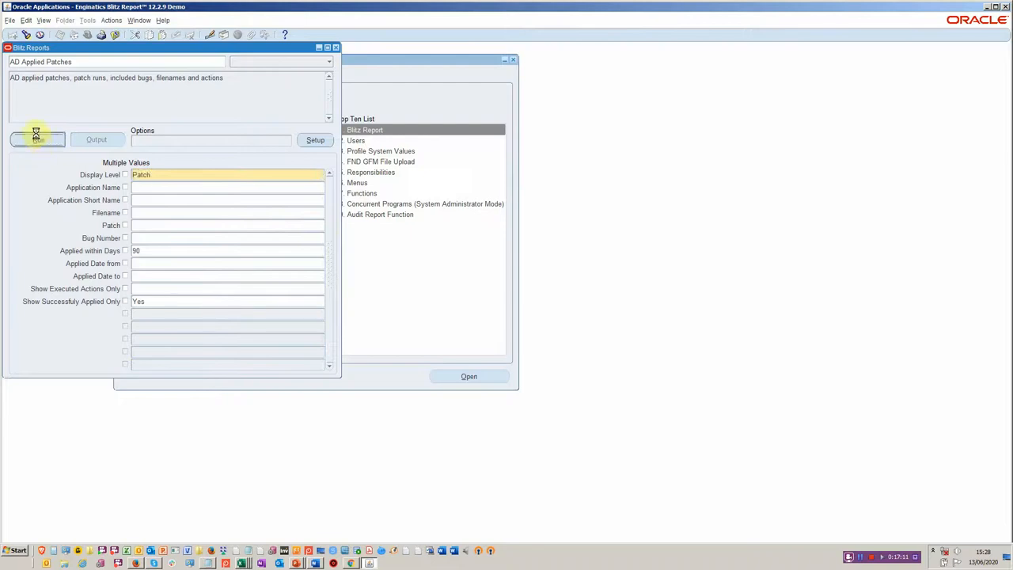
pyautogui.click(38, 139)
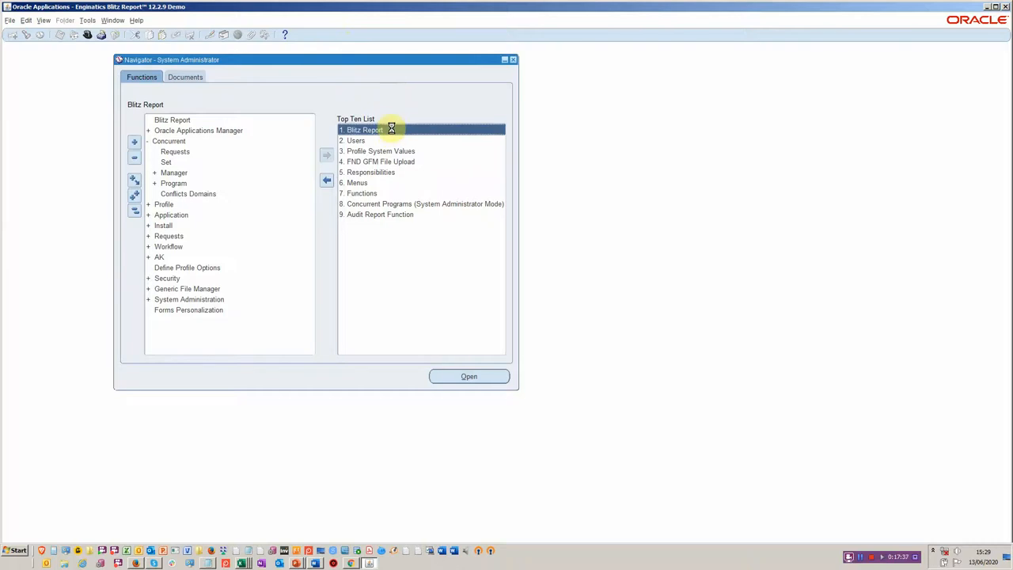
# - Load FND Concurrent Requests in Blitz Report and bring up its output options for the Key User template
pyautogui.doubleClick(364, 130)
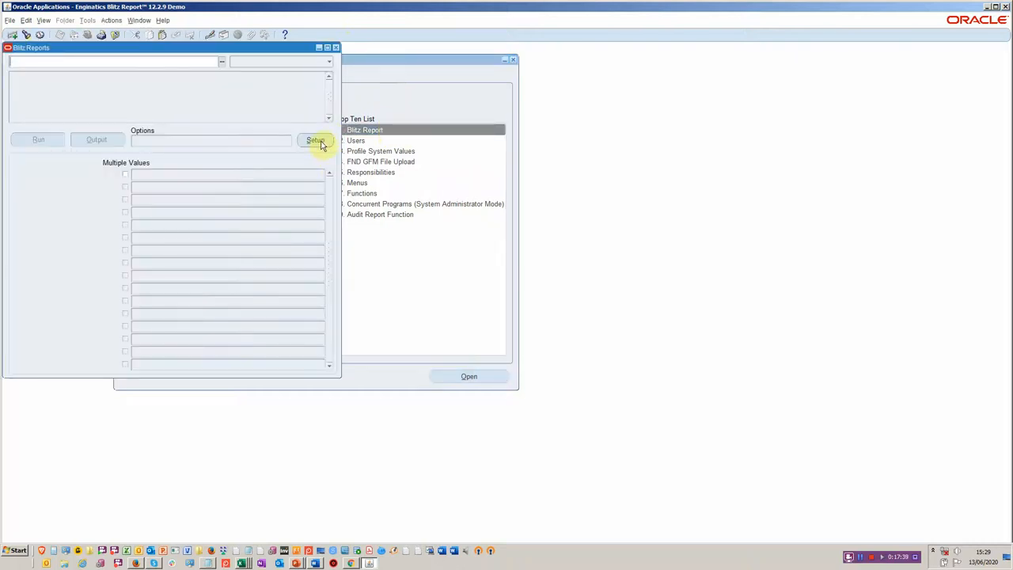
pyautogui.click(315, 139)
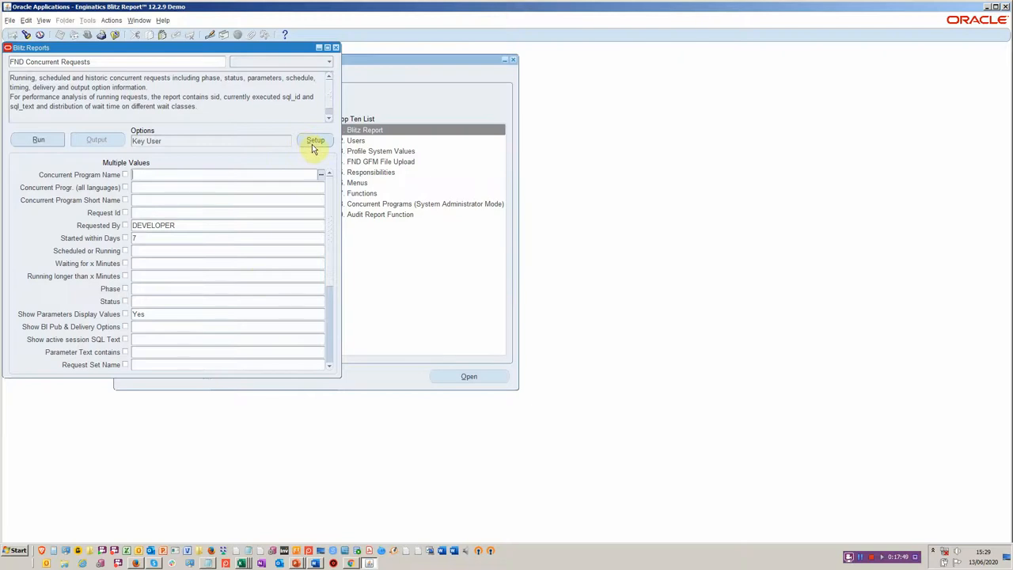
pyautogui.click(315, 139)
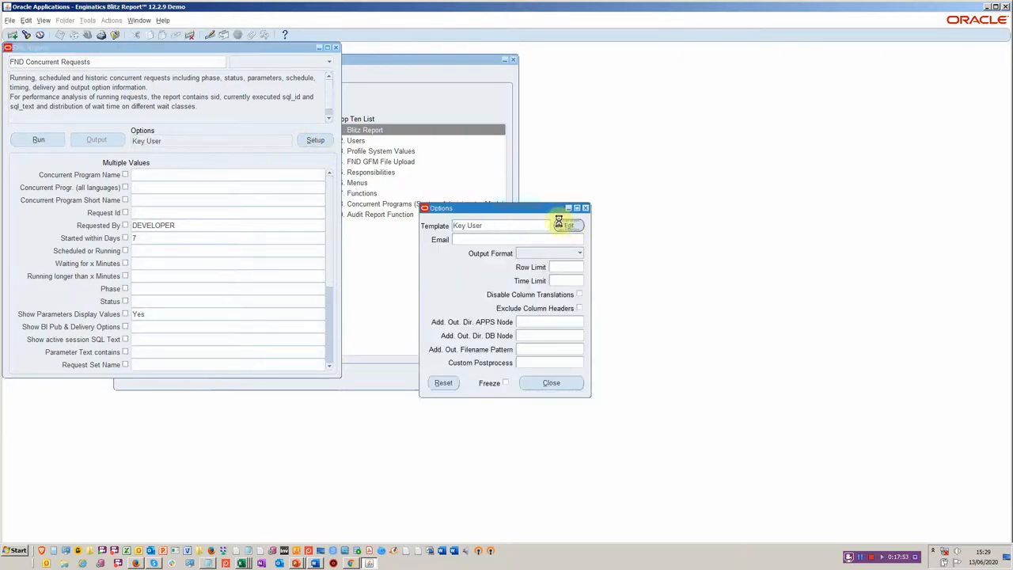
# - Add User Name, Operating Unit, Responsibility, Start Date and Completion Date to the Key User template's displayed columns
pyautogui.click(569, 225)
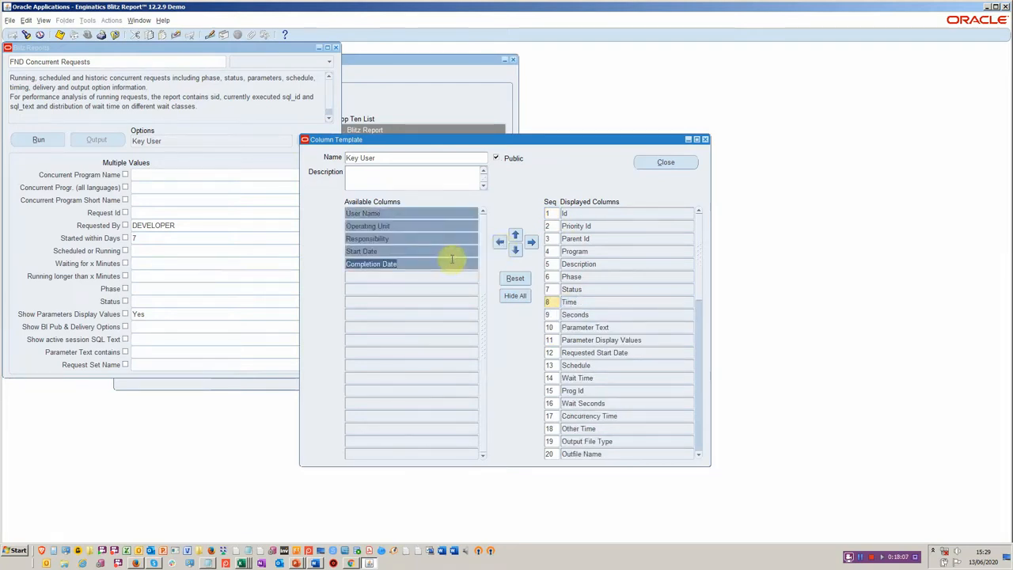
pyautogui.click(531, 240)
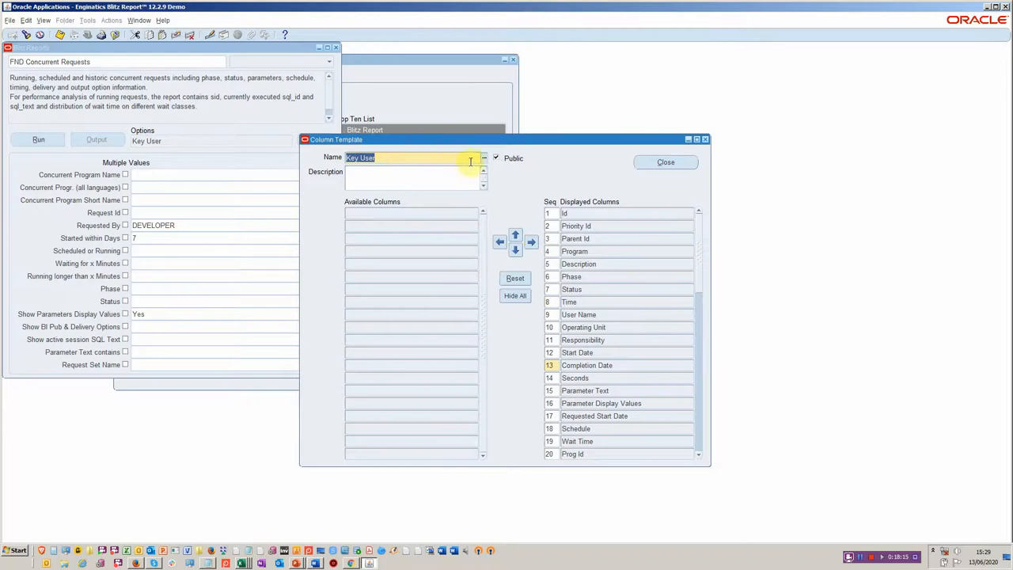
pyautogui.moveTo(573, 175)
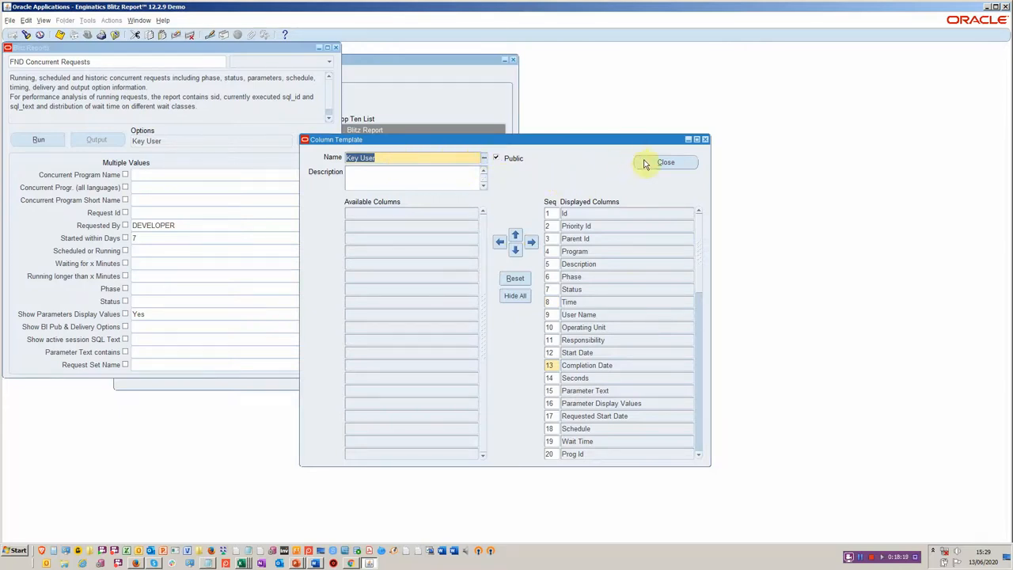
pyautogui.click(664, 161)
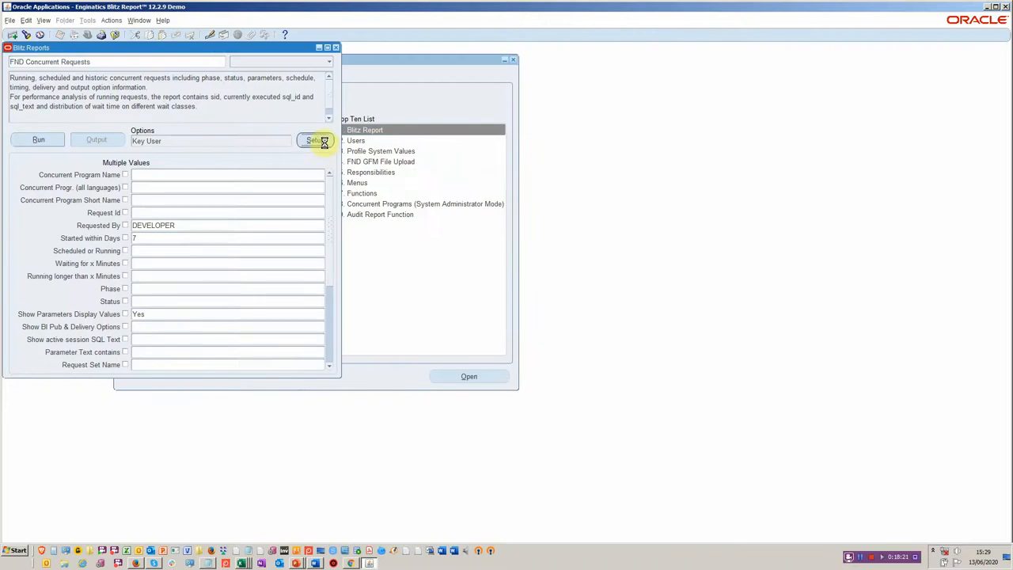
# - Show the FND Concurrent Requests report's SQL query in Blitz Reports Setup
pyautogui.click(313, 139)
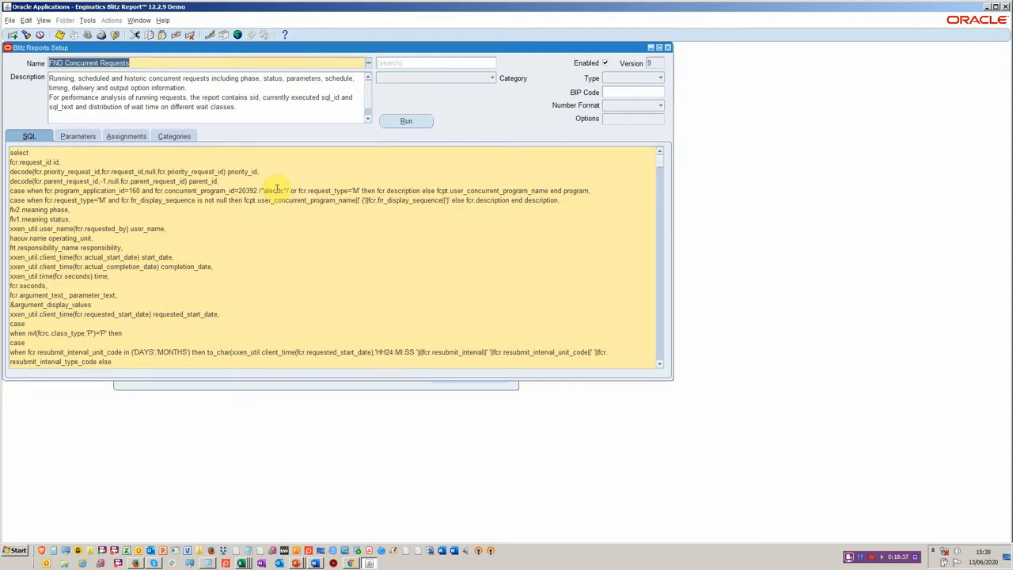
pyautogui.moveTo(332, 130)
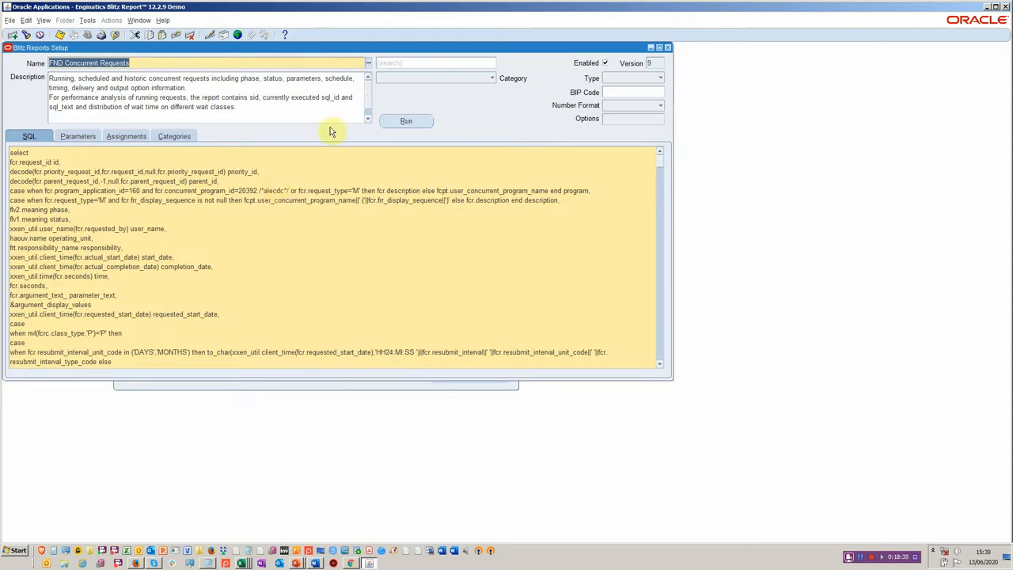
pyautogui.moveTo(451, 98)
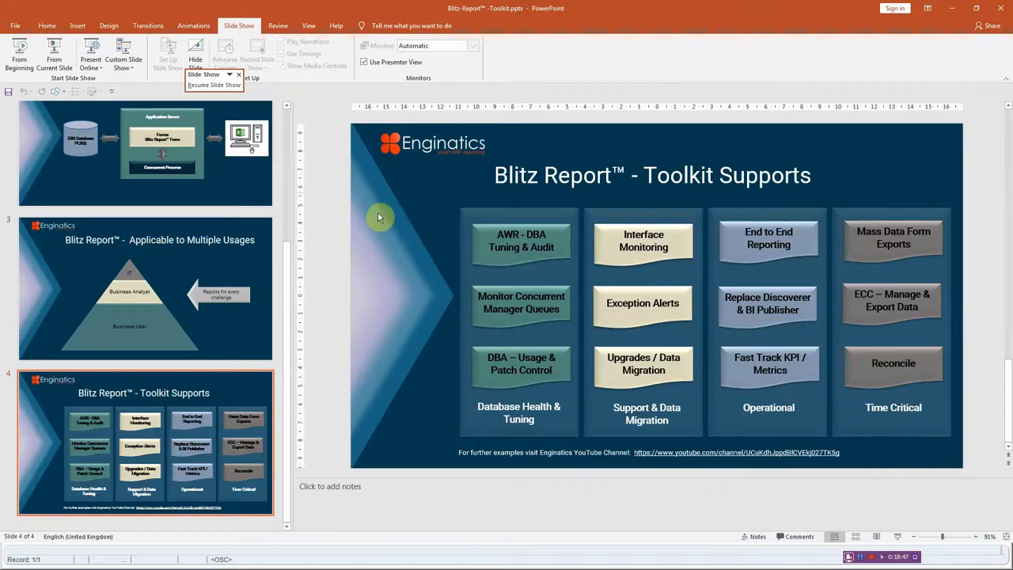
pyautogui.moveTo(493, 214)
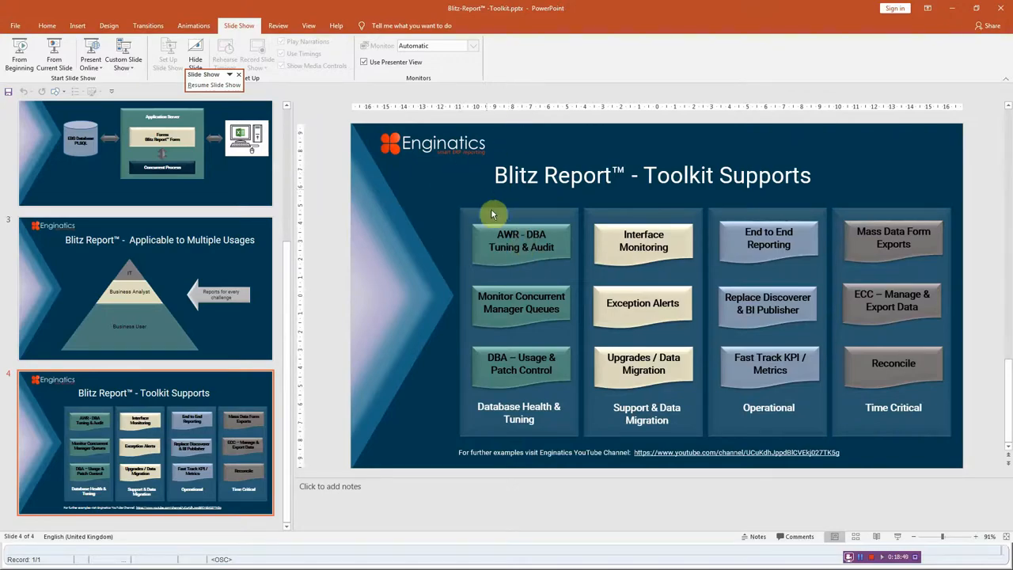
pyautogui.moveTo(587, 186)
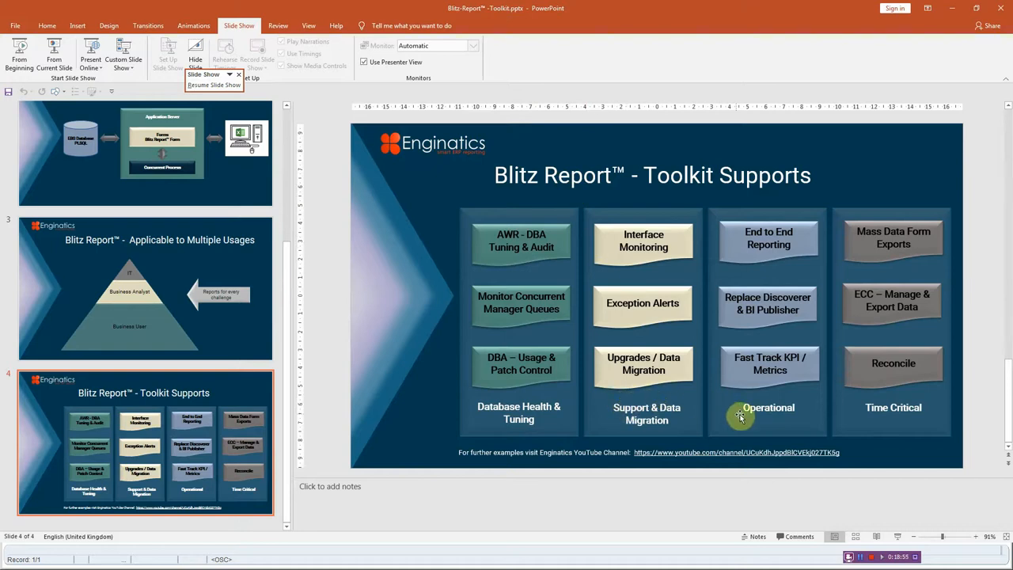
pyautogui.moveTo(686, 395)
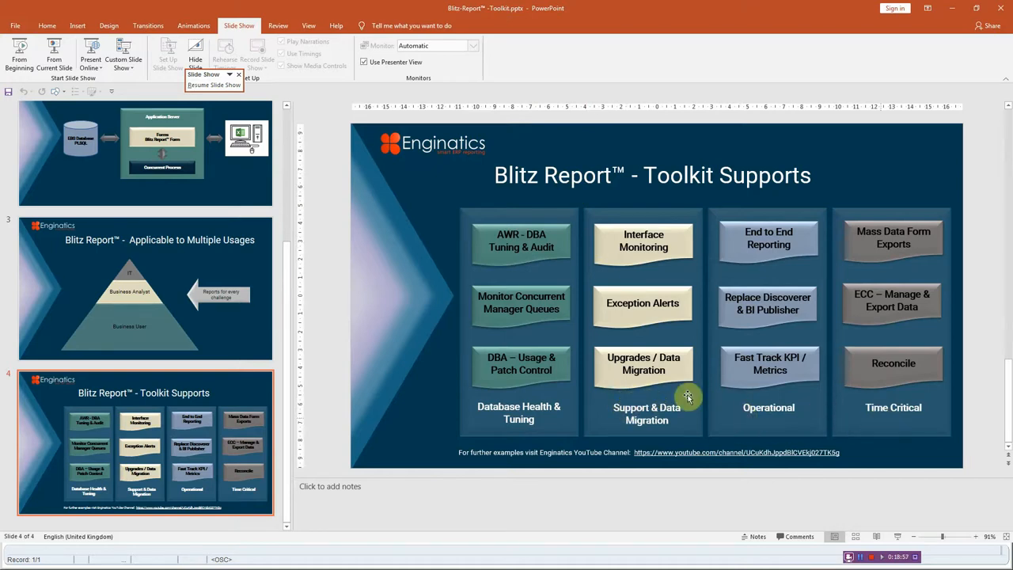
pyautogui.moveTo(223, 261)
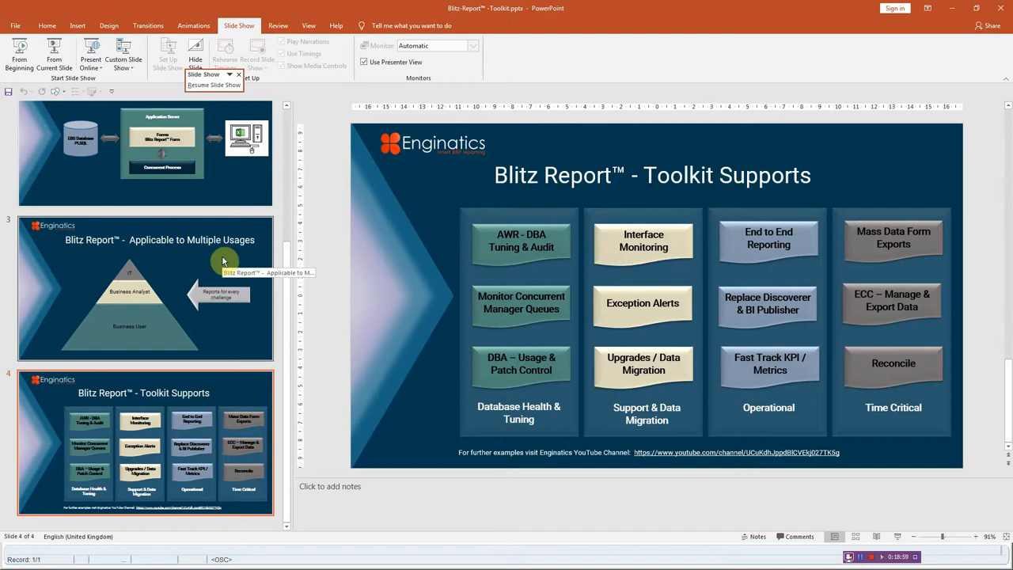